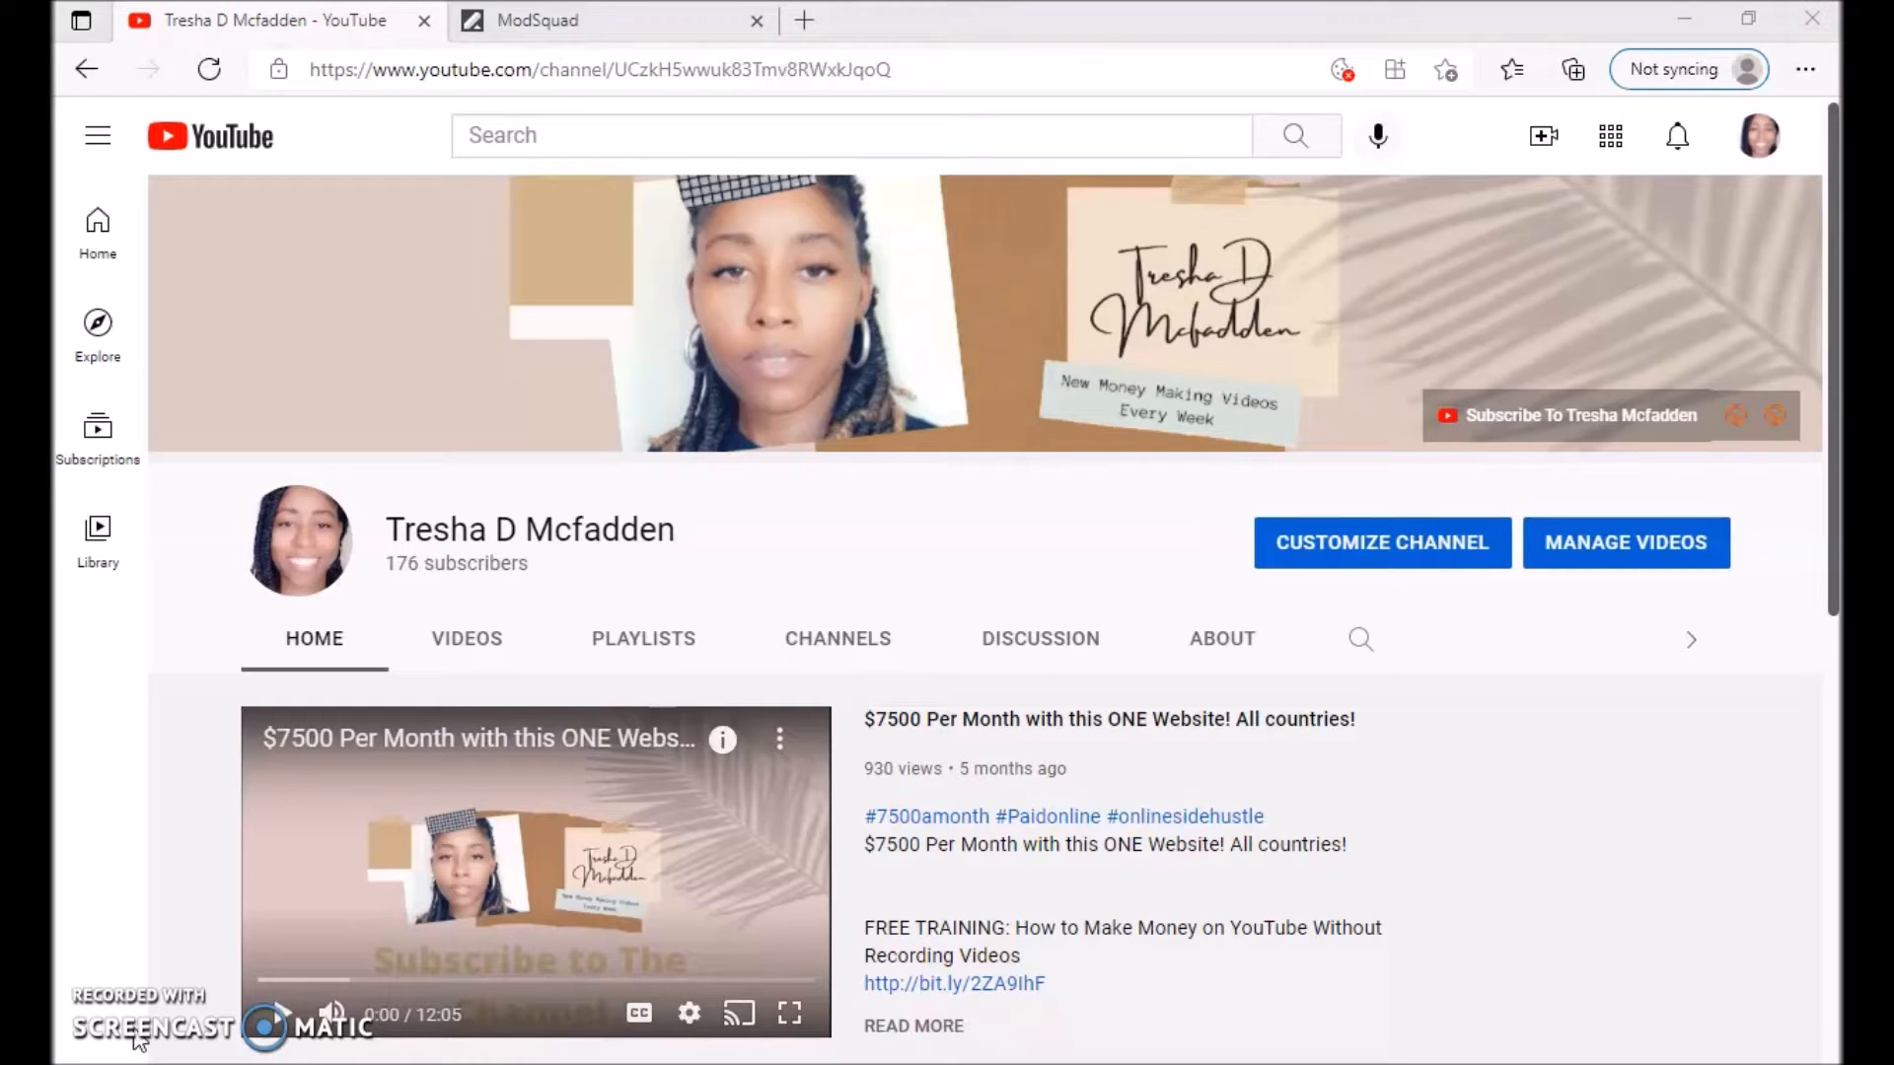
# Step: Switch from YouTube back to the ModSquad jobs.lever.co listings tab with remote support roles
pyautogui.click(543, 21)
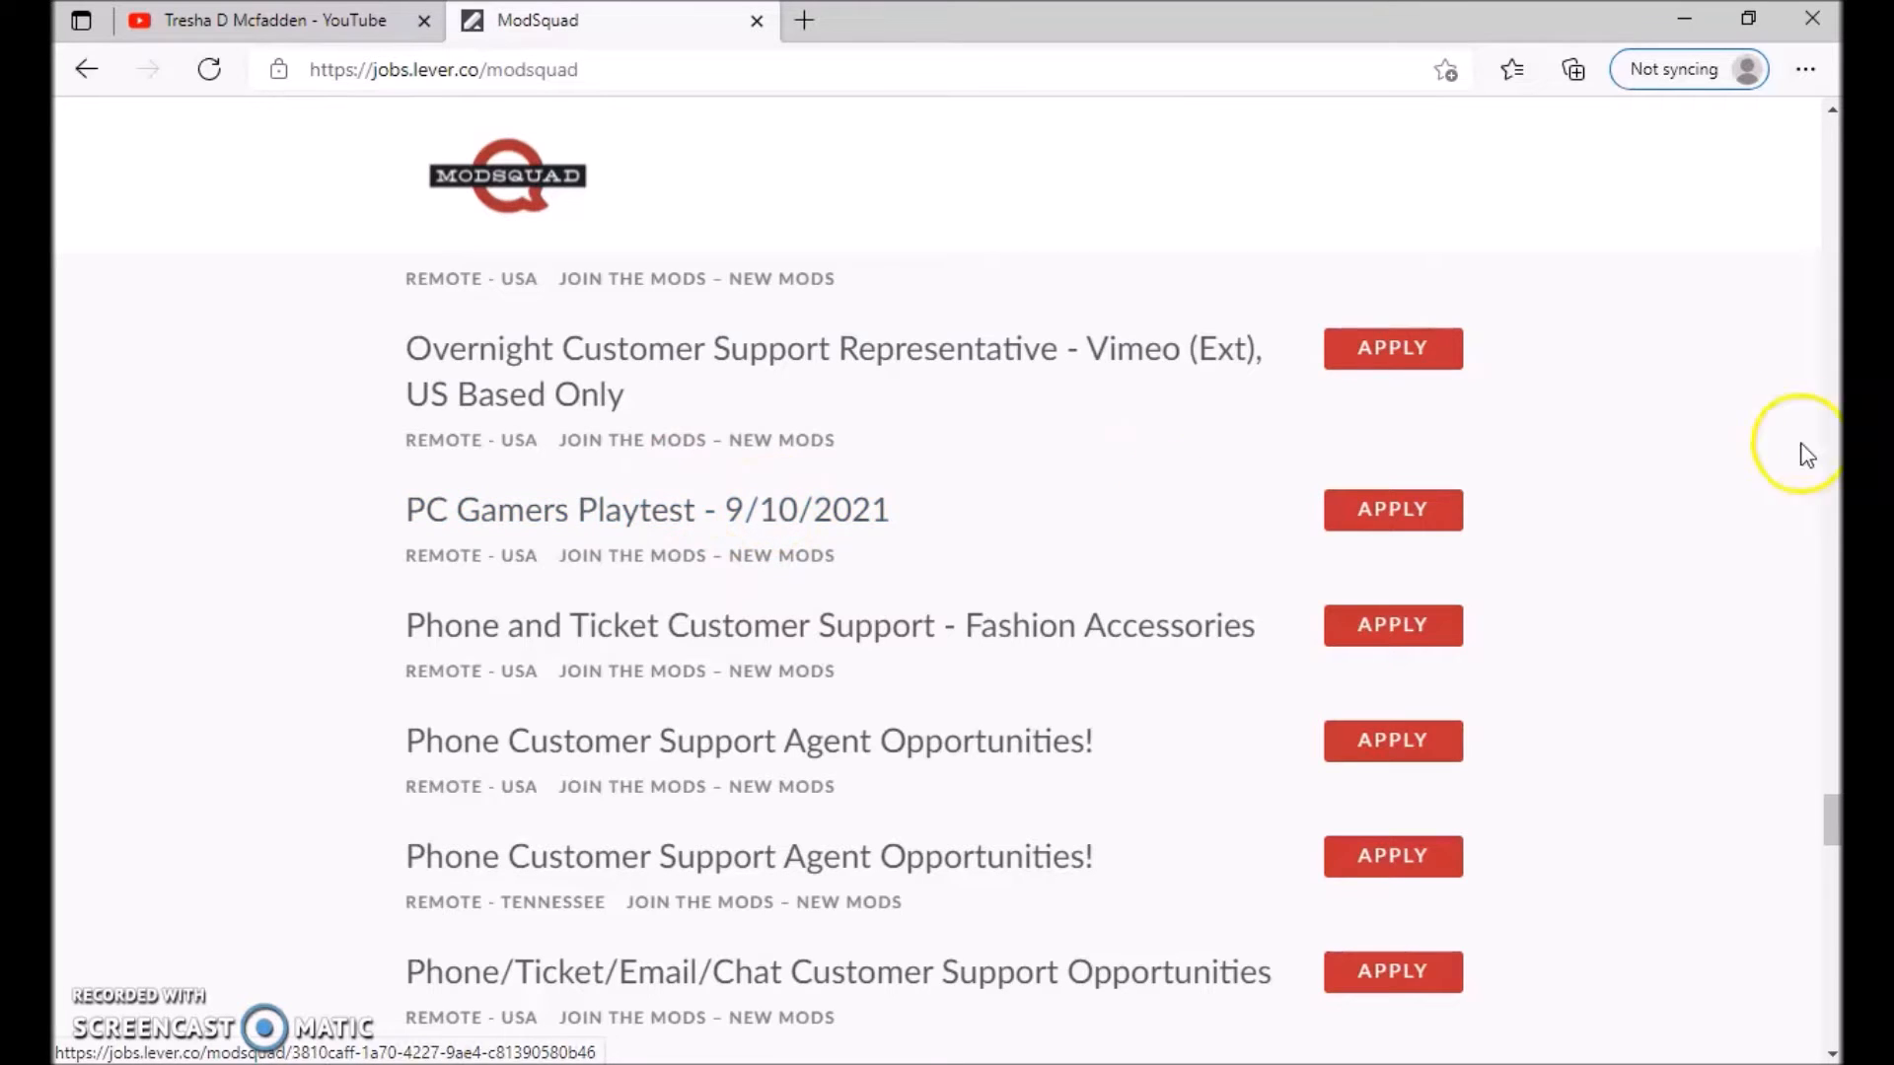
# Step: Open the 'PC Gamers Playtest - 9/10/2021' posting showing date, hours and $13/hour pay
pyautogui.click(646, 509)
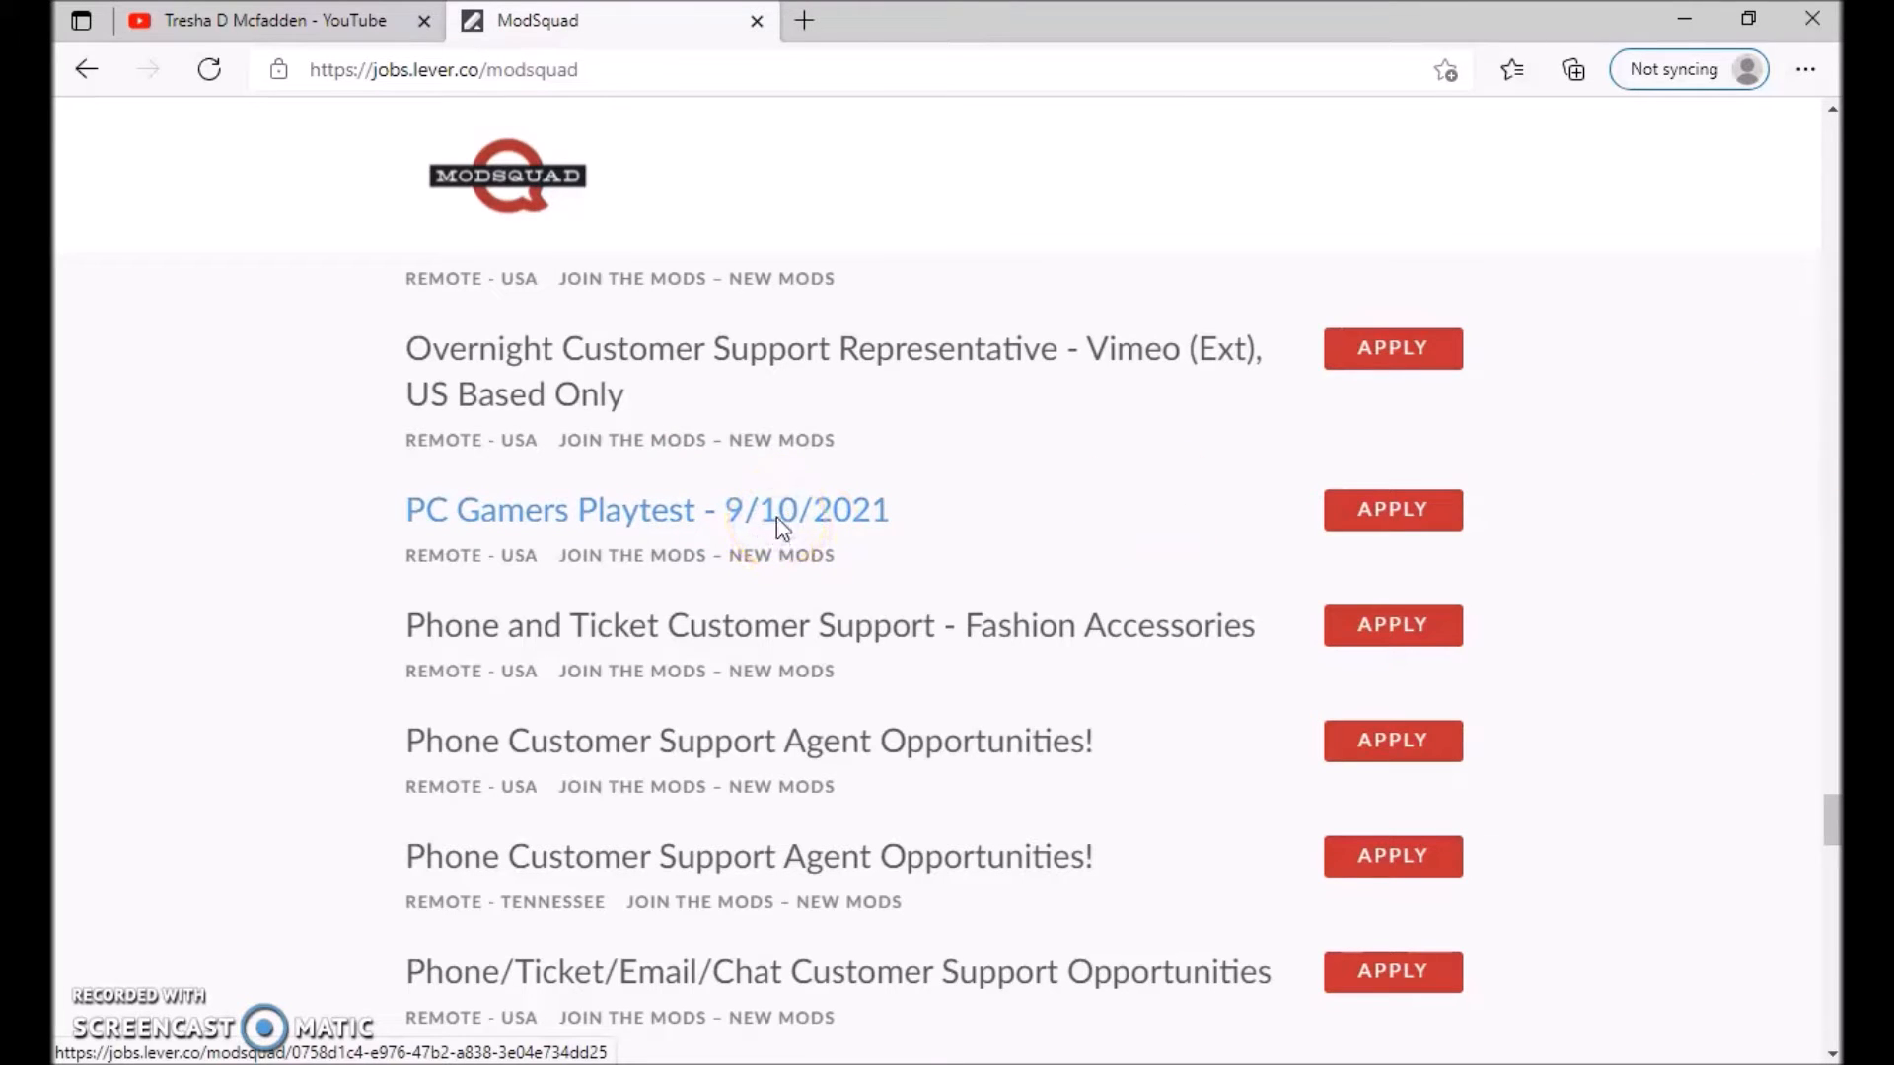
pyautogui.click(646, 508)
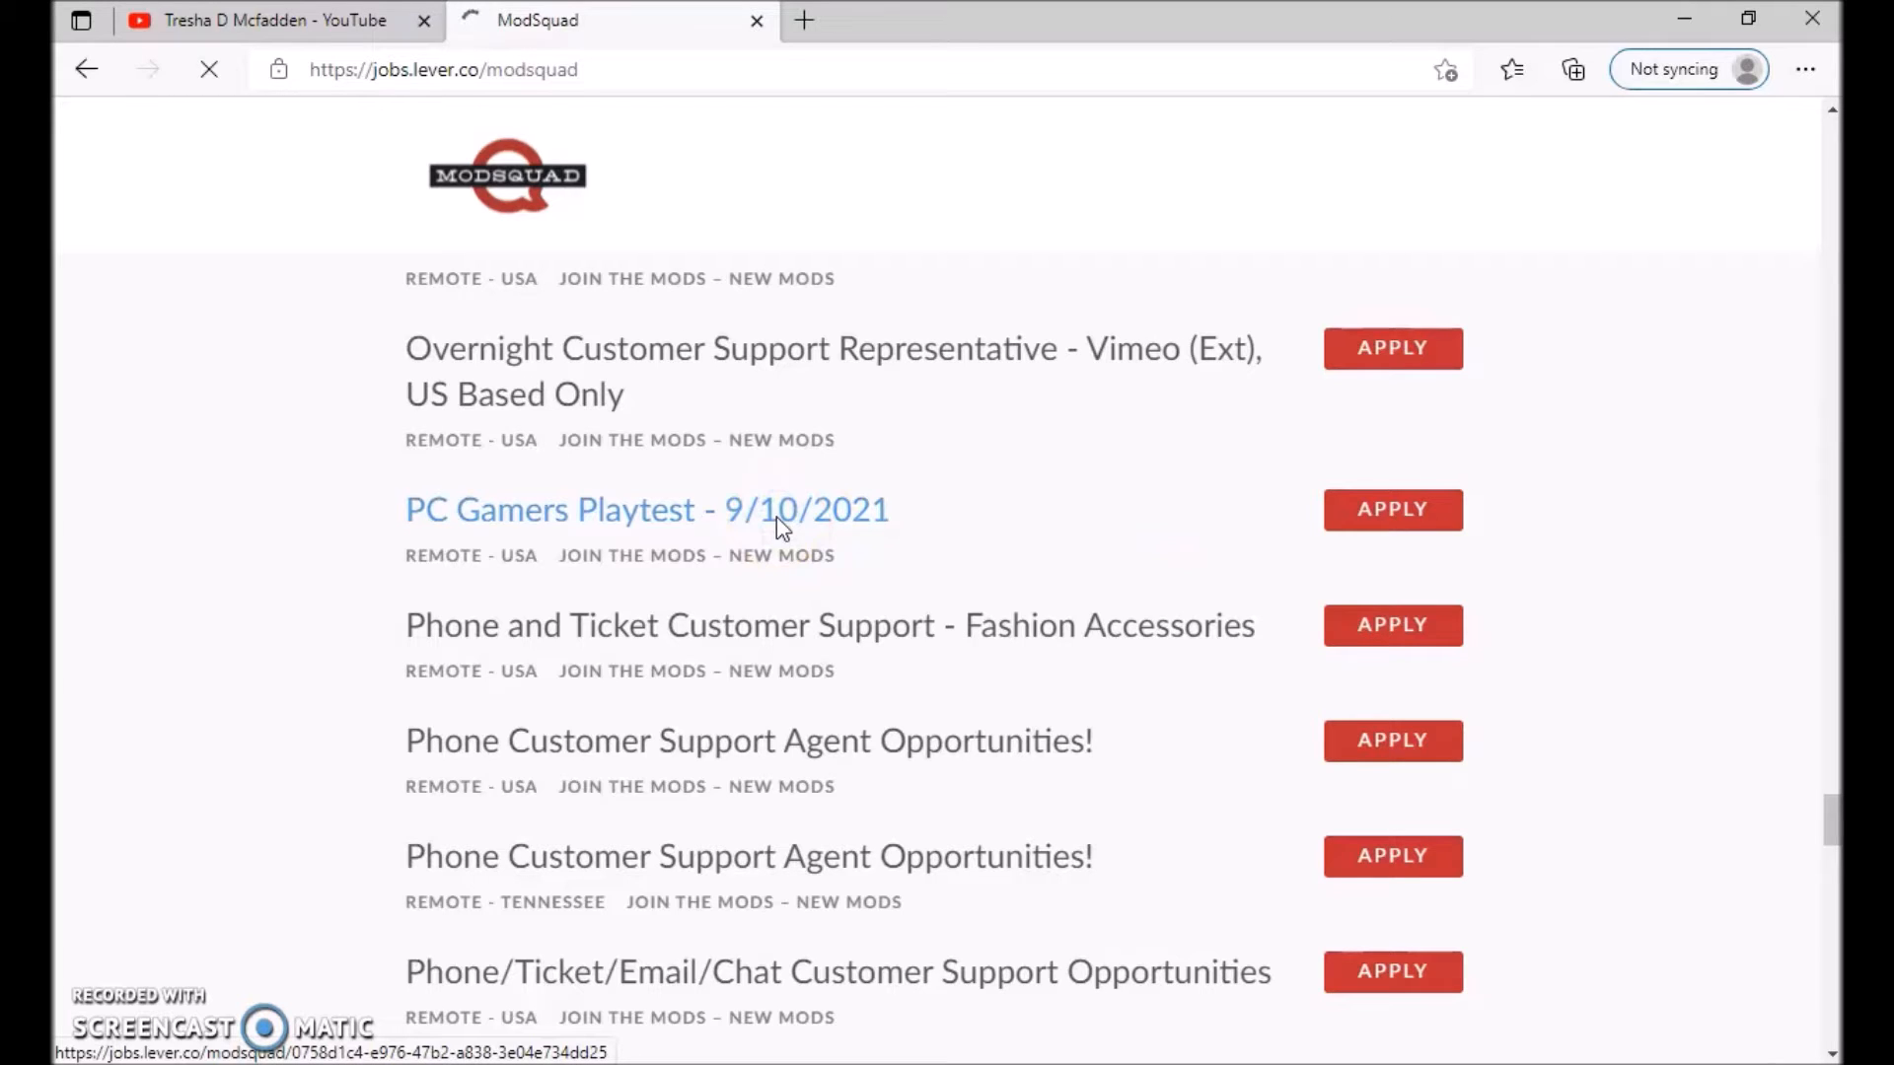
pyautogui.click(646, 509)
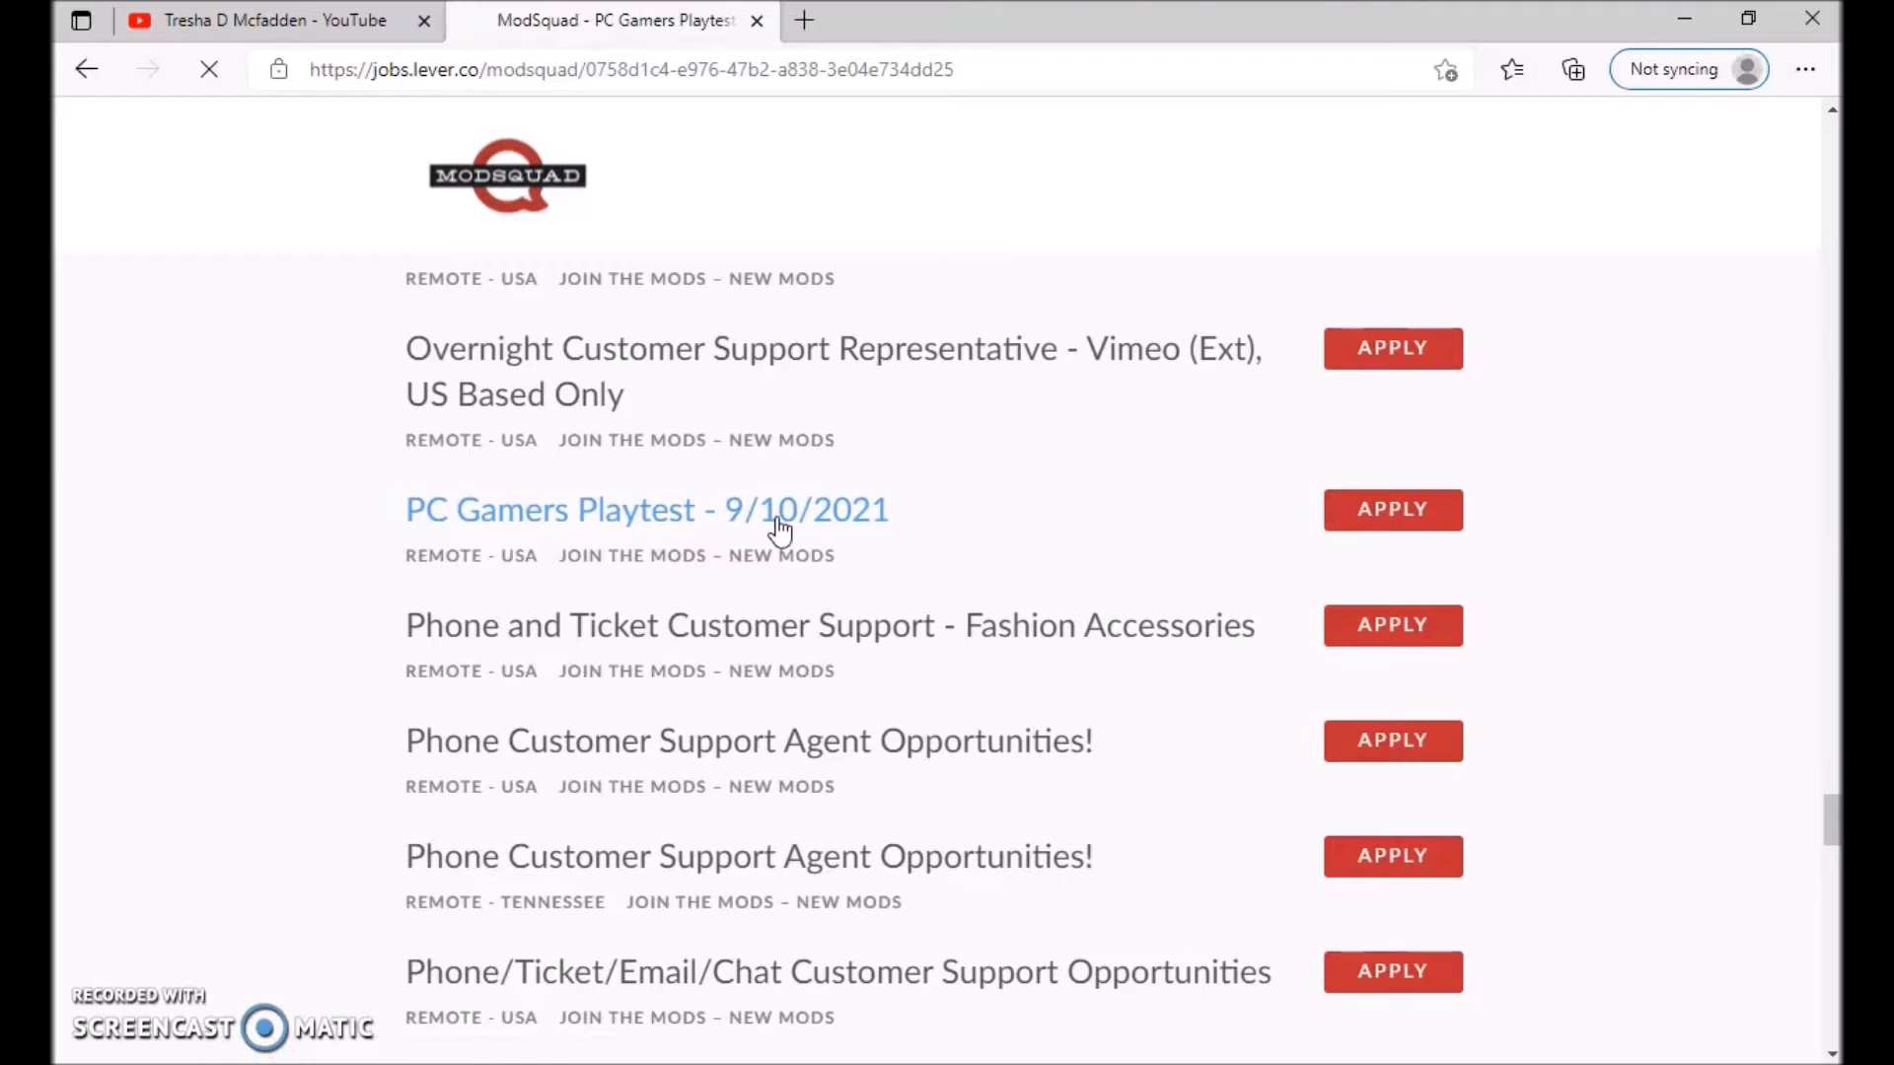
pyautogui.click(646, 508)
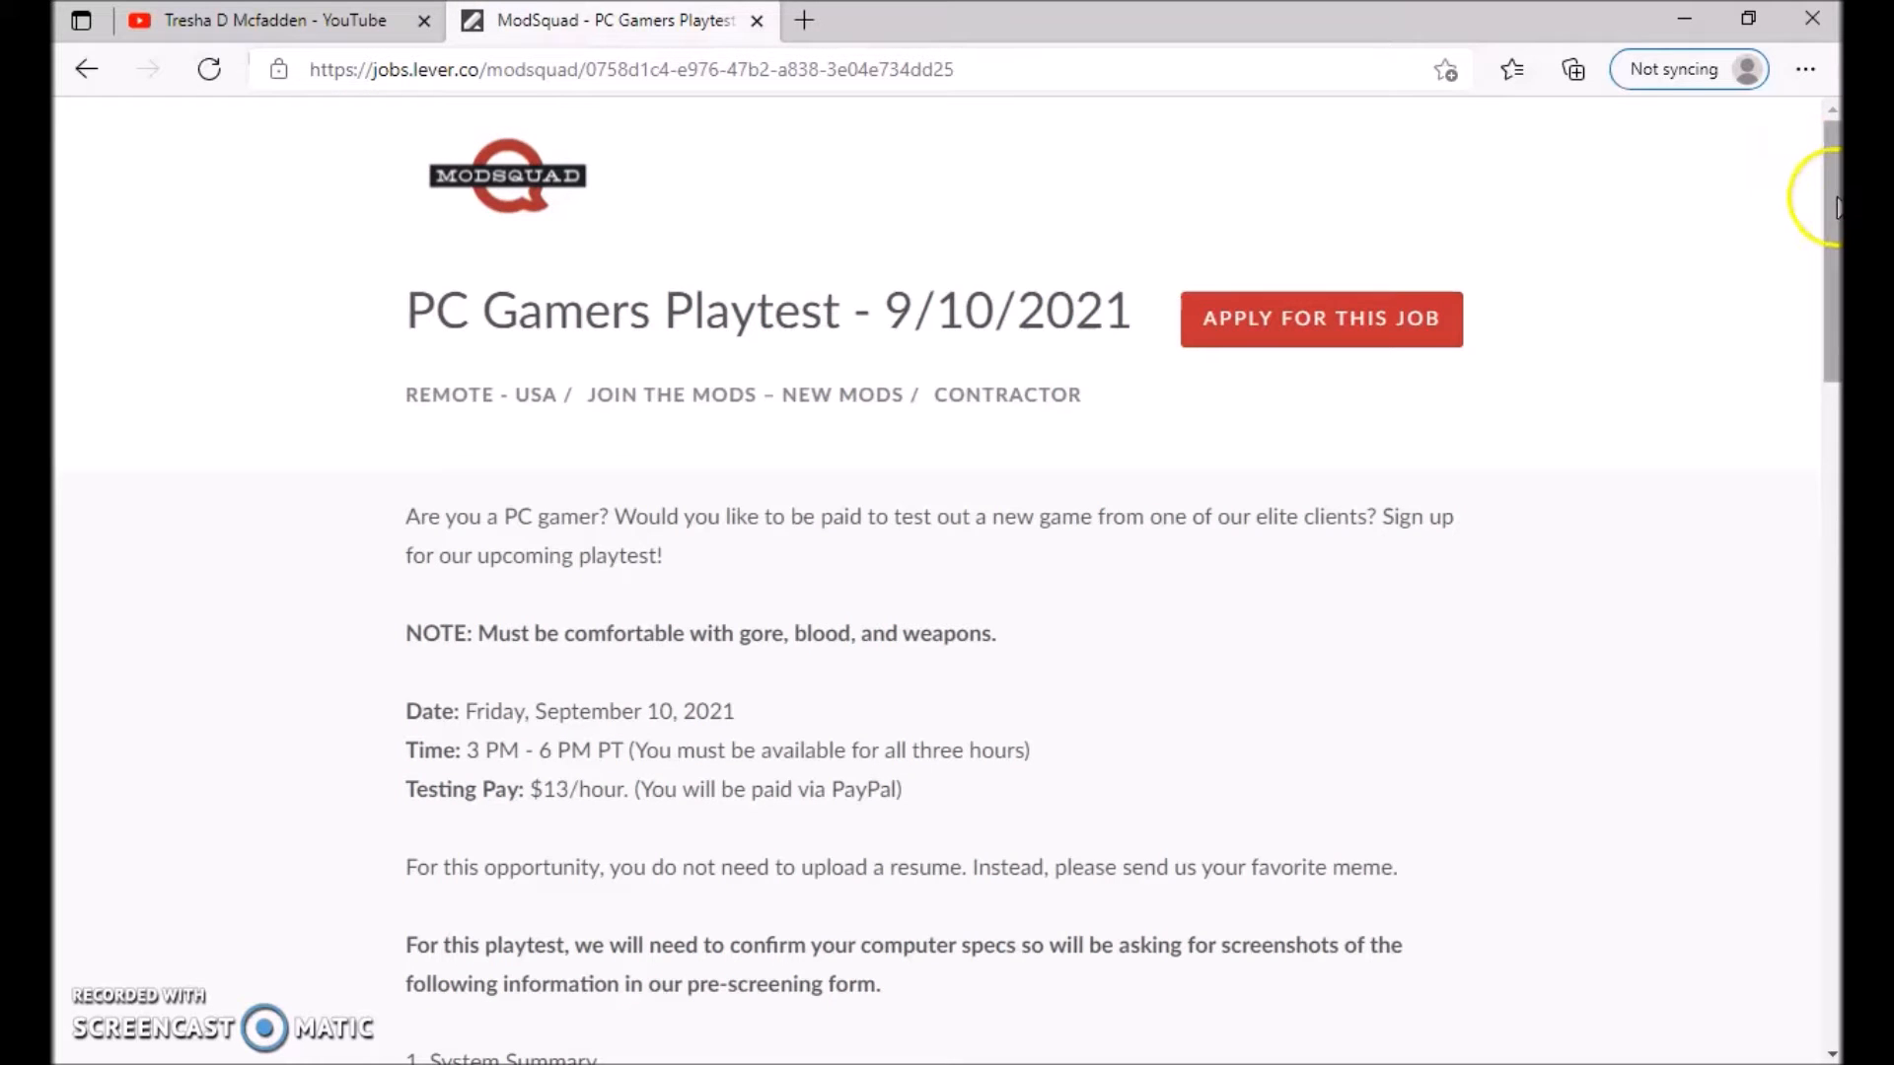
# Step: Scroll past the pay details to the System Information screenshot steps and Snipping Tool tip
pyautogui.scroll(-3)
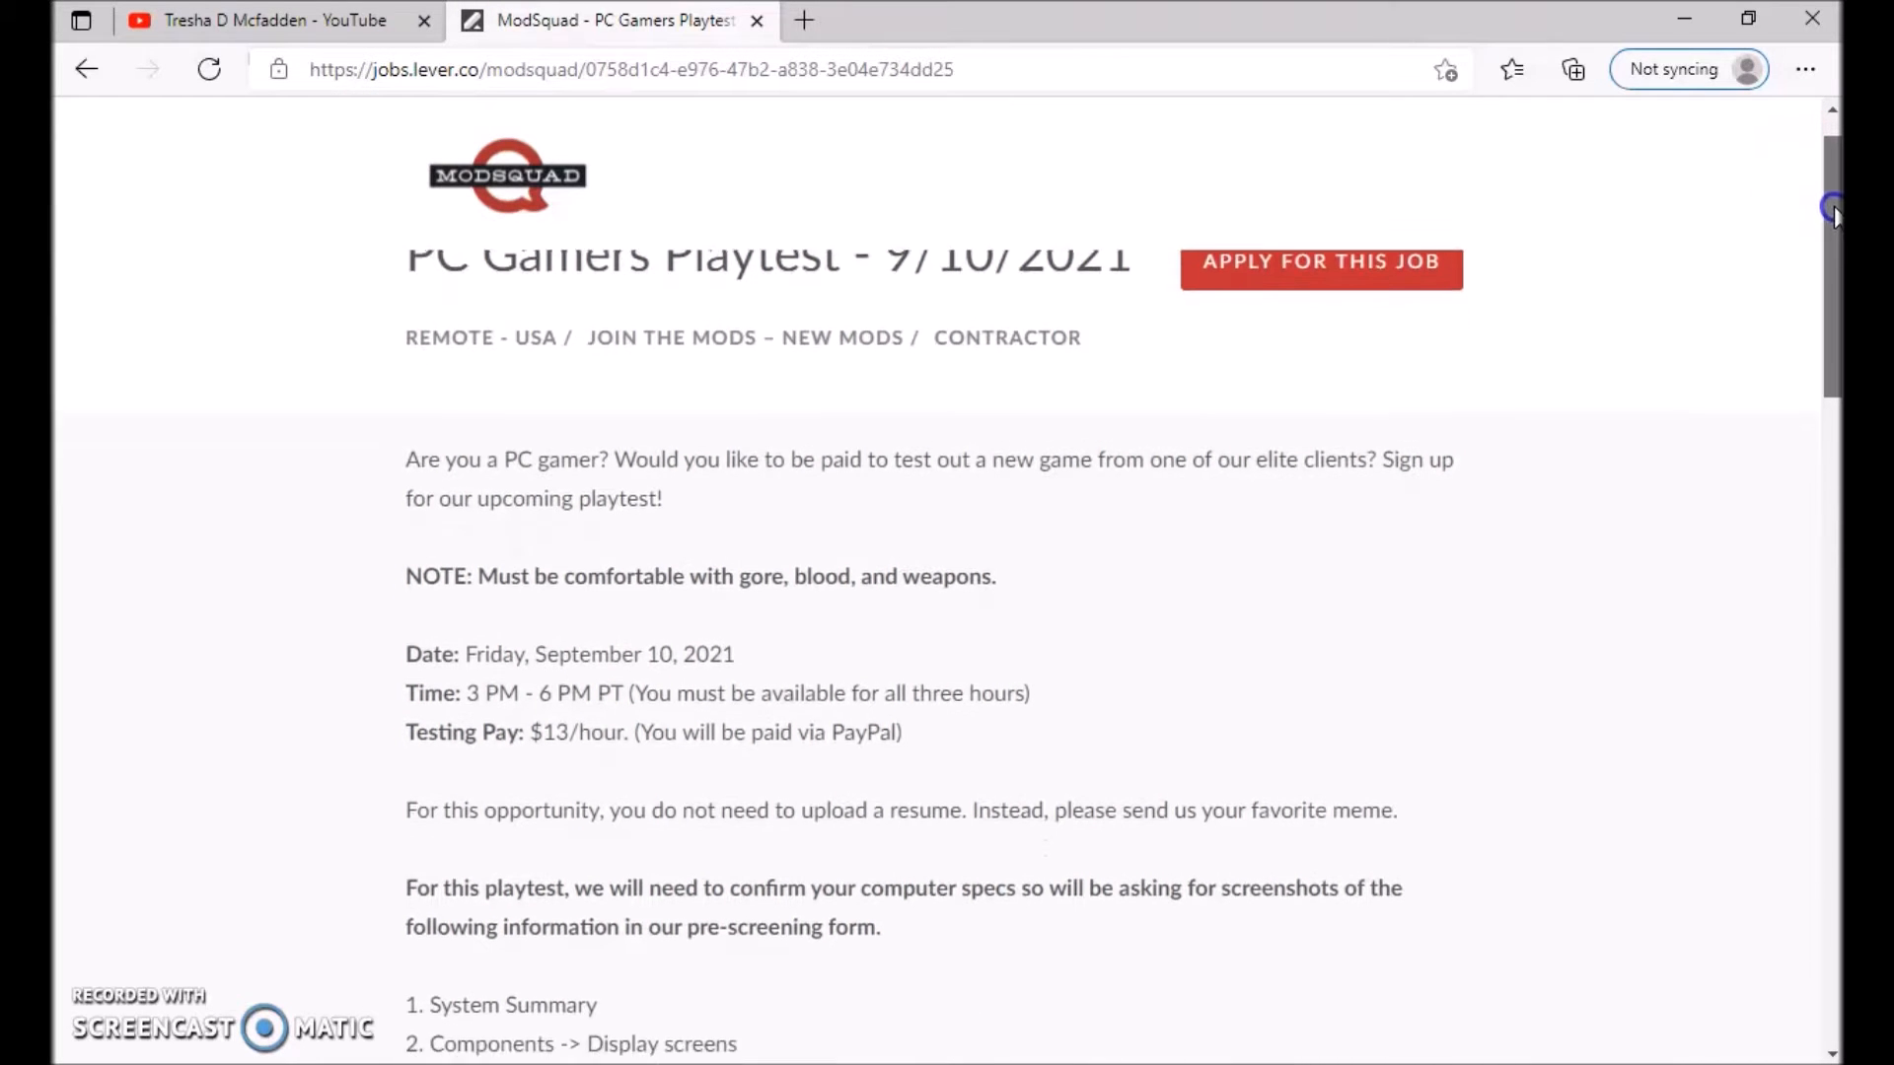
pyautogui.scroll(-3)
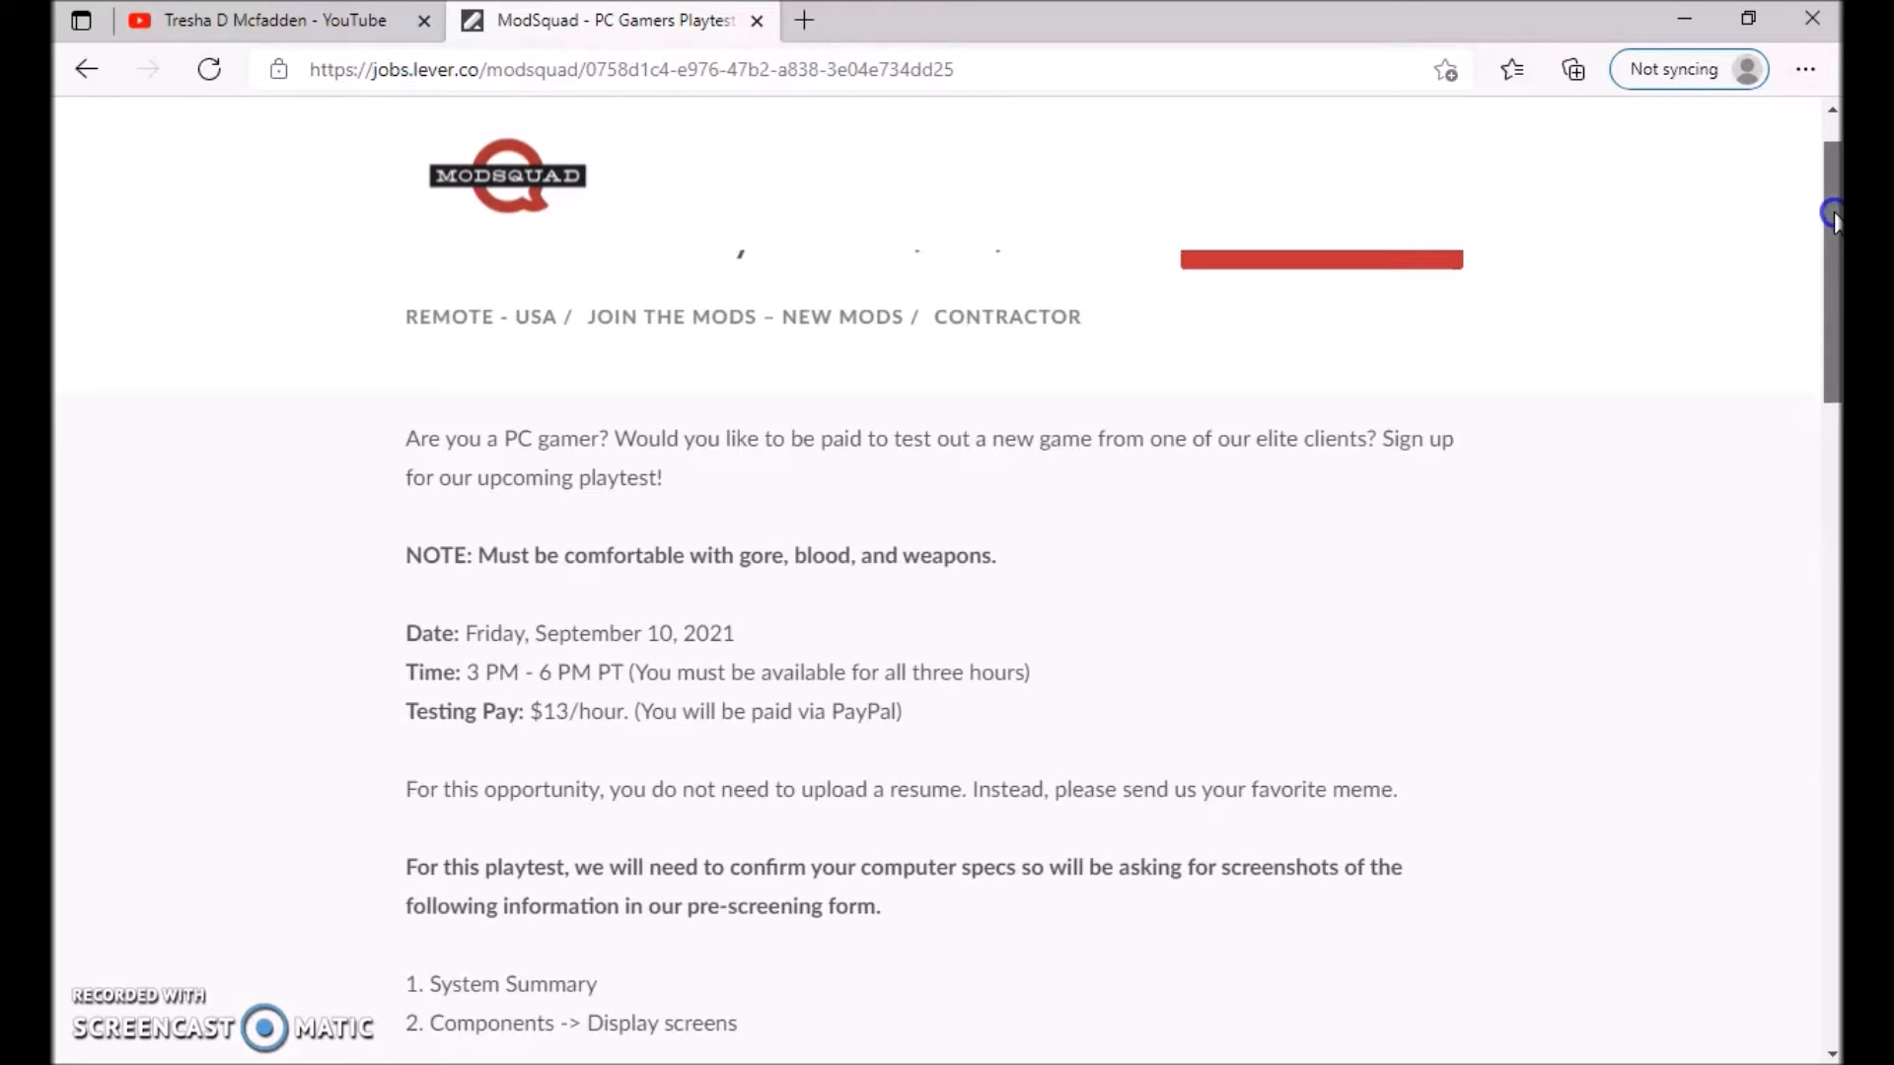
pyautogui.scroll(-3)
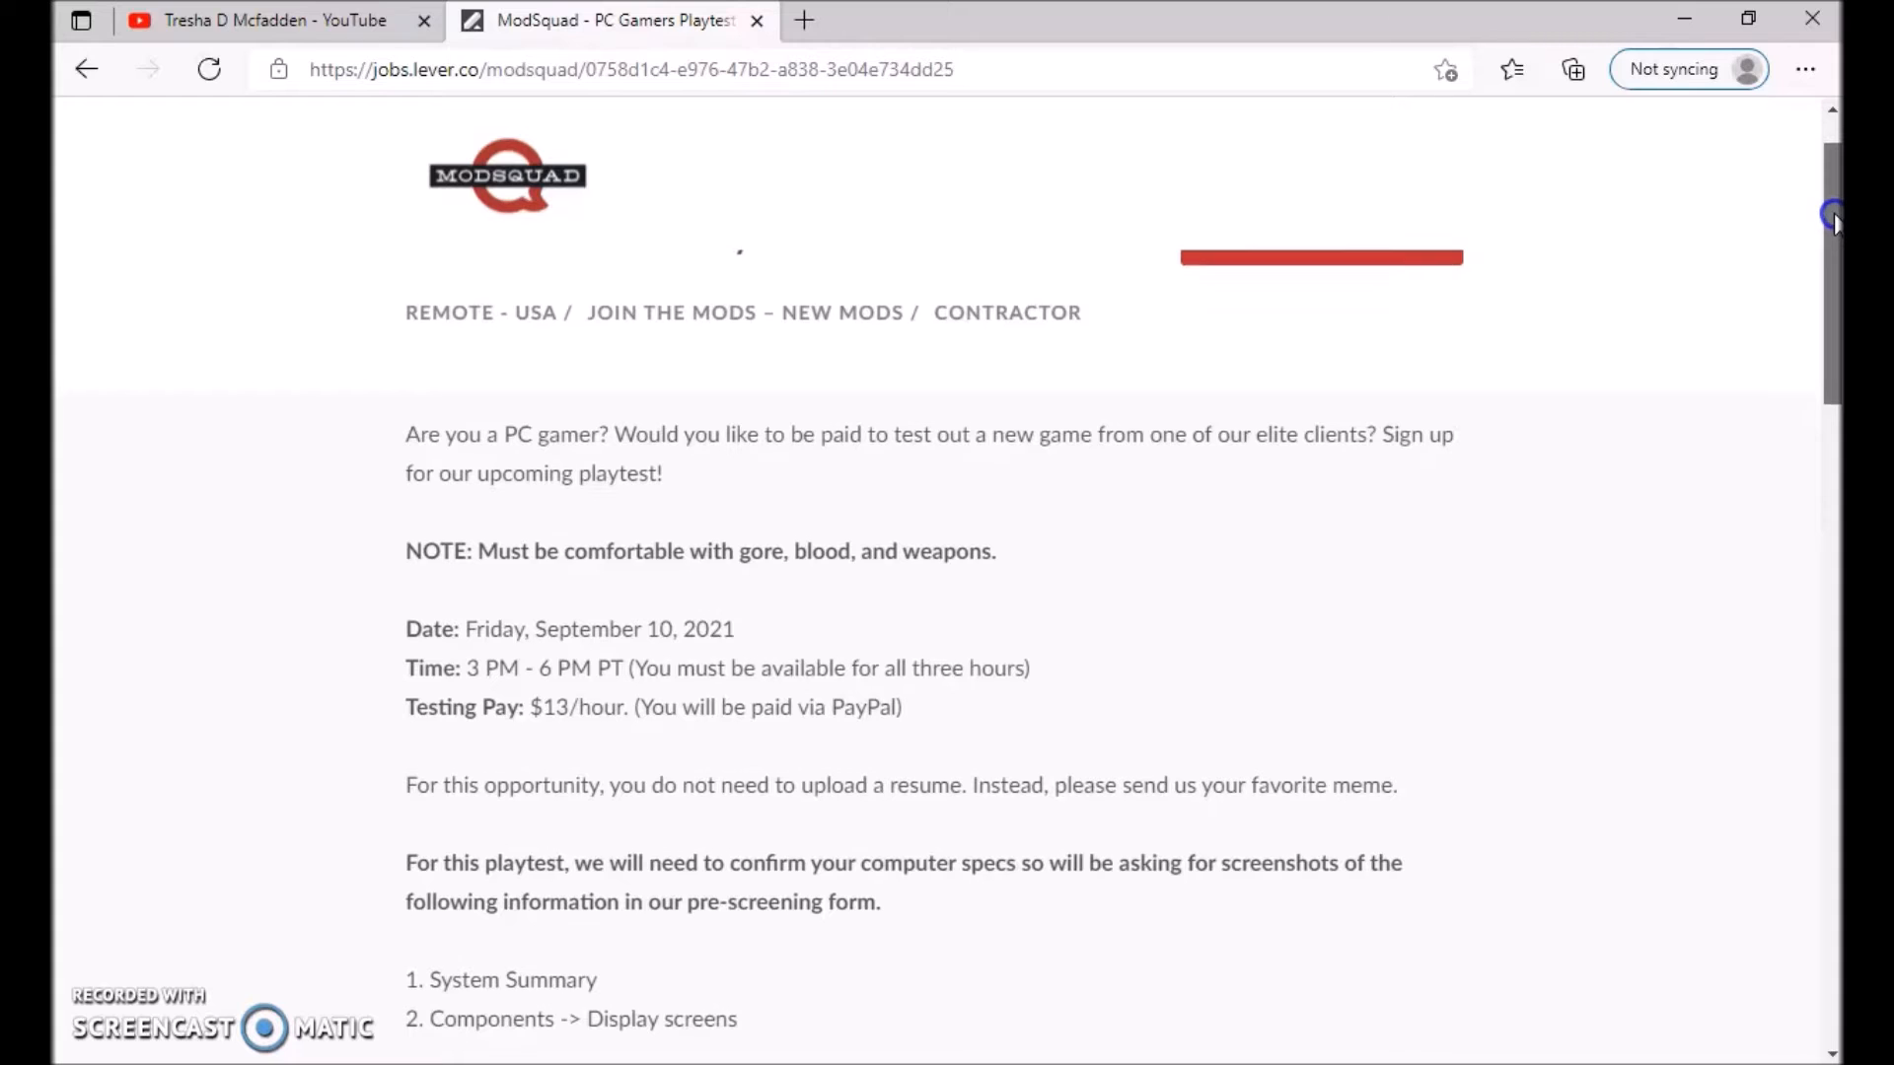
pyautogui.scroll(-3)
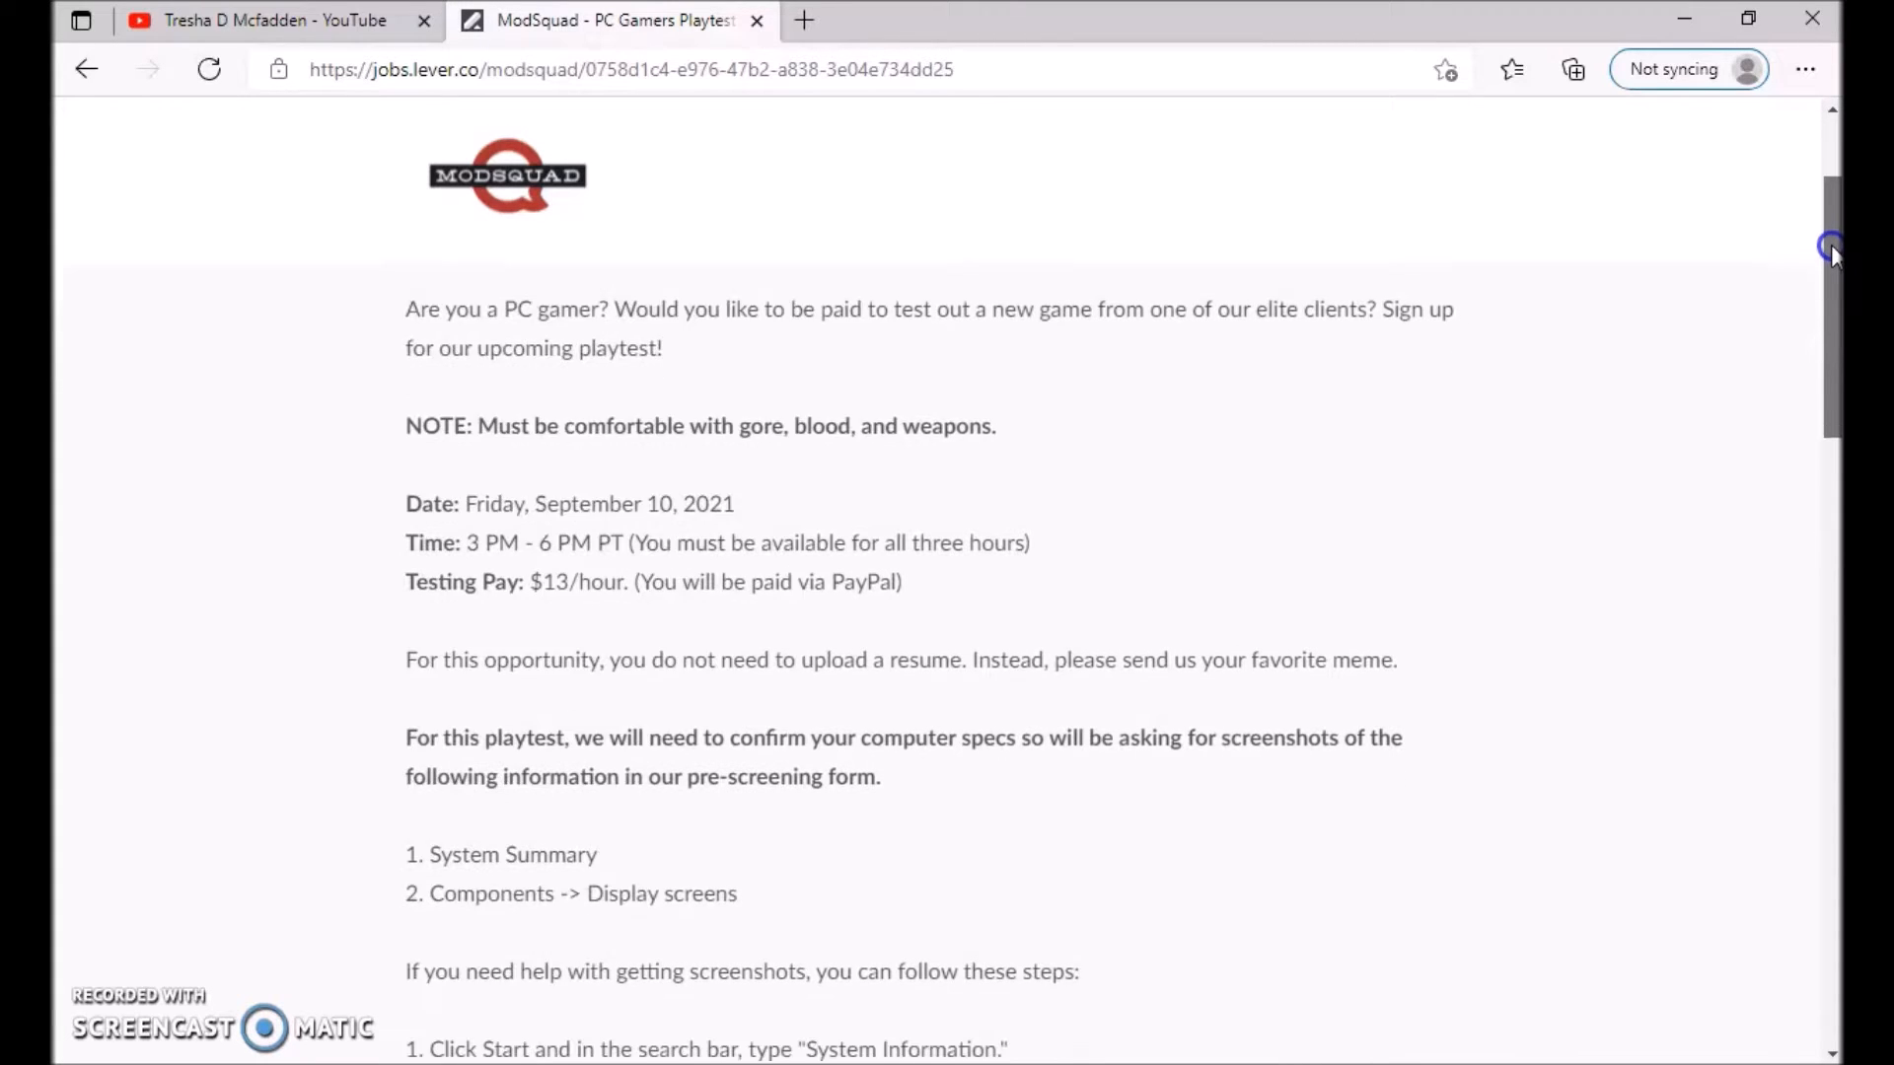
pyautogui.scroll(-3)
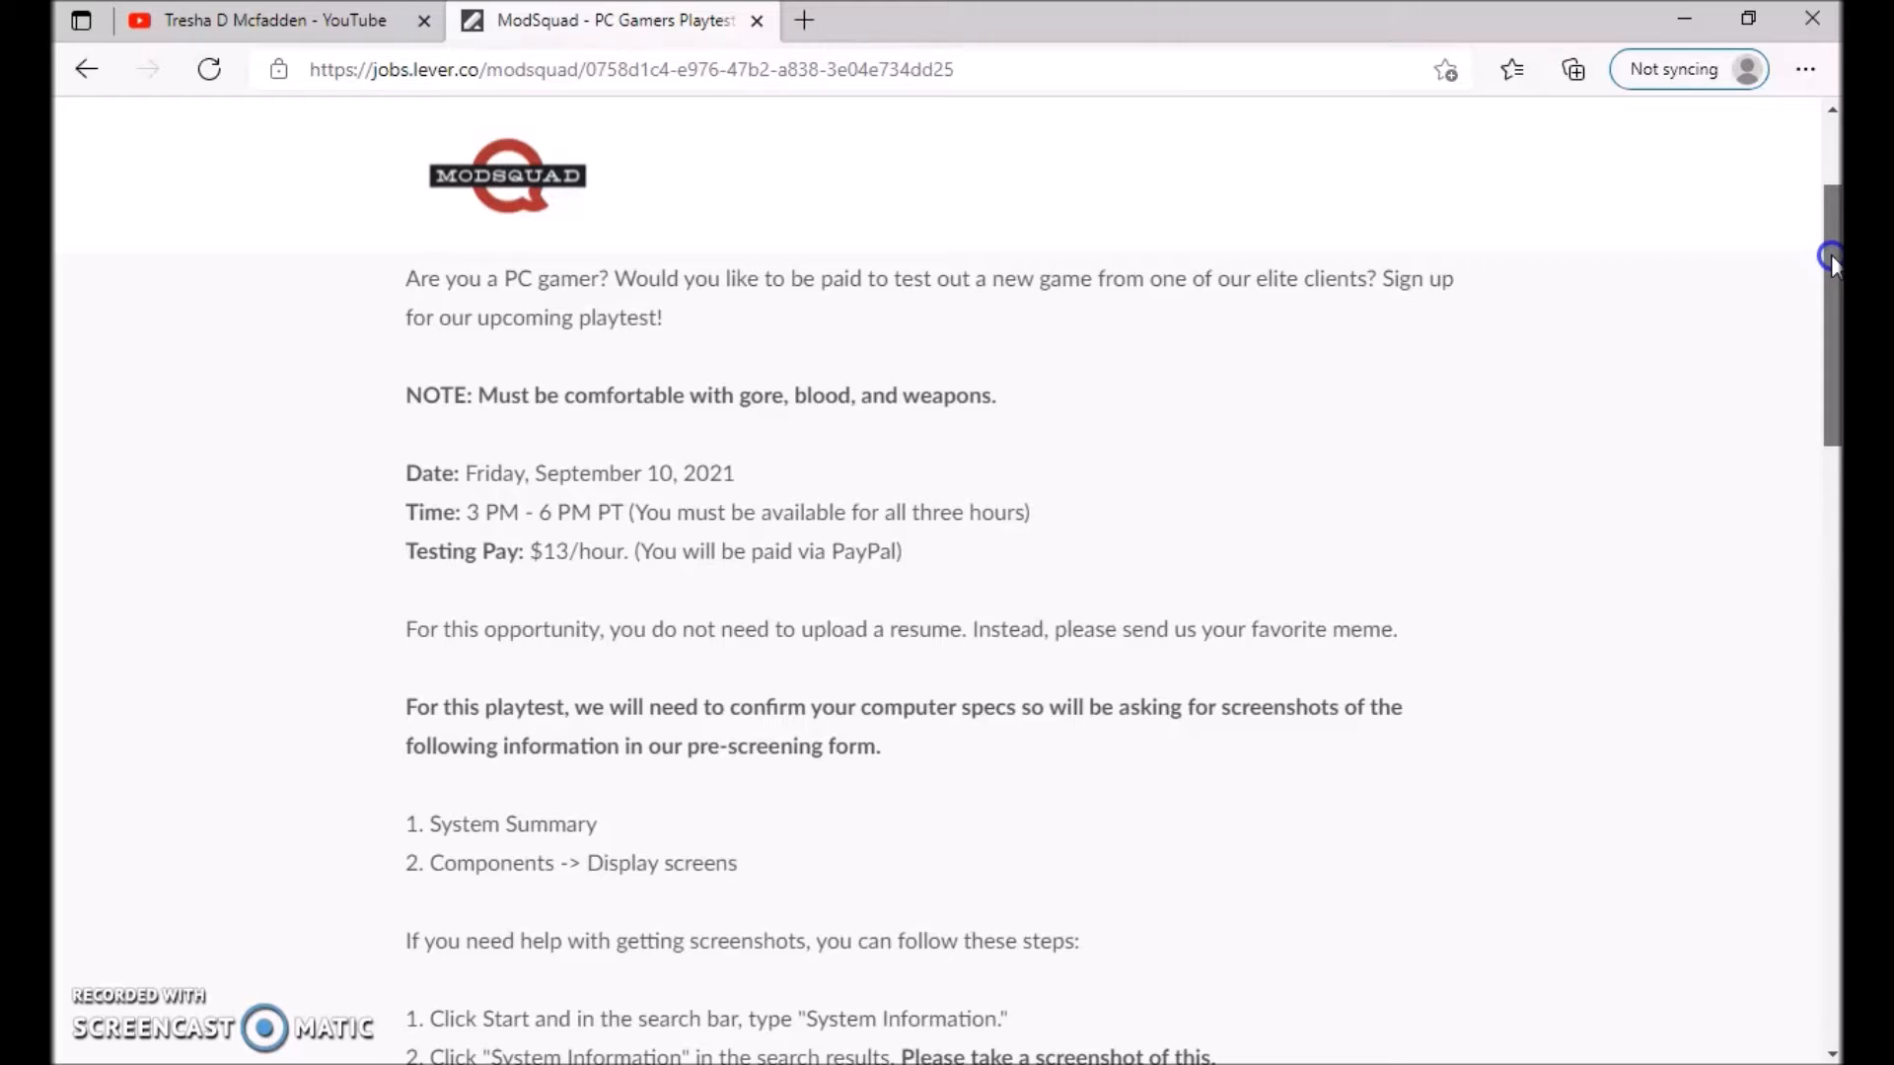
pyautogui.scroll(-3)
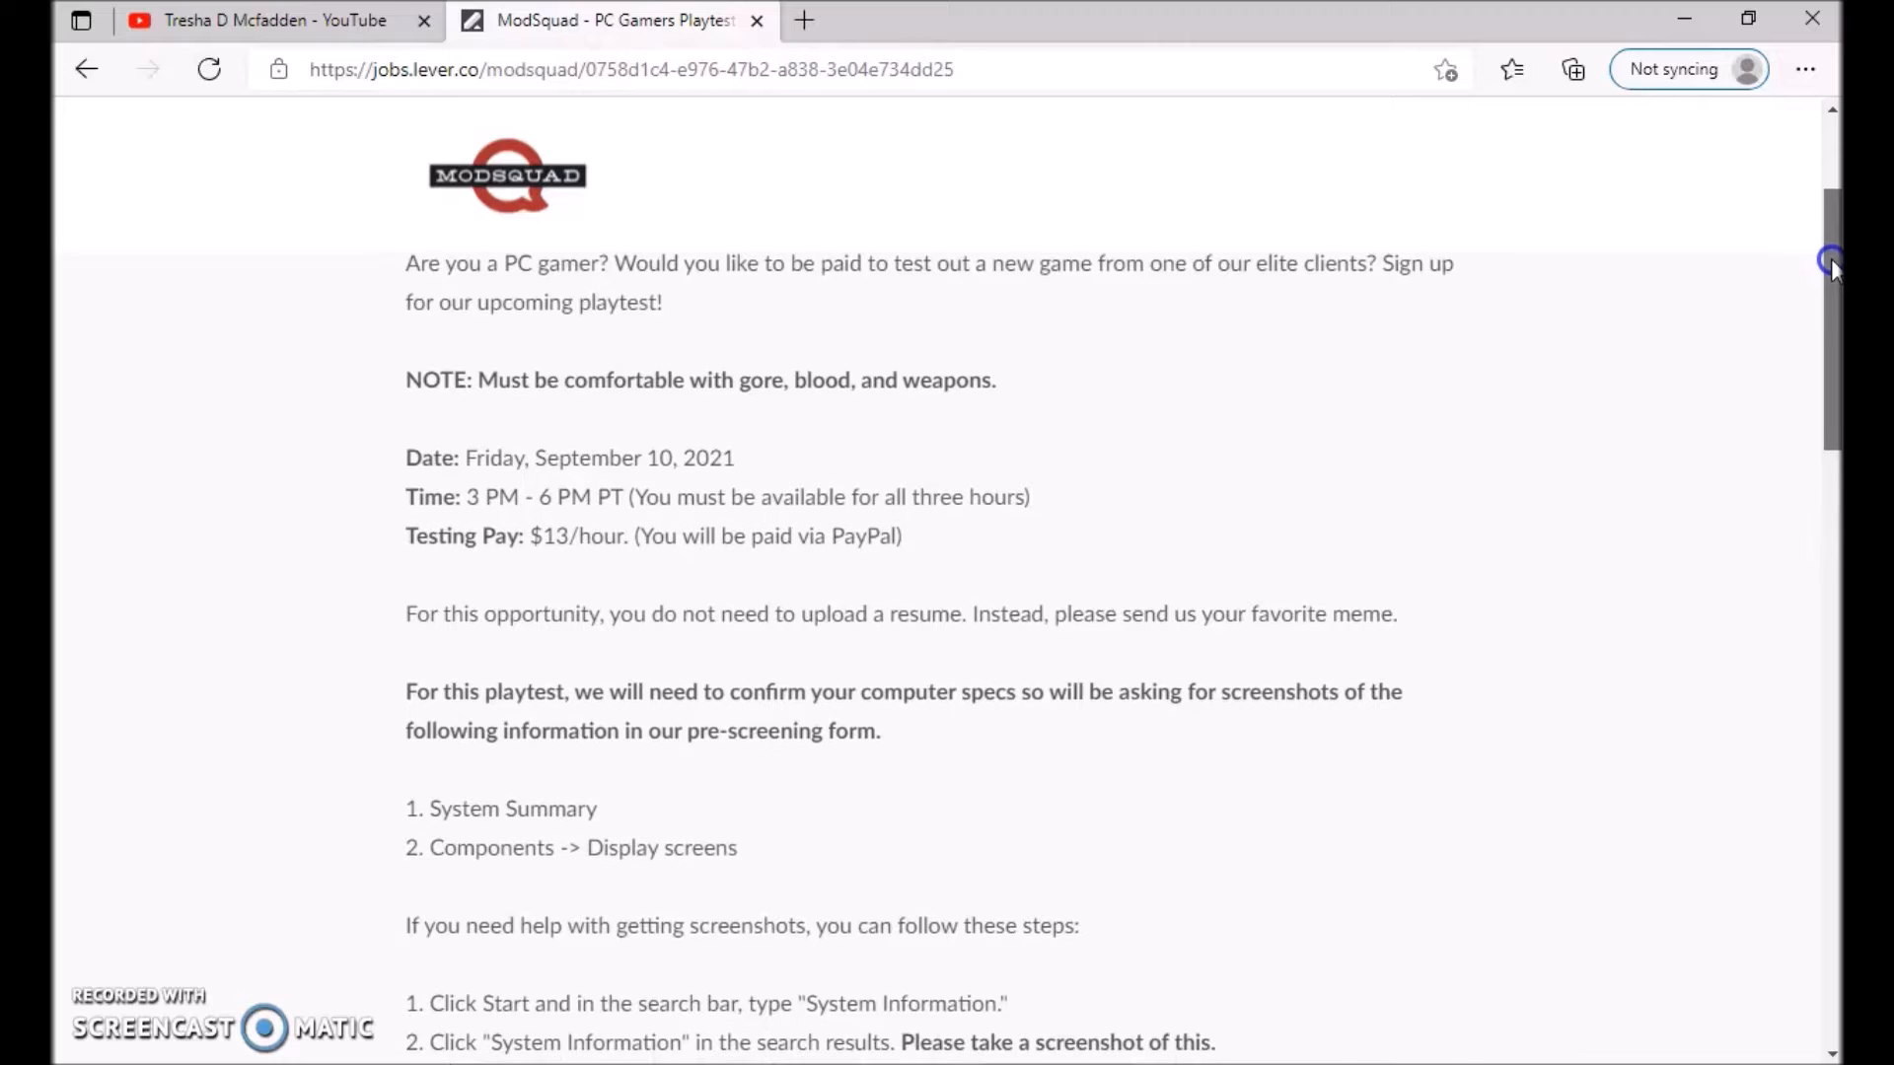
pyautogui.scroll(-3)
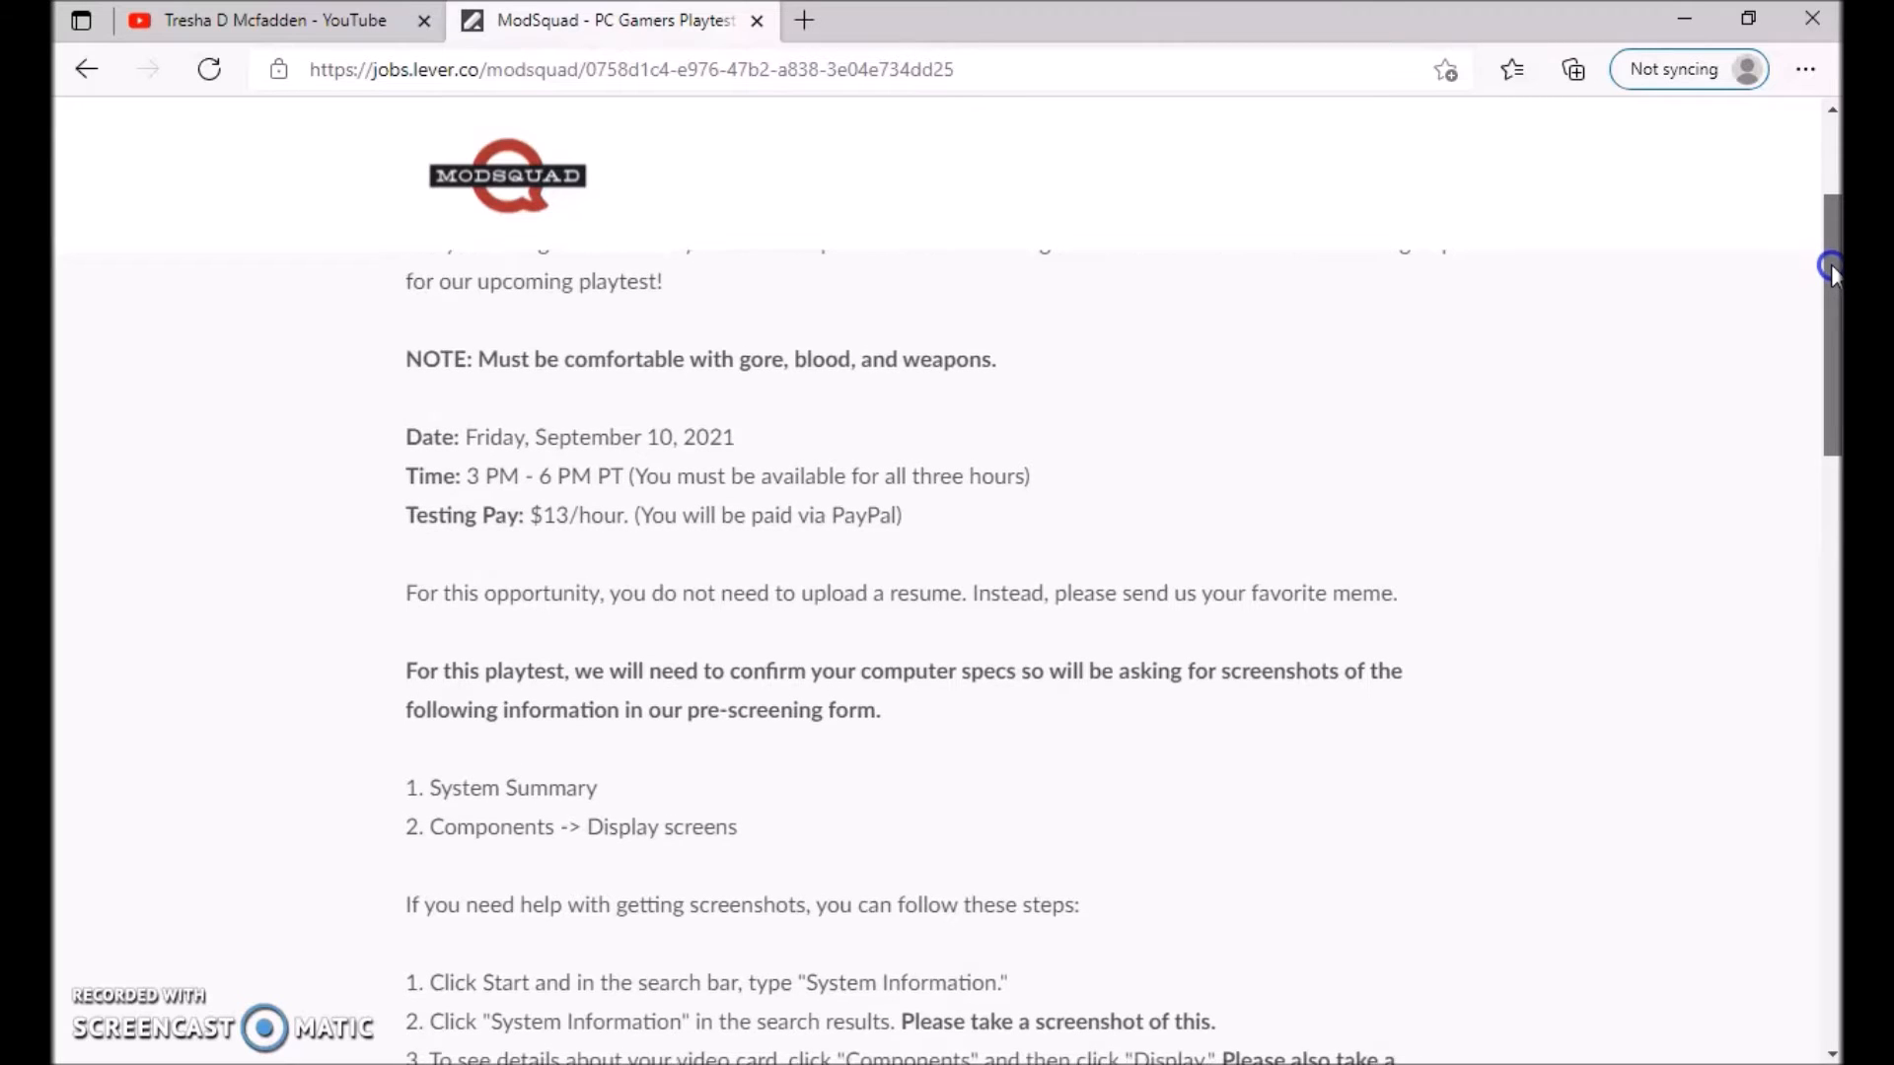
pyautogui.scroll(-3)
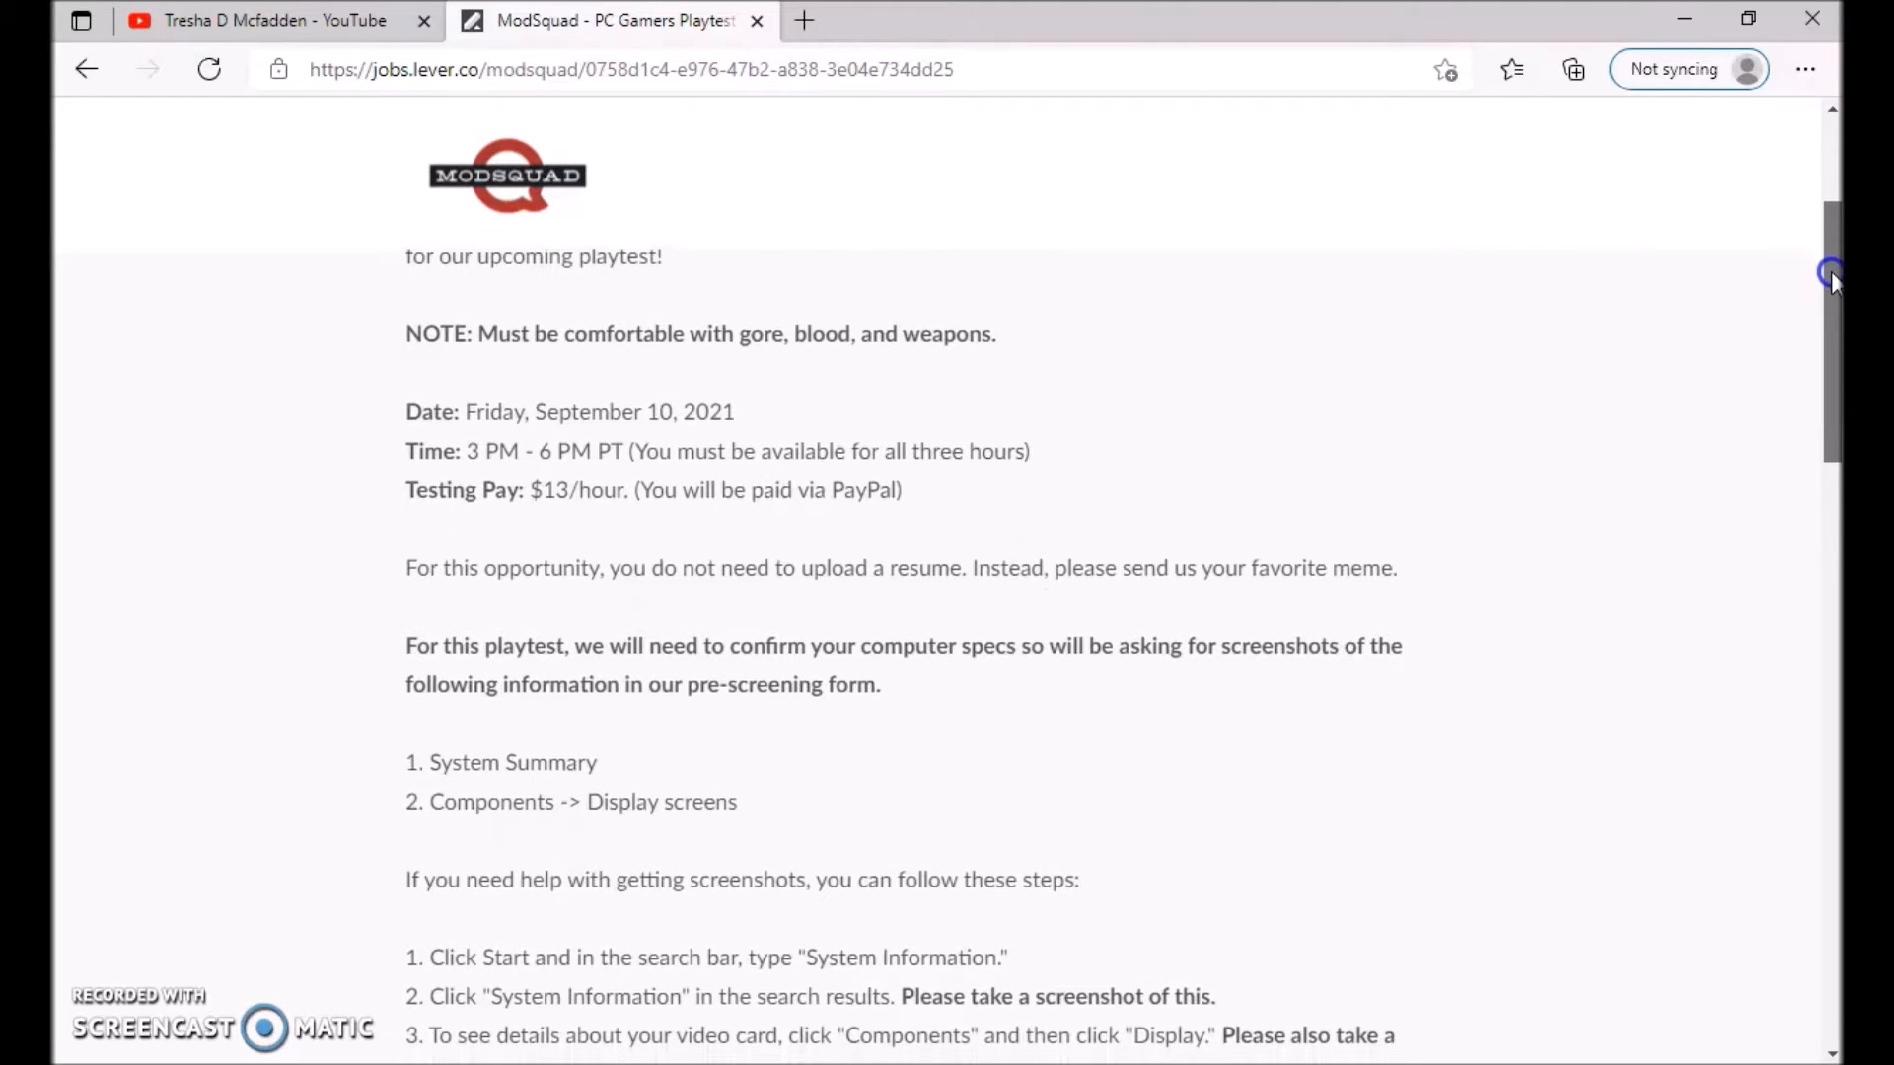
pyautogui.scroll(-3)
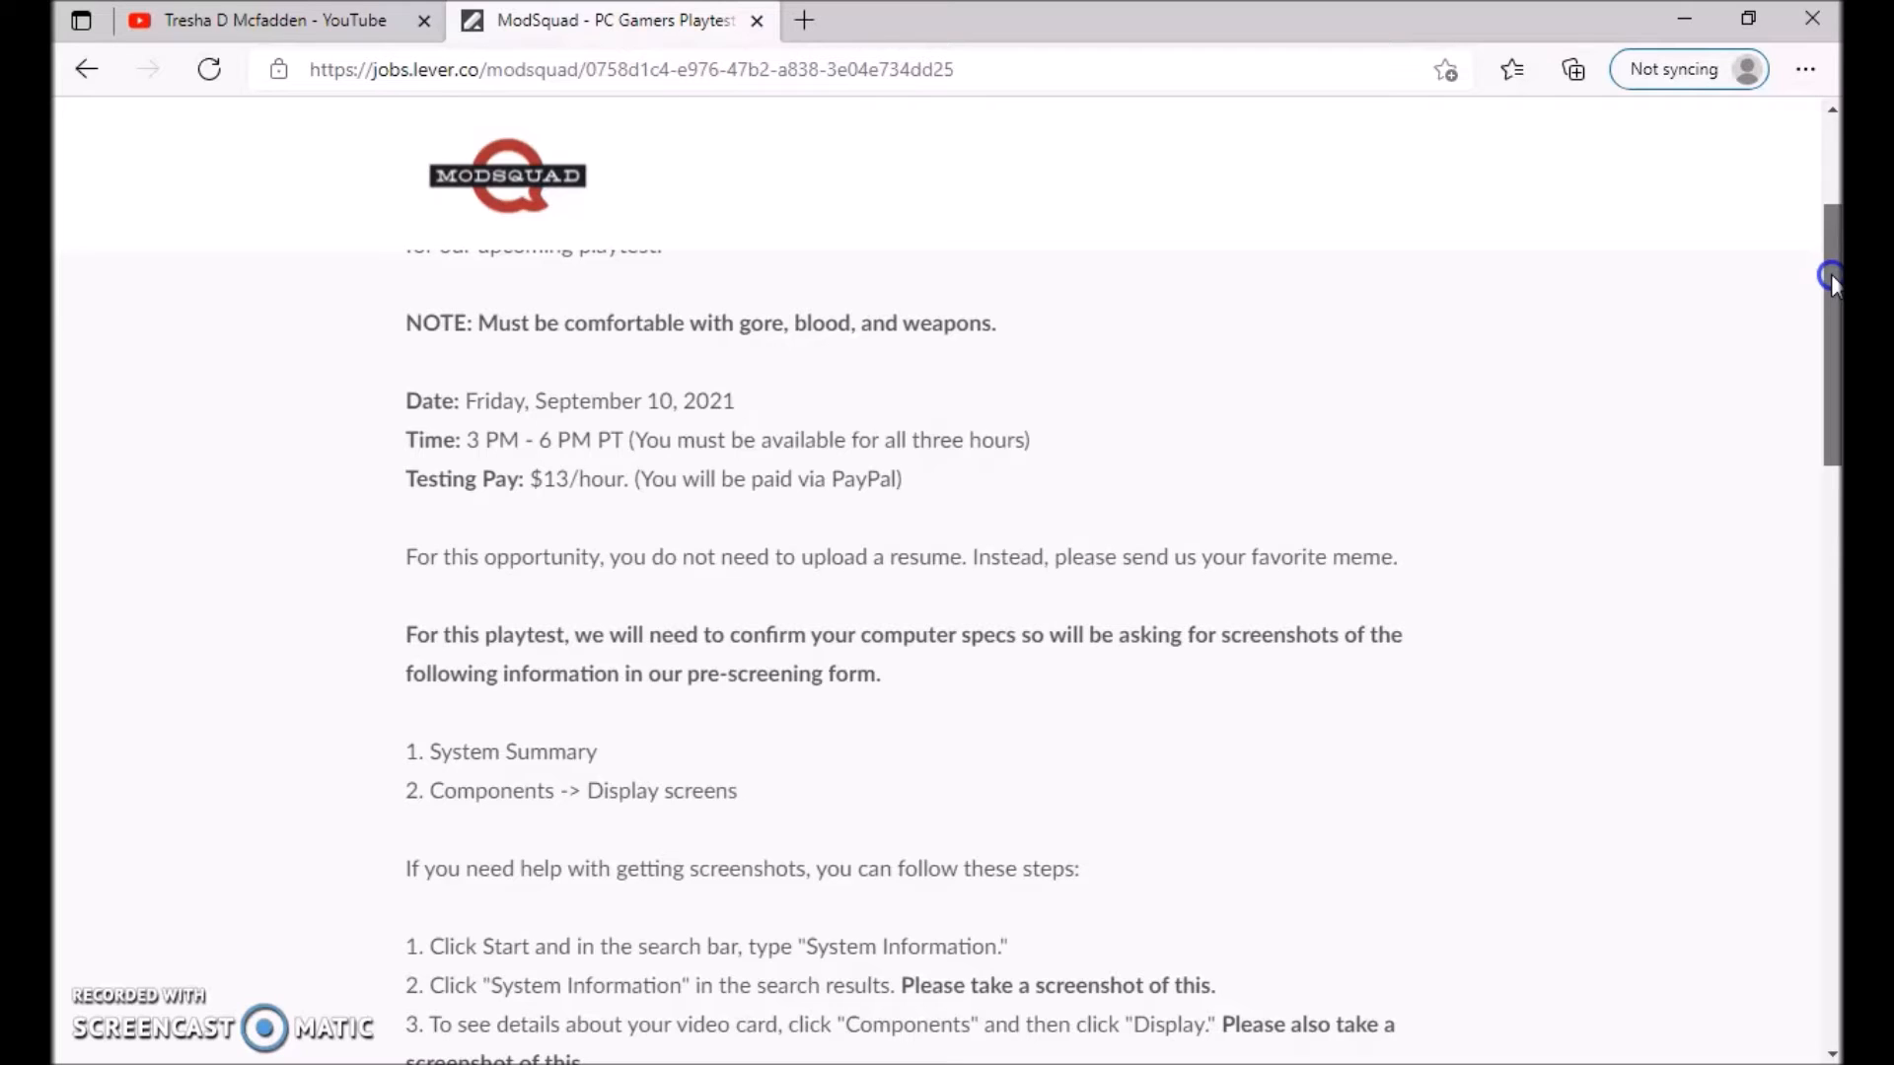
pyautogui.scroll(-3)
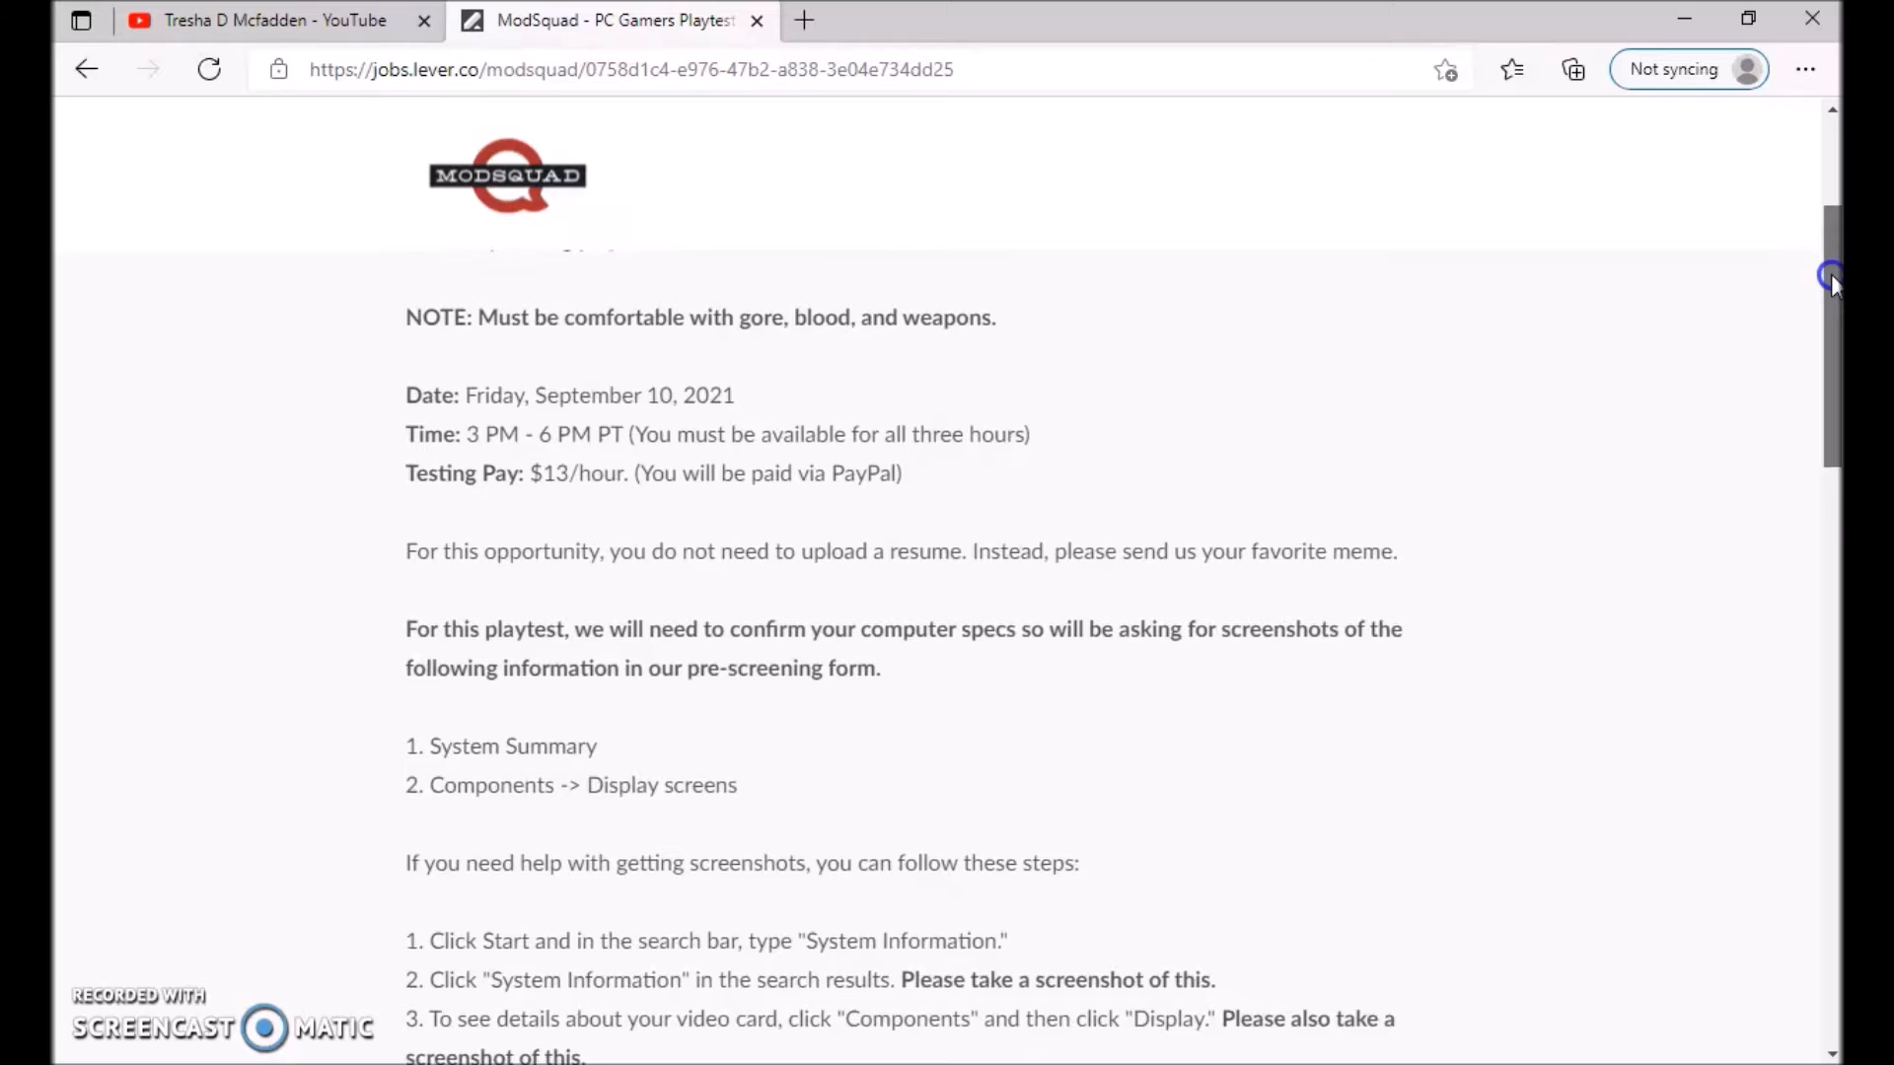
pyautogui.scroll(-3)
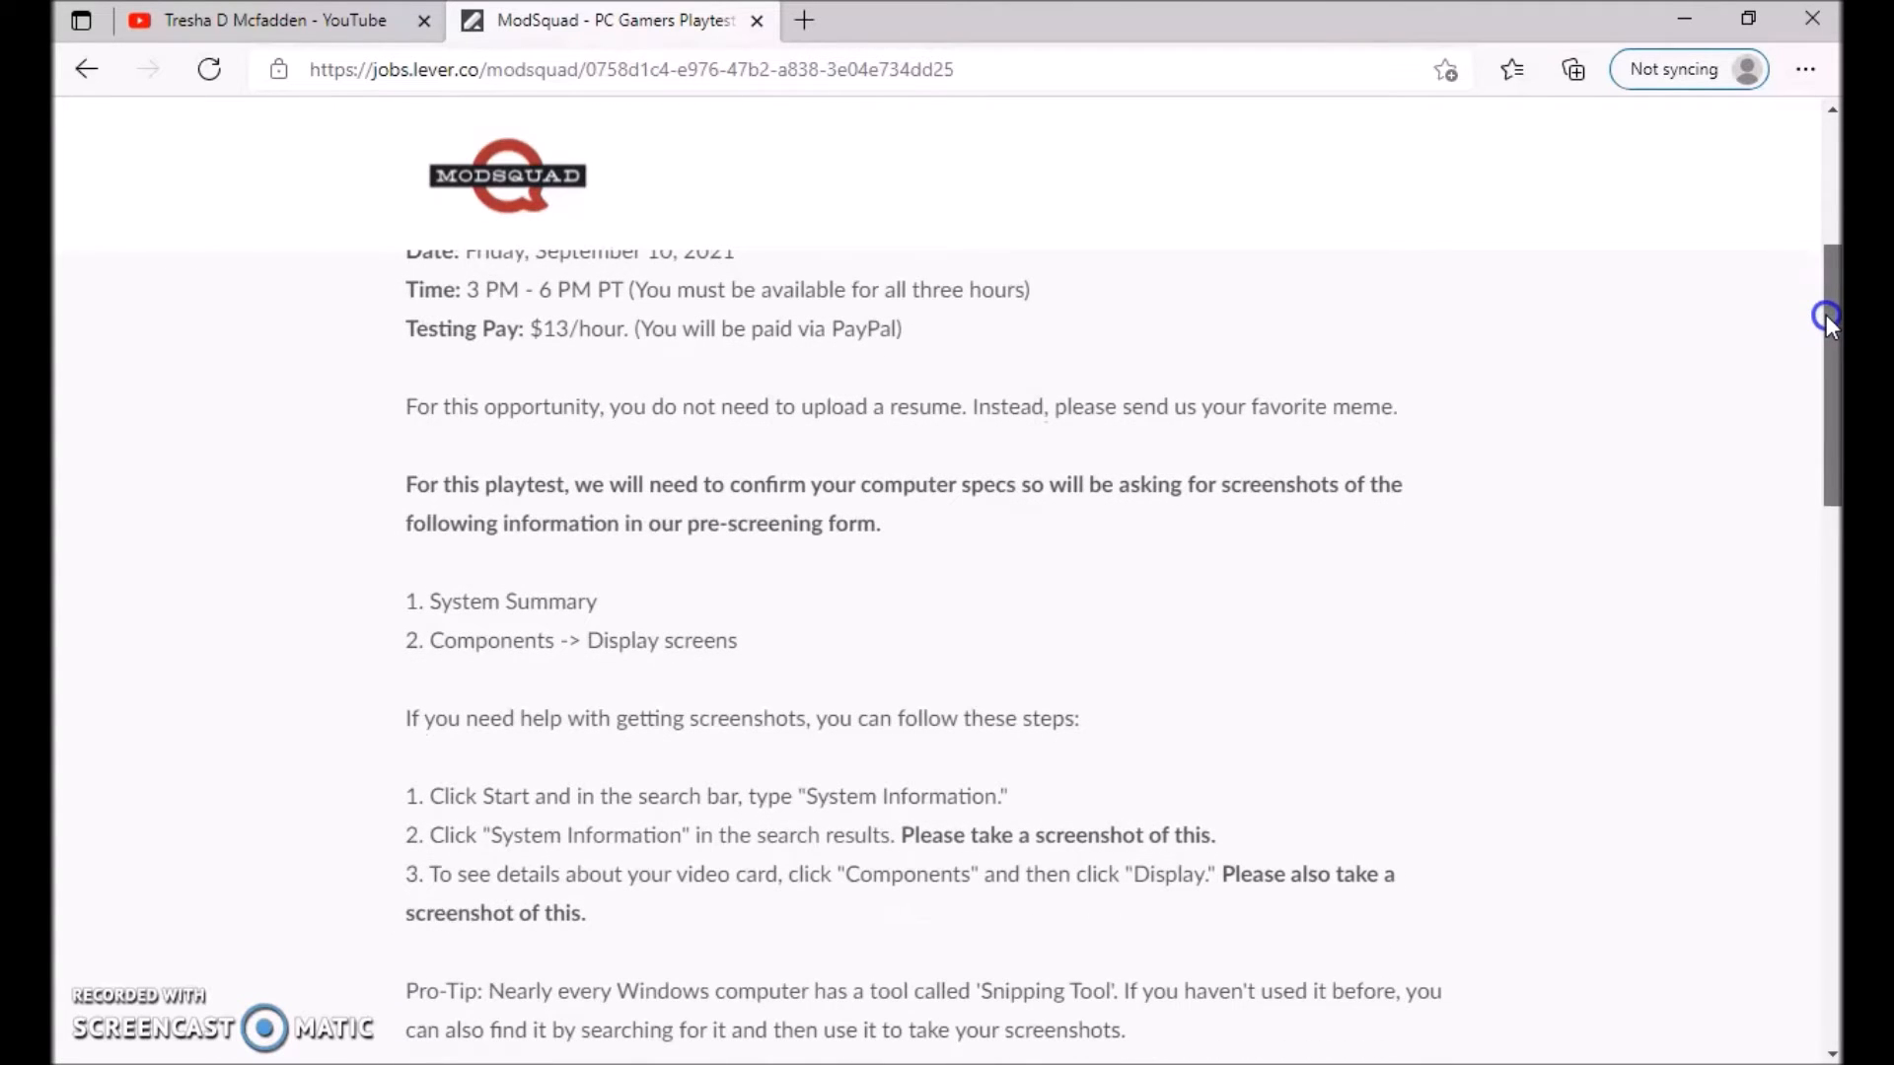
pyautogui.scroll(-3)
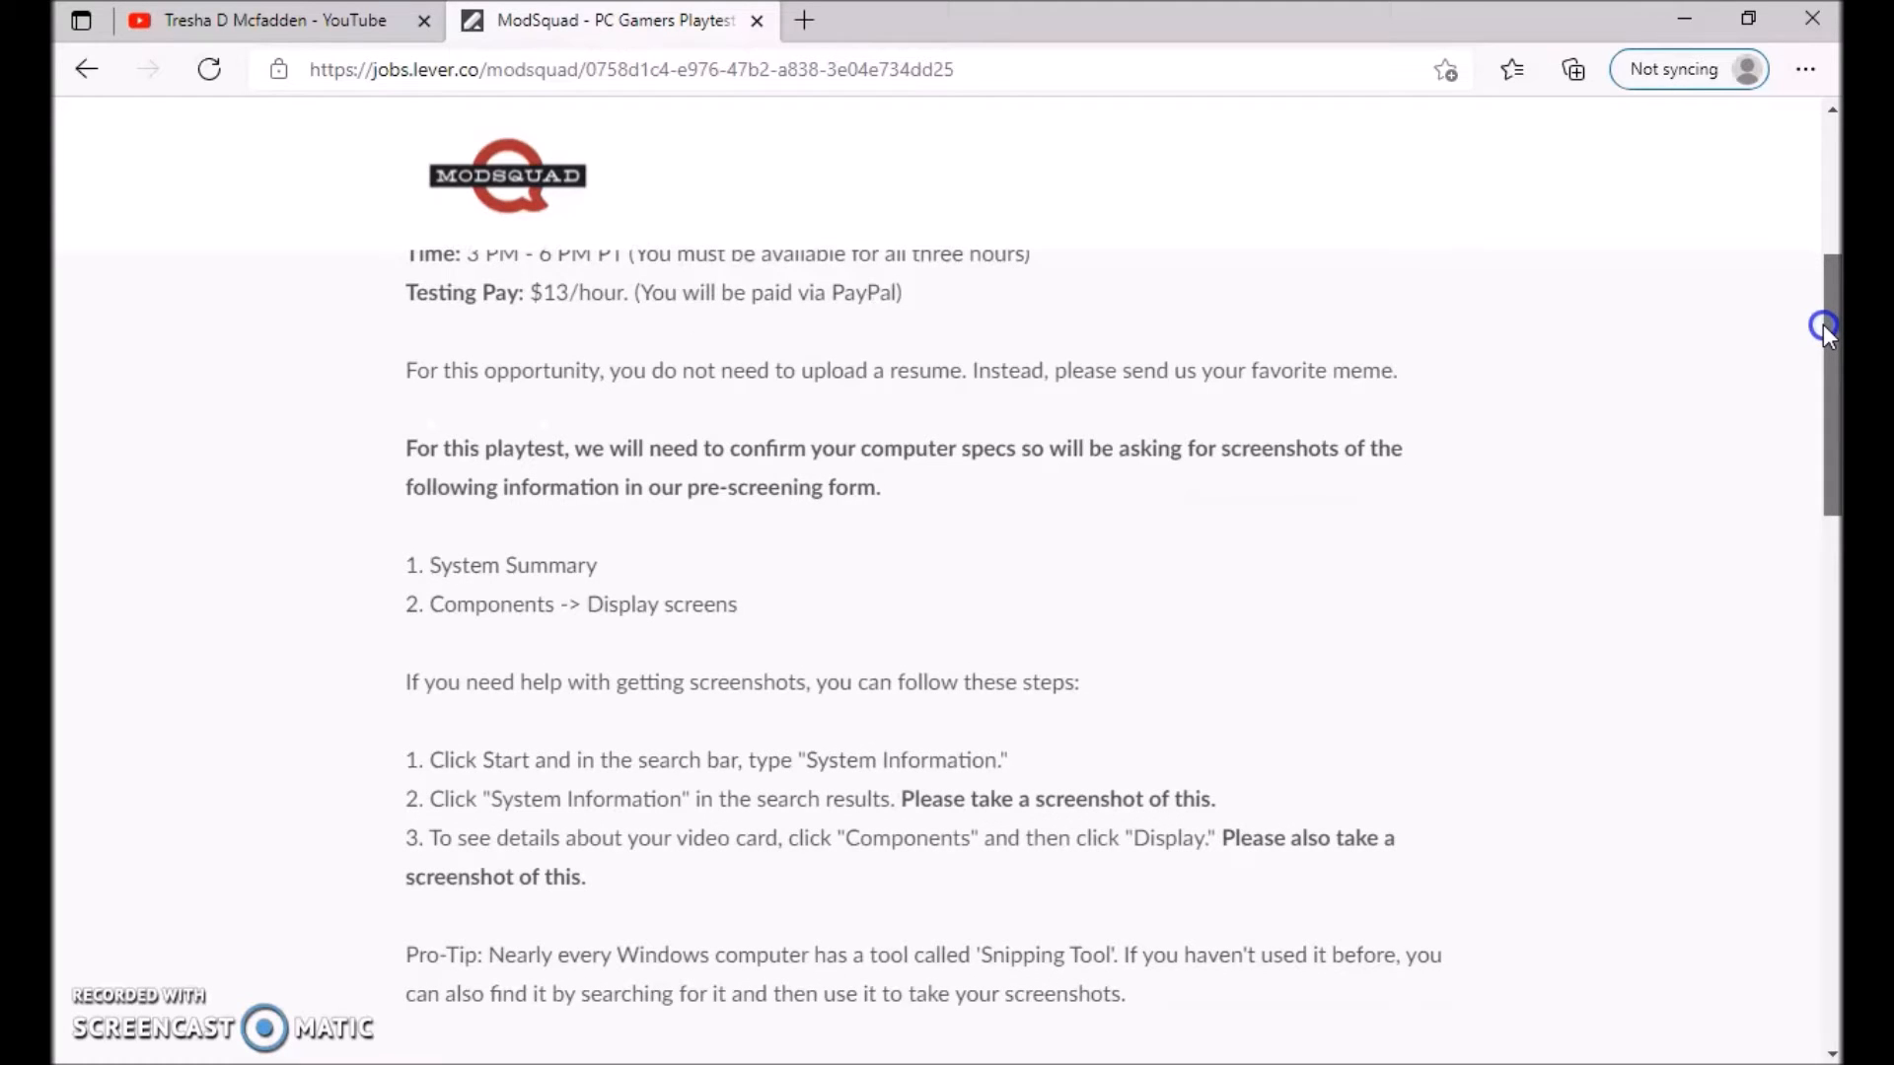
pyautogui.scroll(-3)
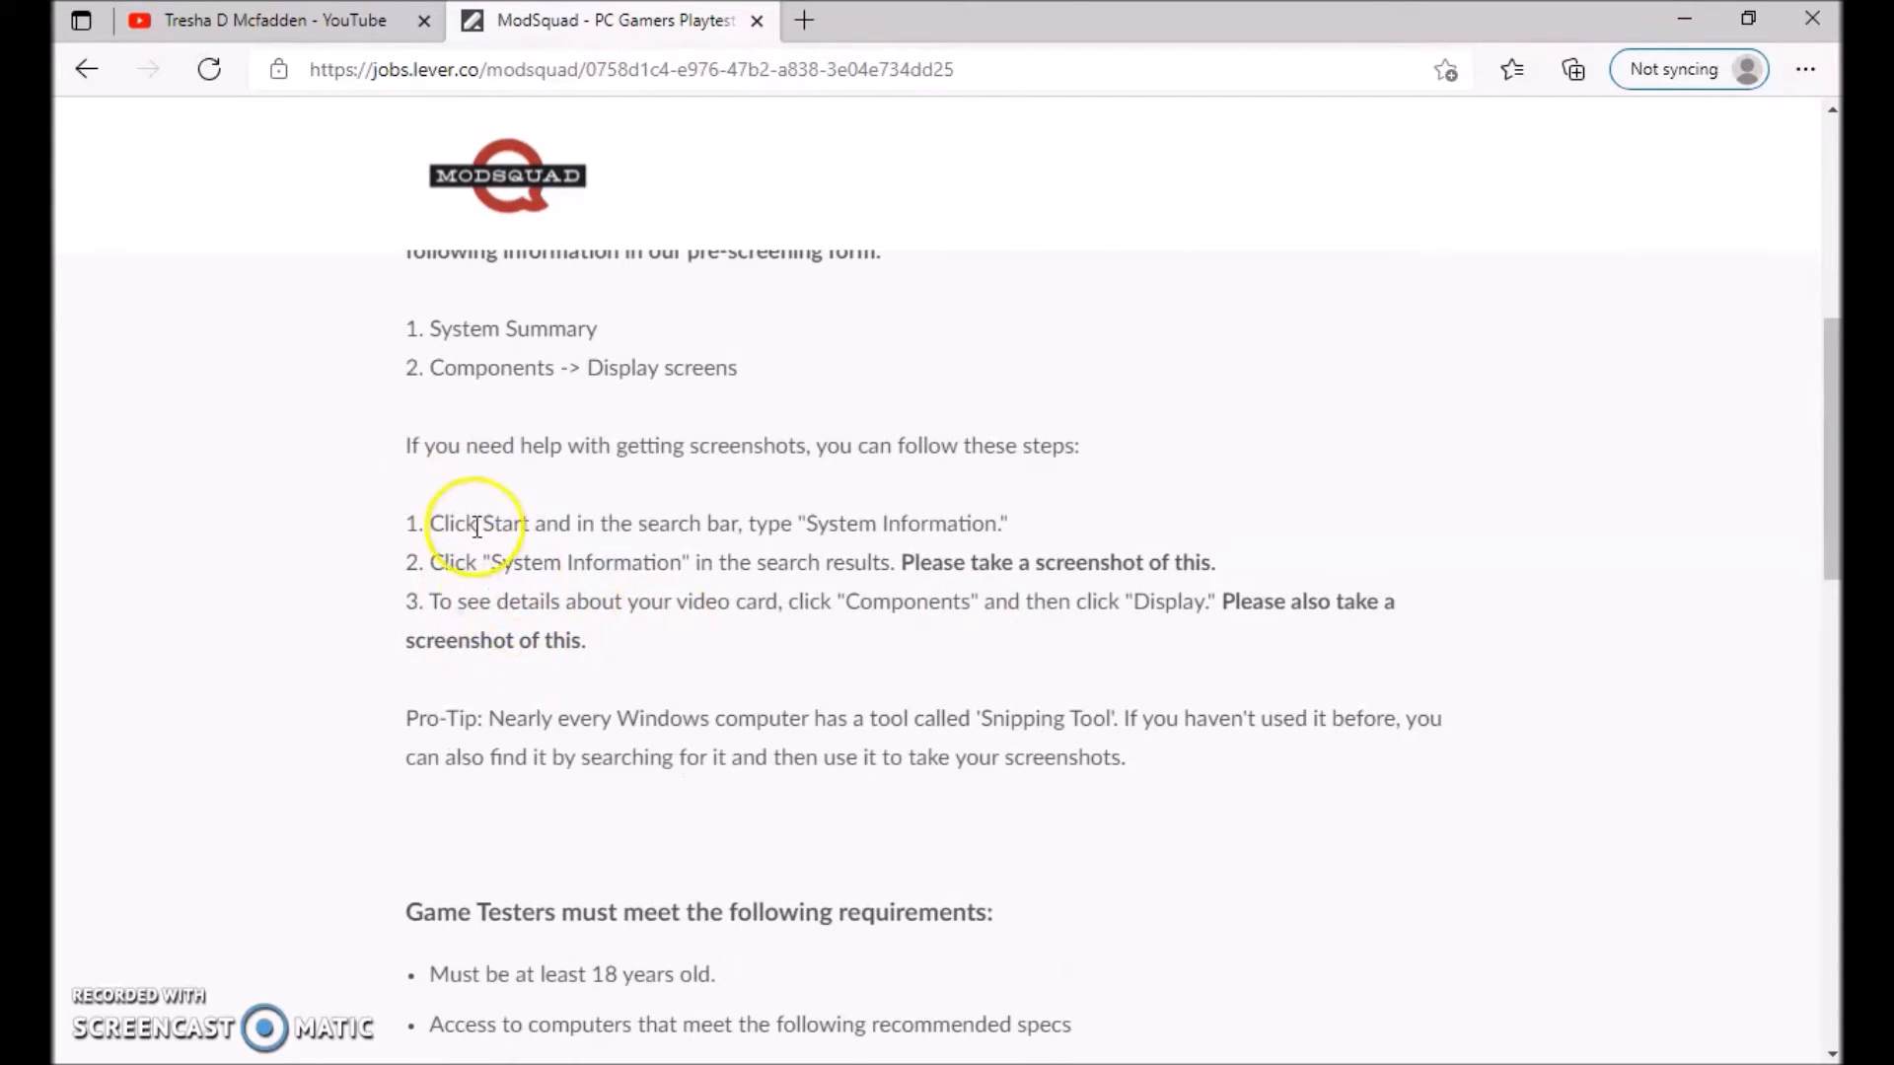
pyautogui.moveTo(525, 717)
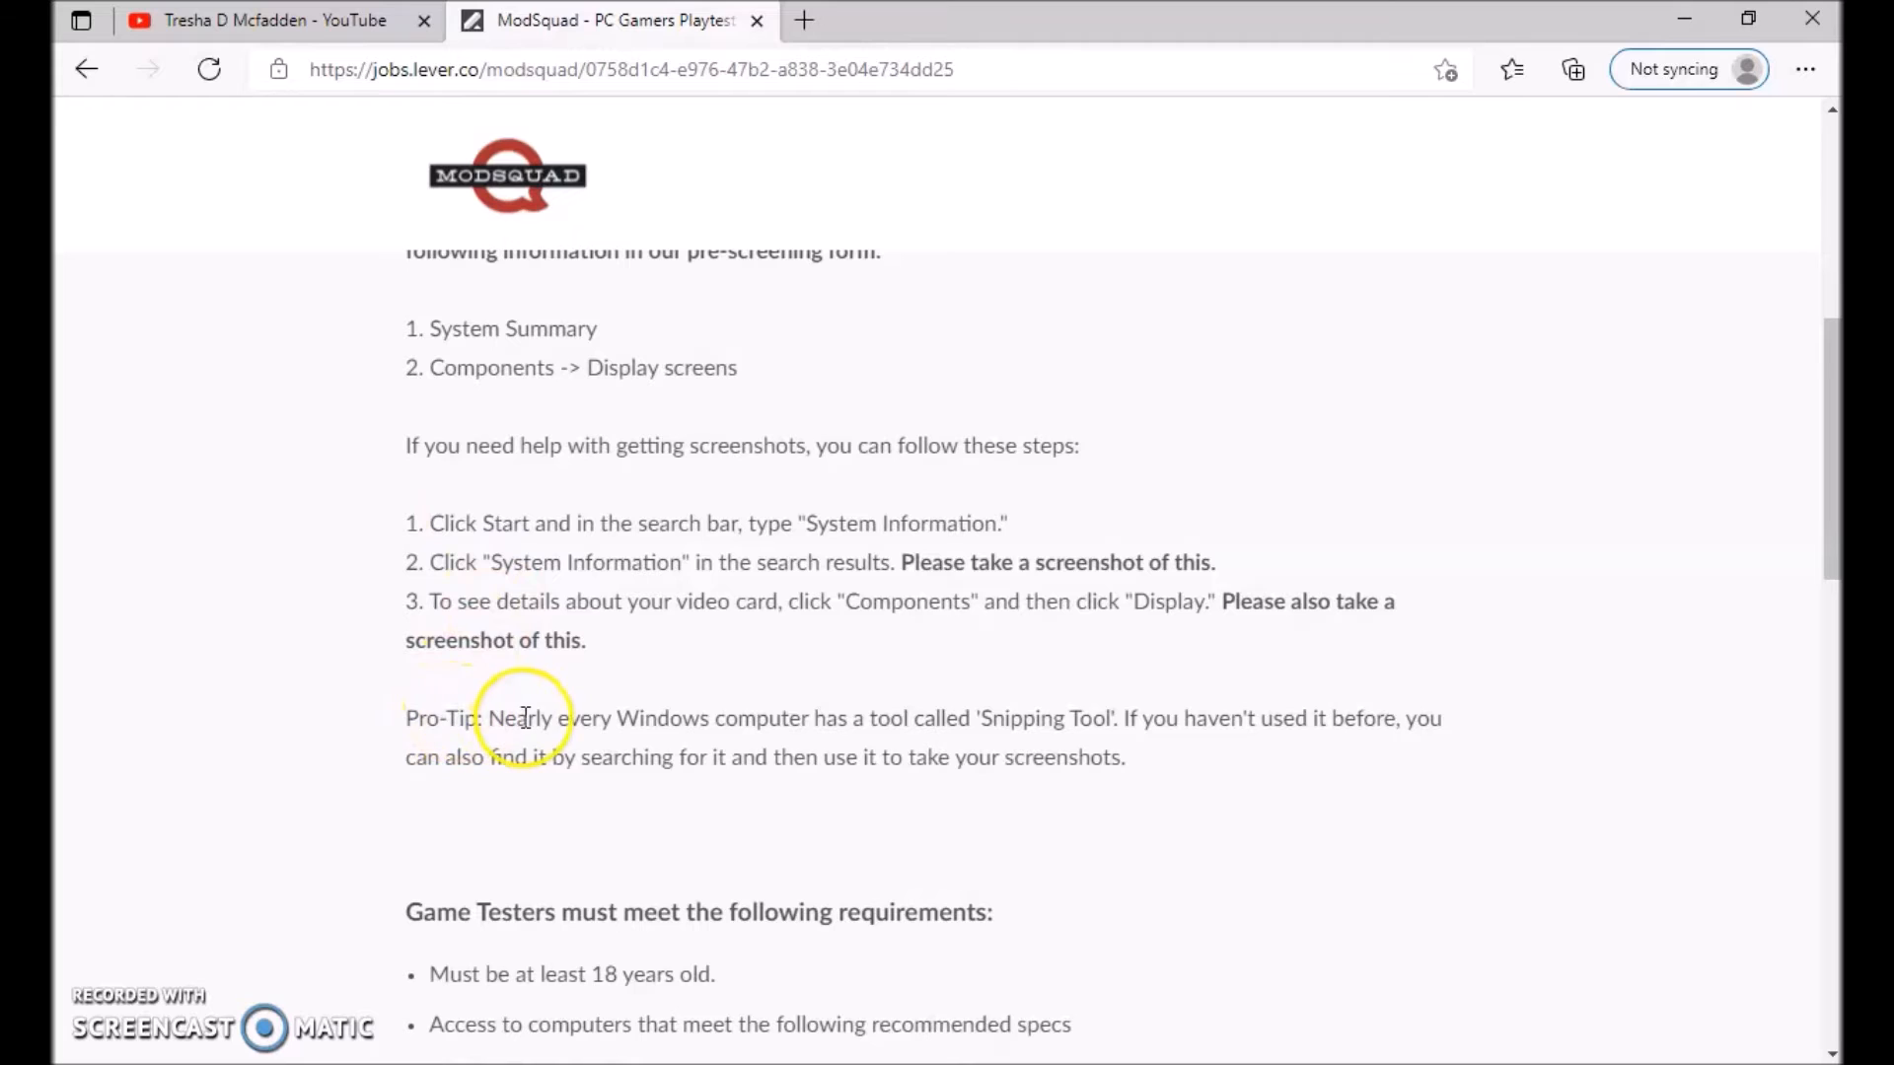
pyautogui.moveTo(658, 741)
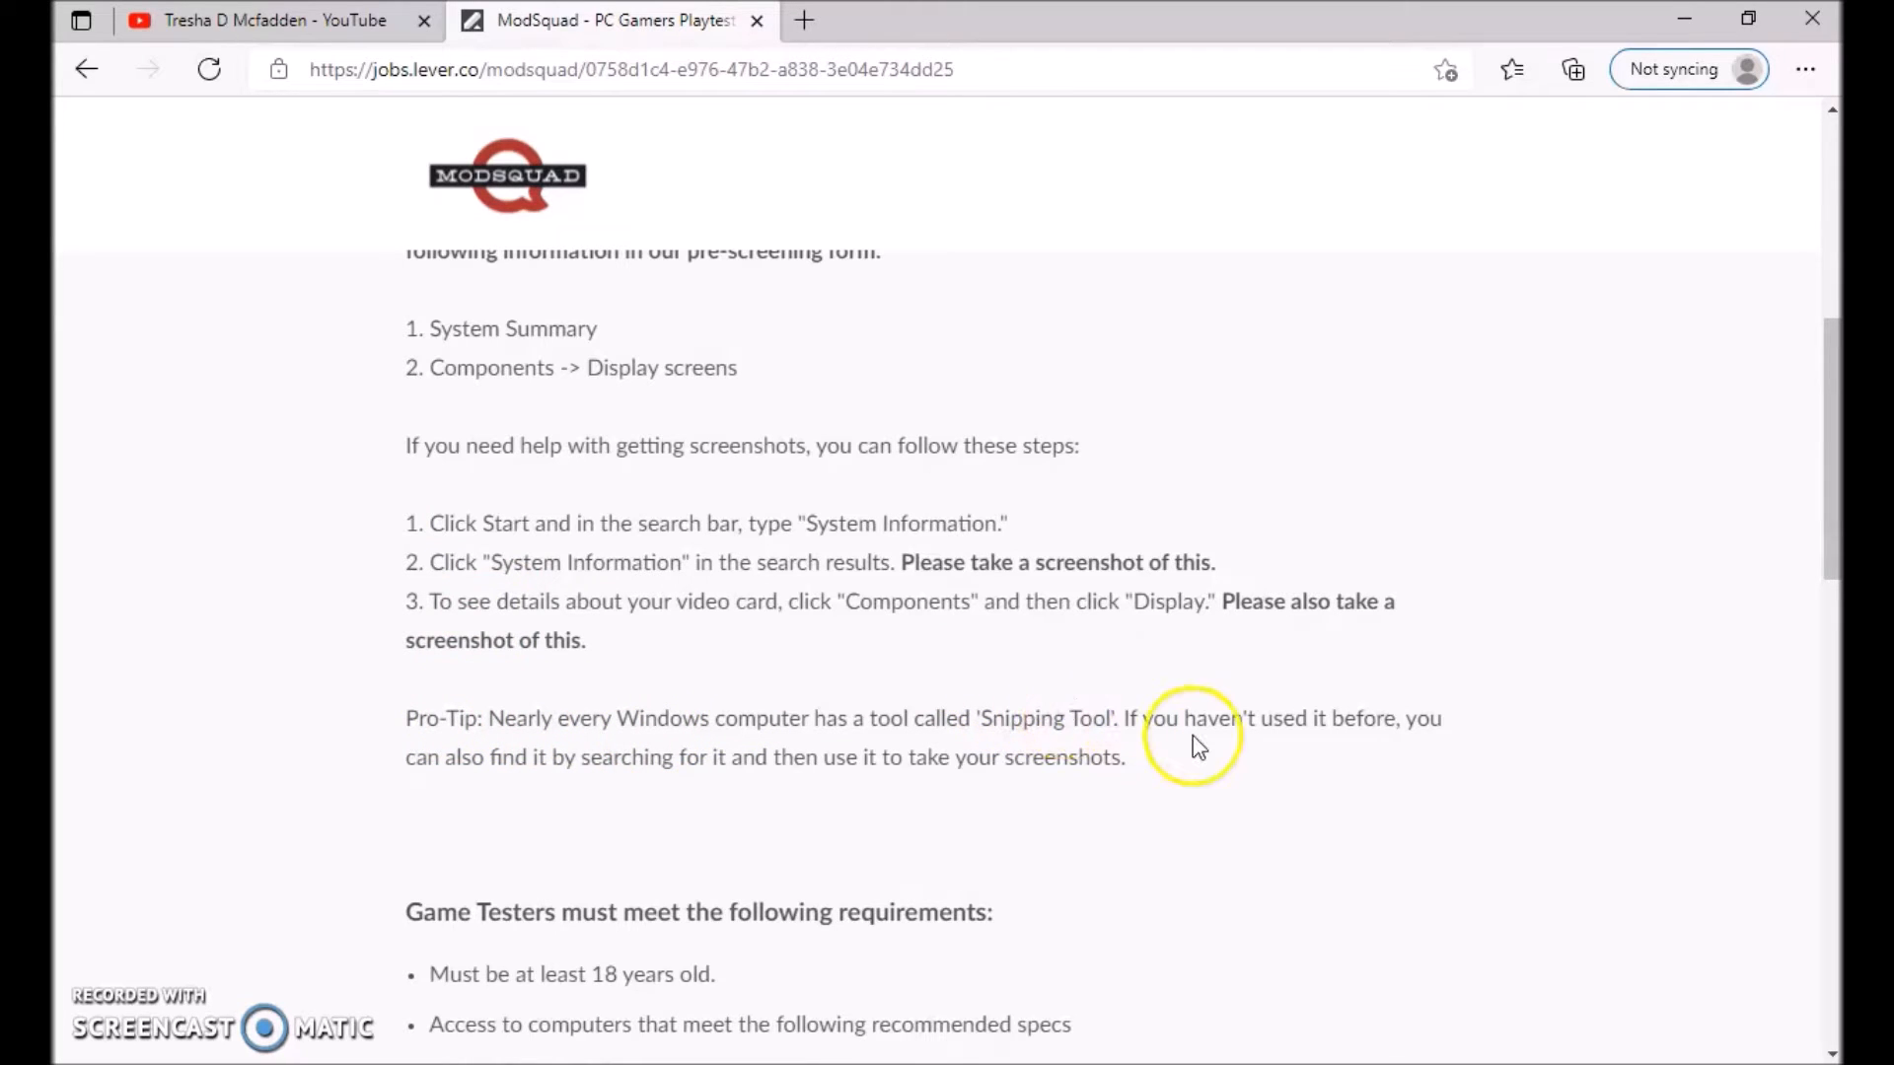
pyautogui.moveTo(706, 819)
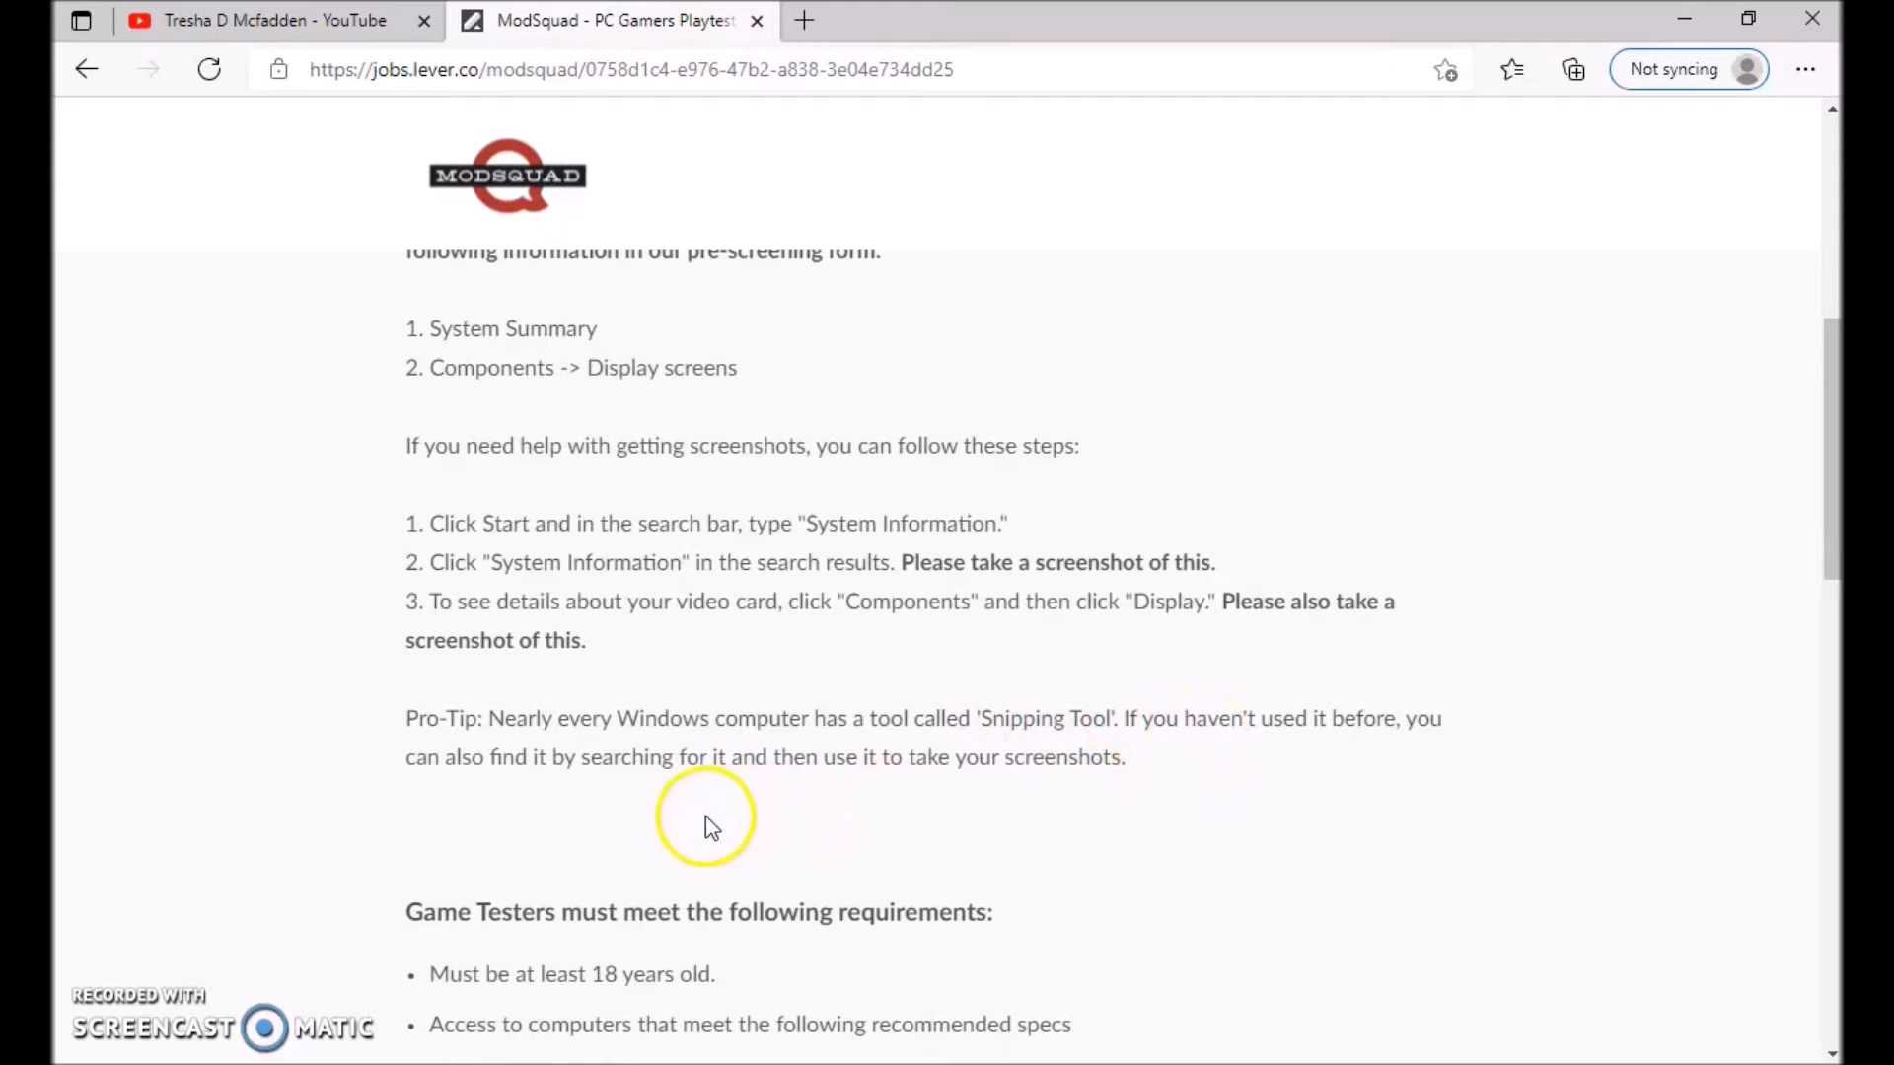
pyautogui.moveTo(615, 761)
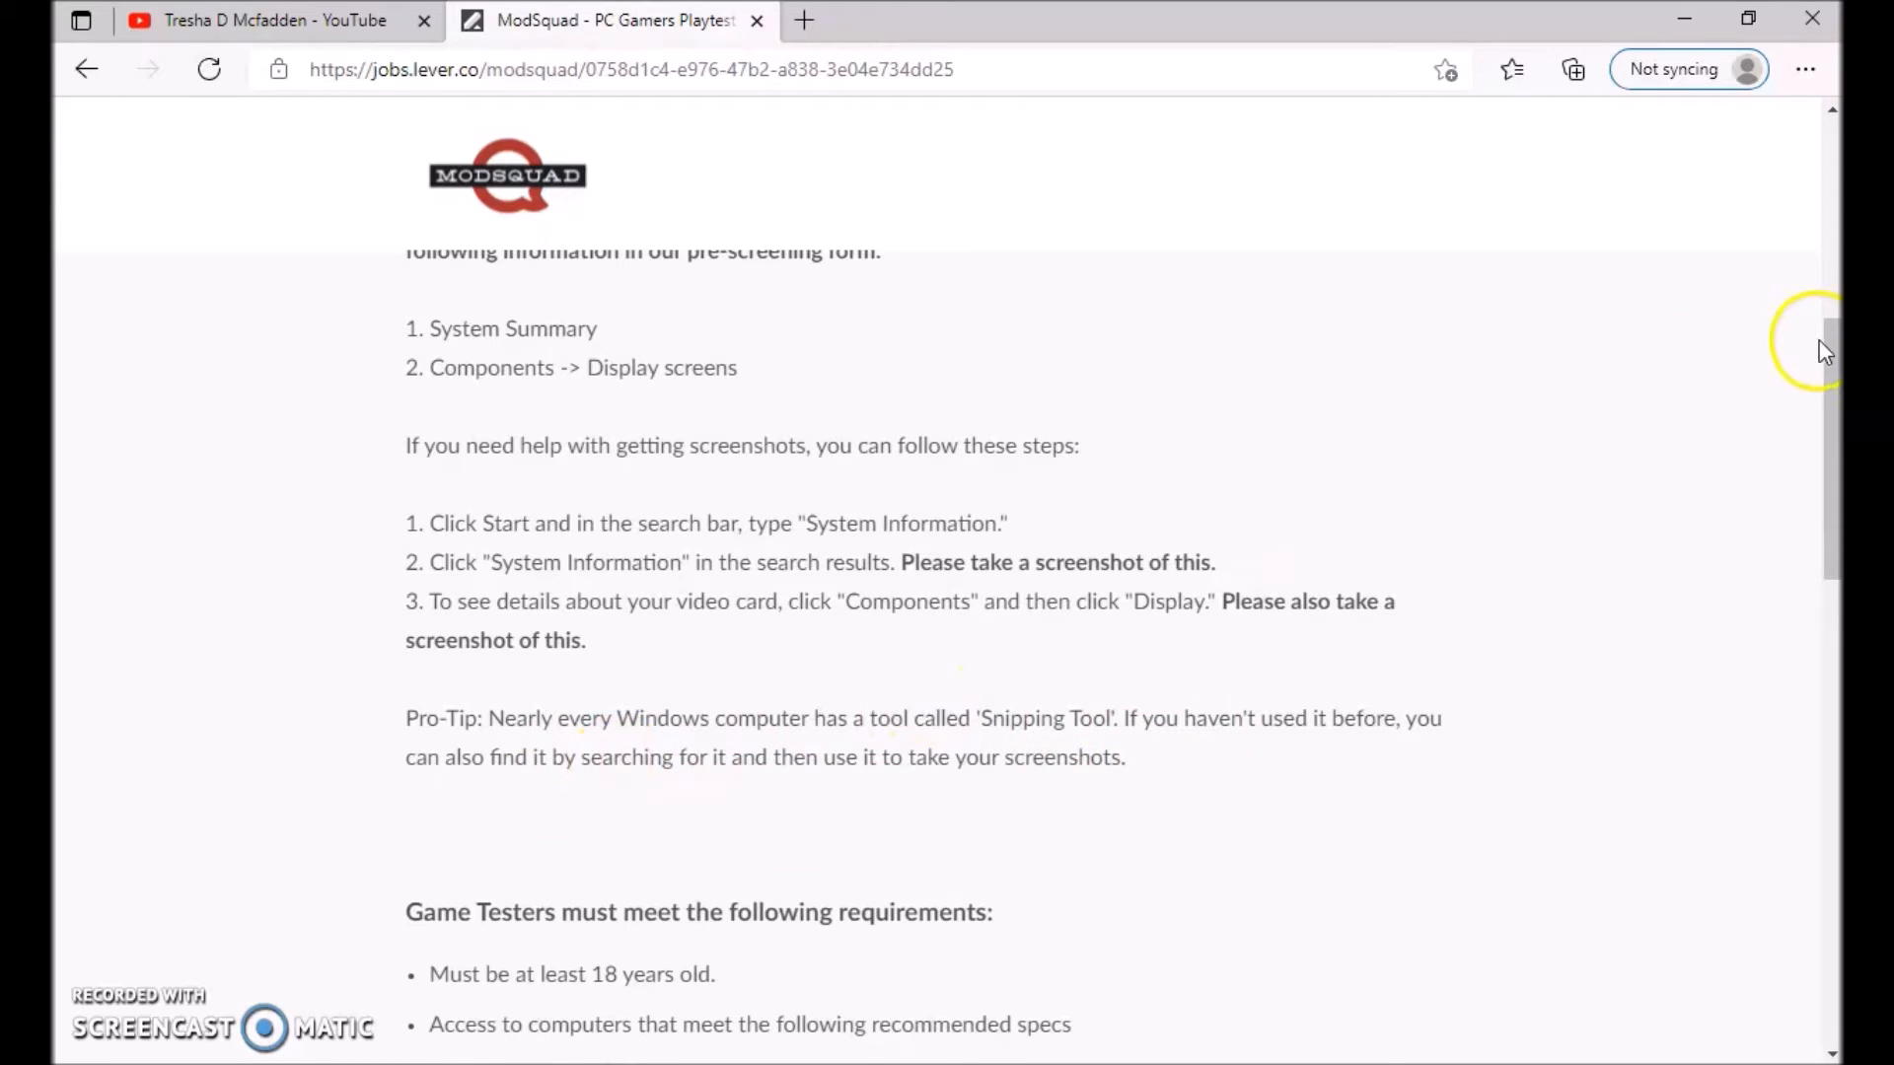
# Step: Scroll through the Game Testers requirements: Bethesda, Discord, Steam accounts and United States location
pyautogui.scroll(-3)
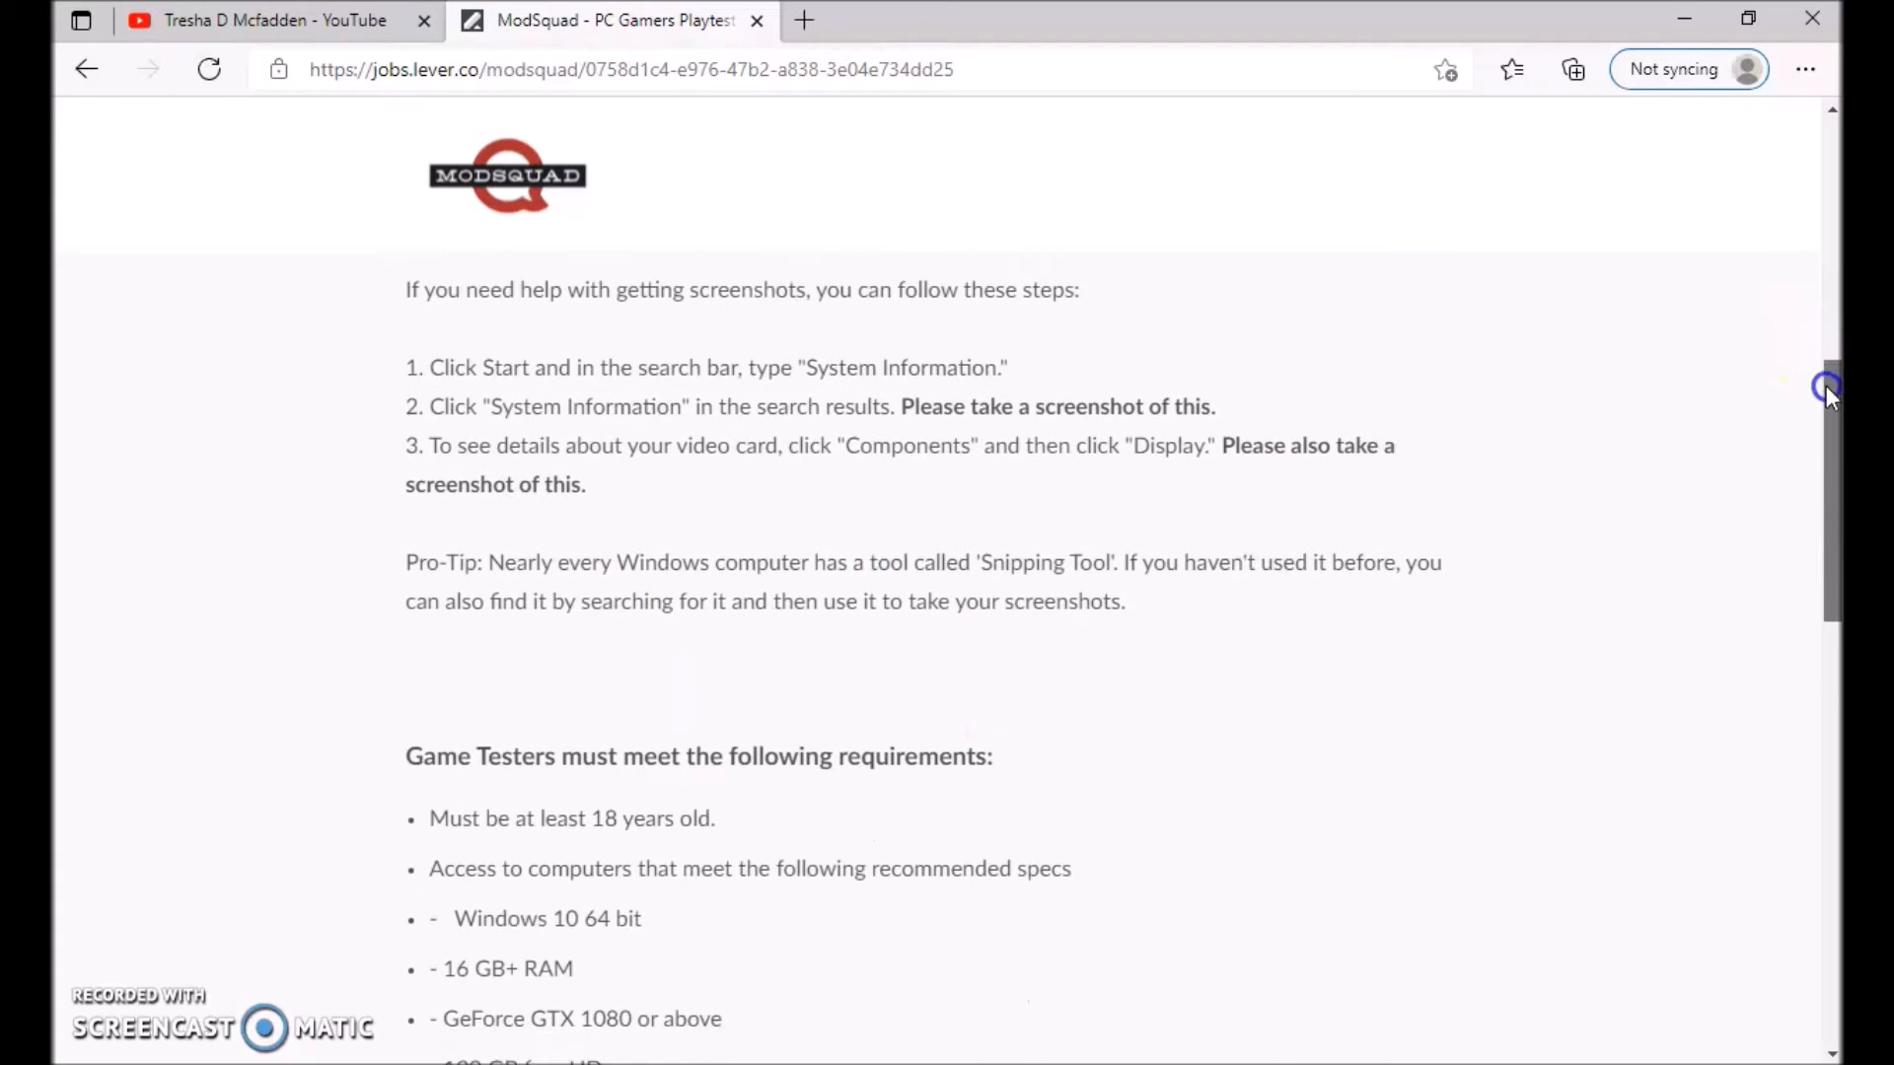
pyautogui.scroll(-3)
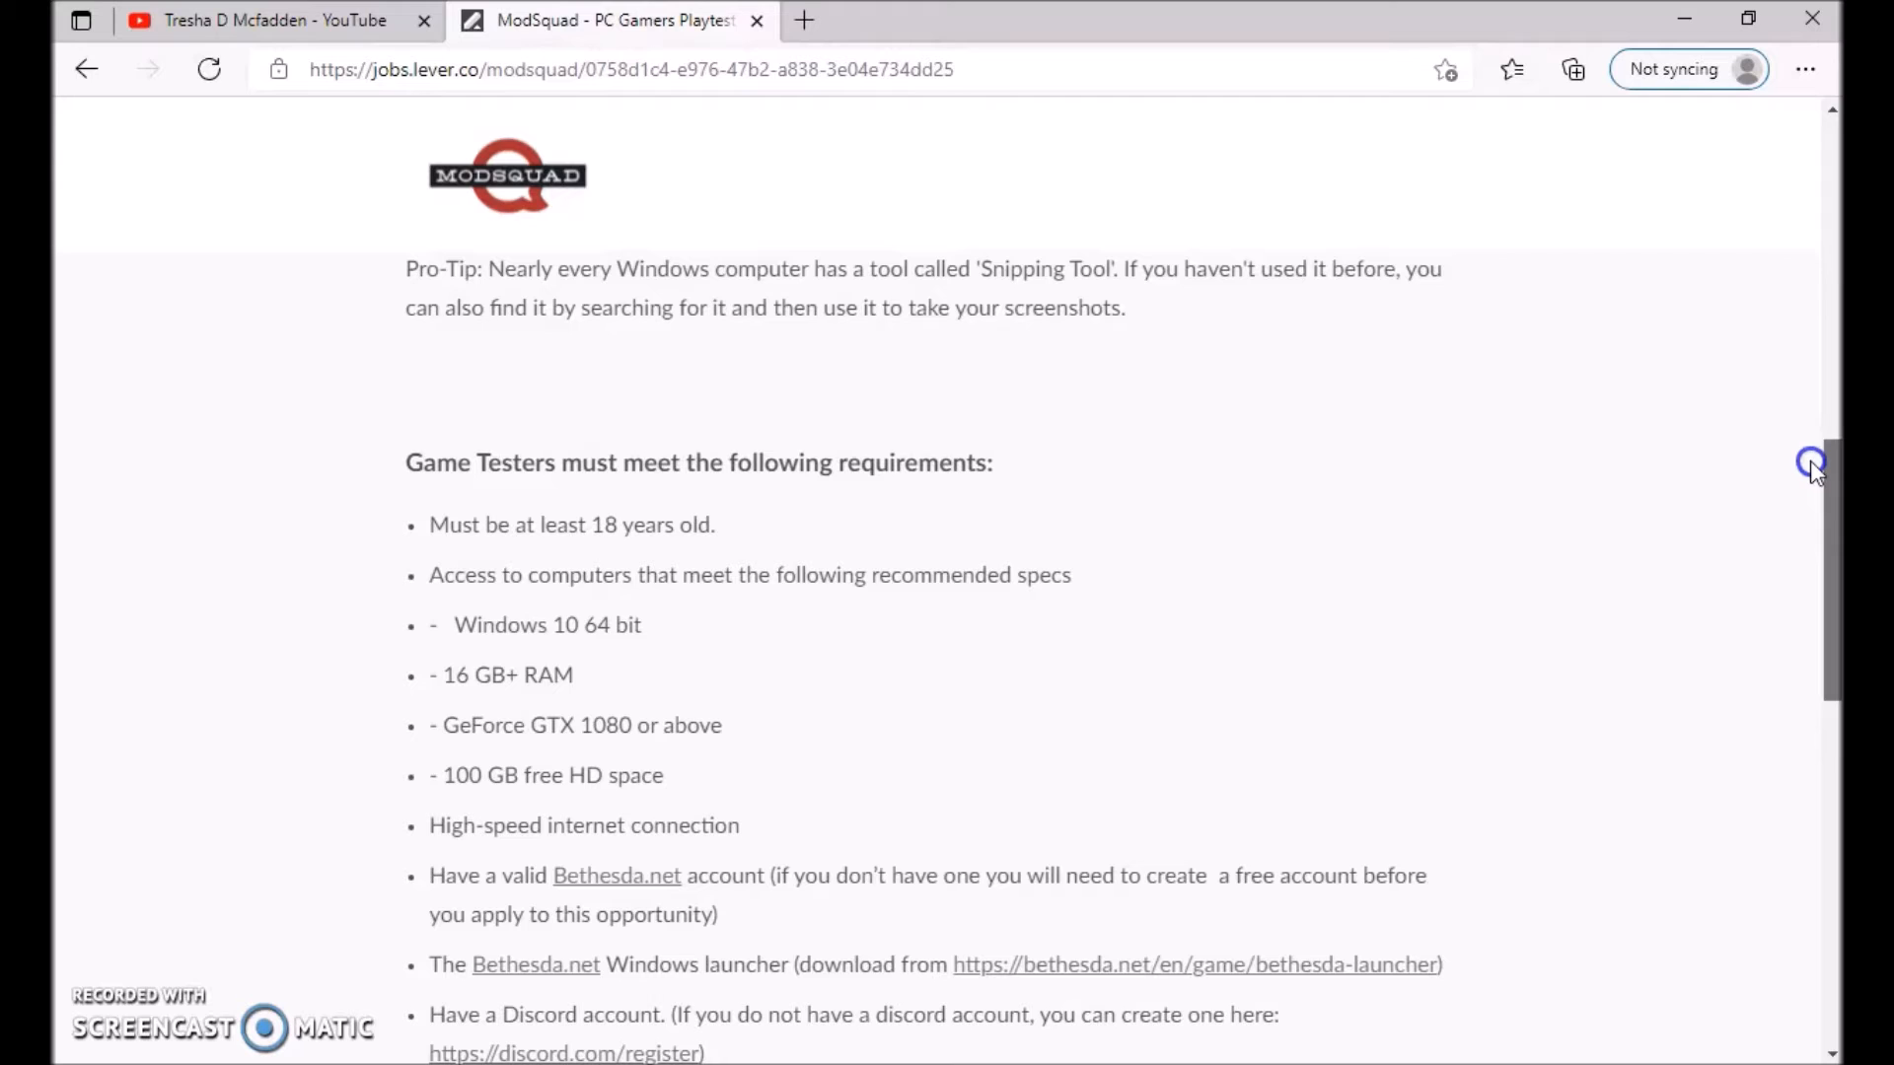
pyautogui.scroll(-3)
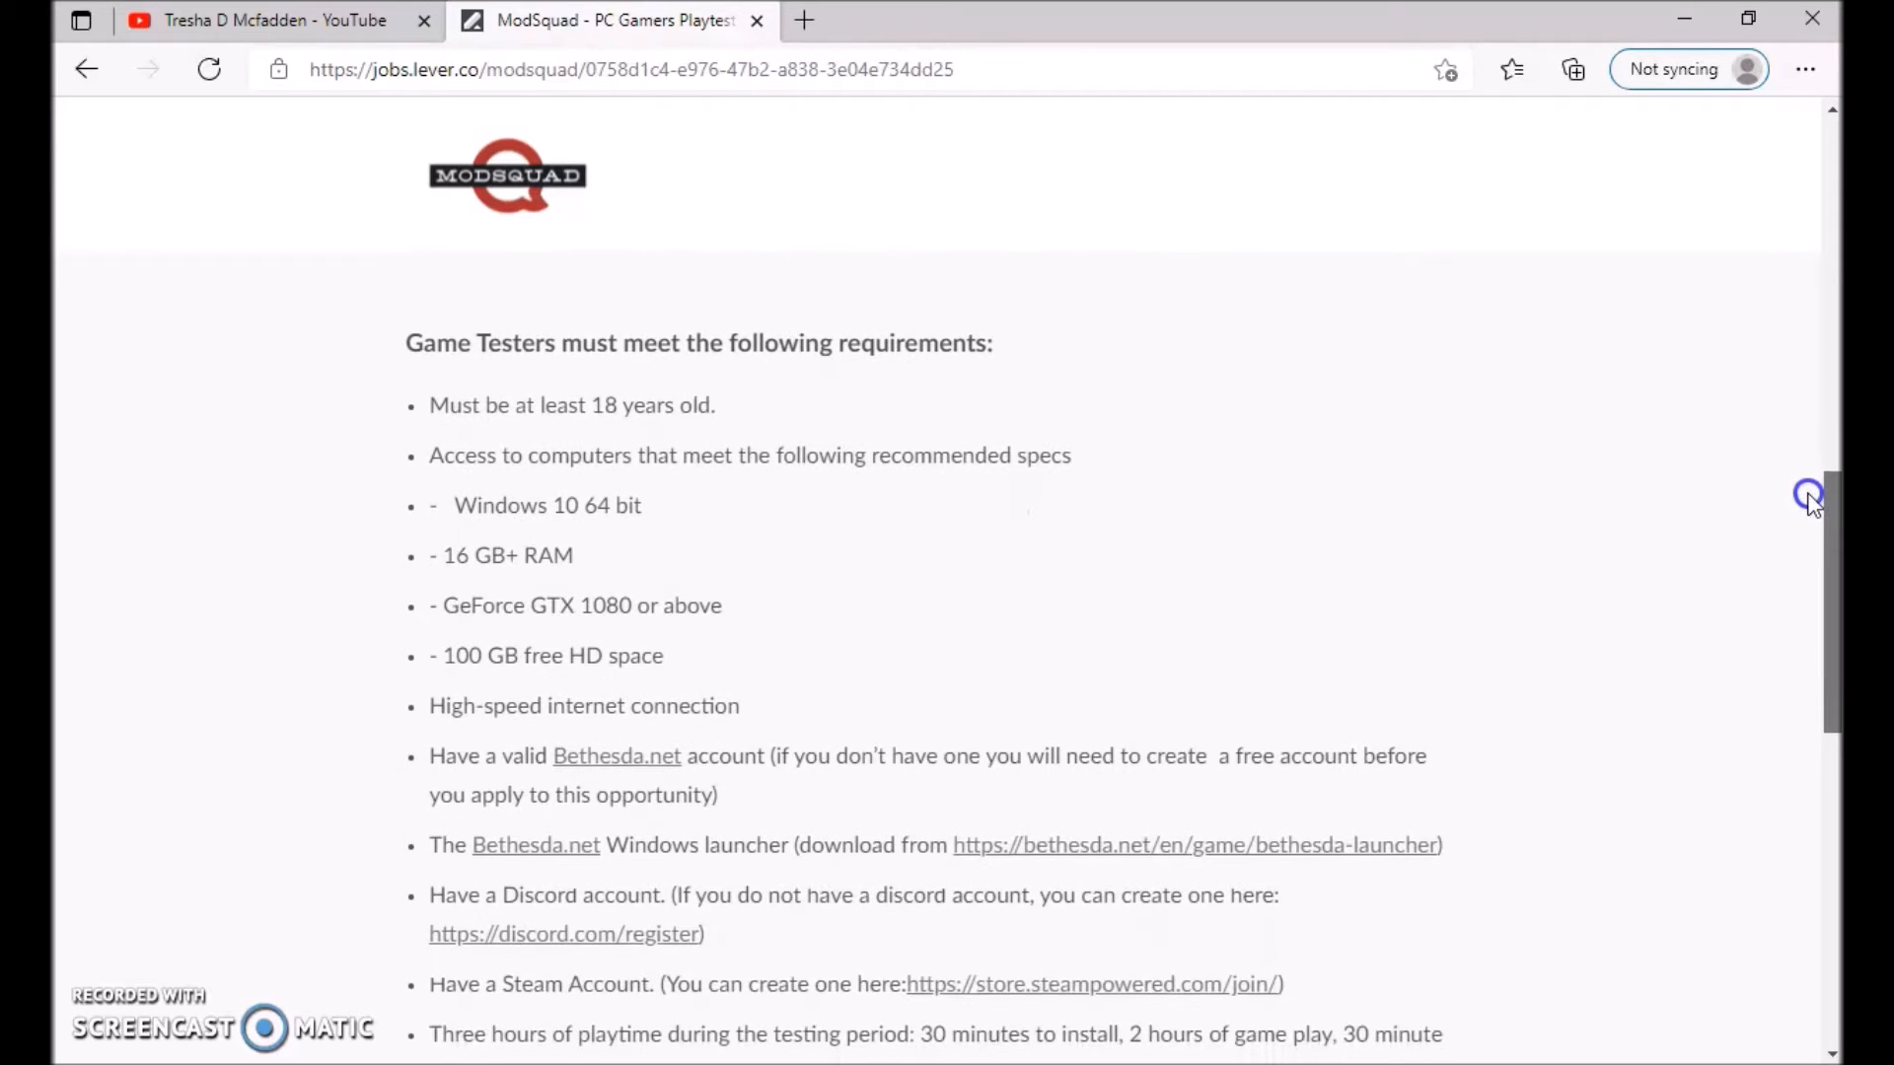
pyautogui.scroll(-3)
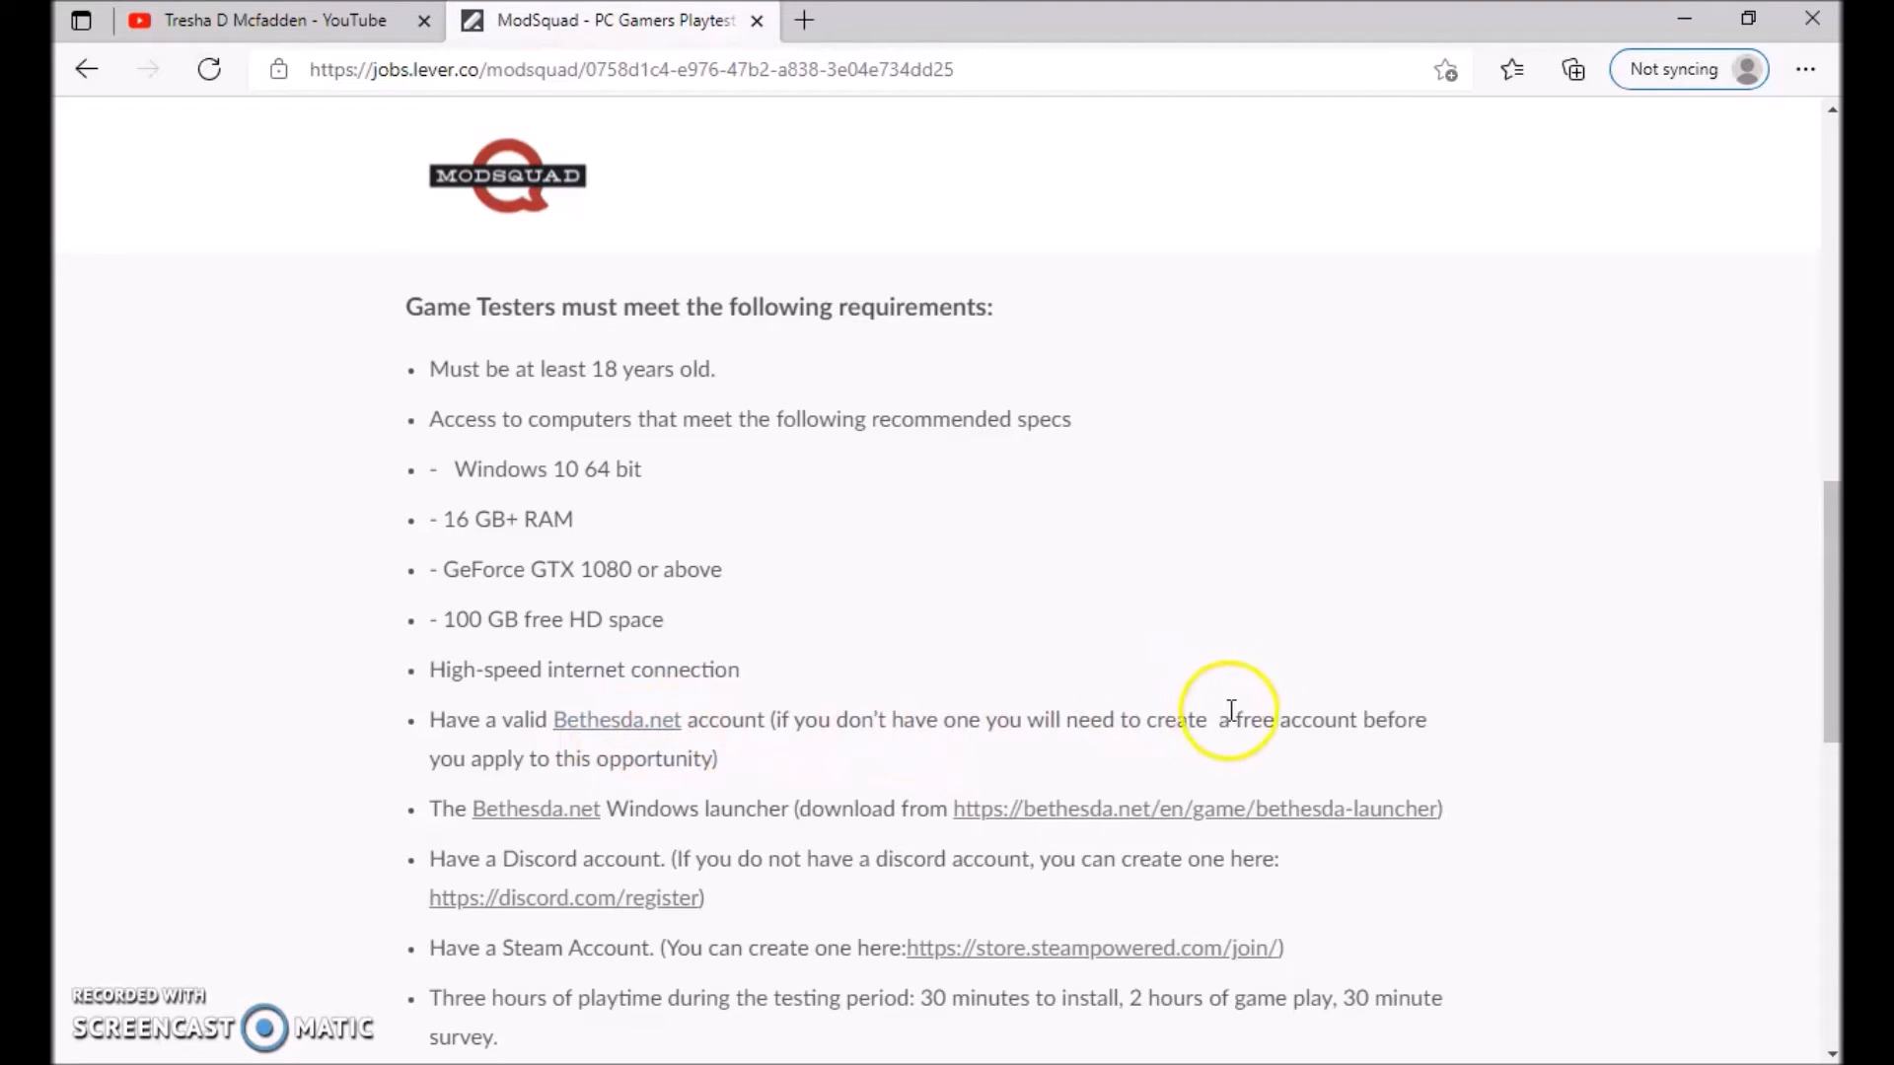
pyautogui.moveTo(1565, 534)
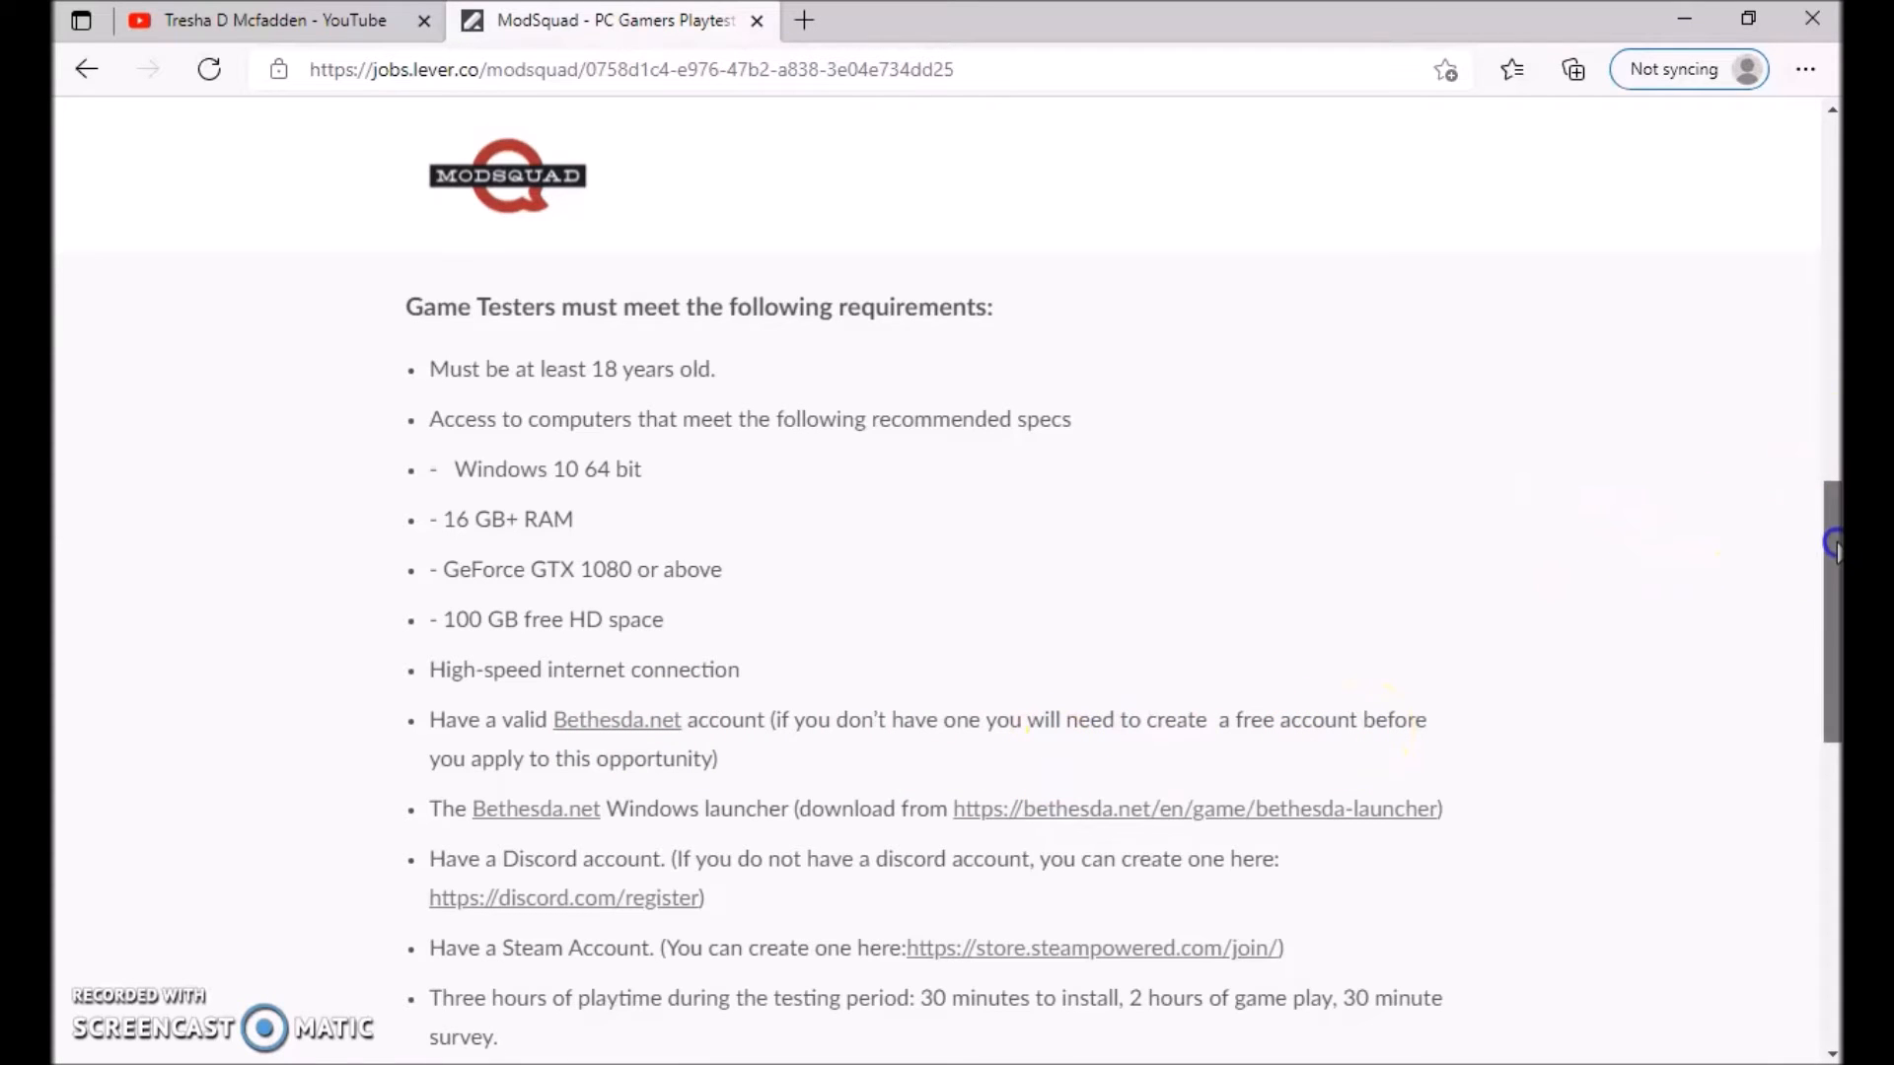
pyautogui.scroll(-3)
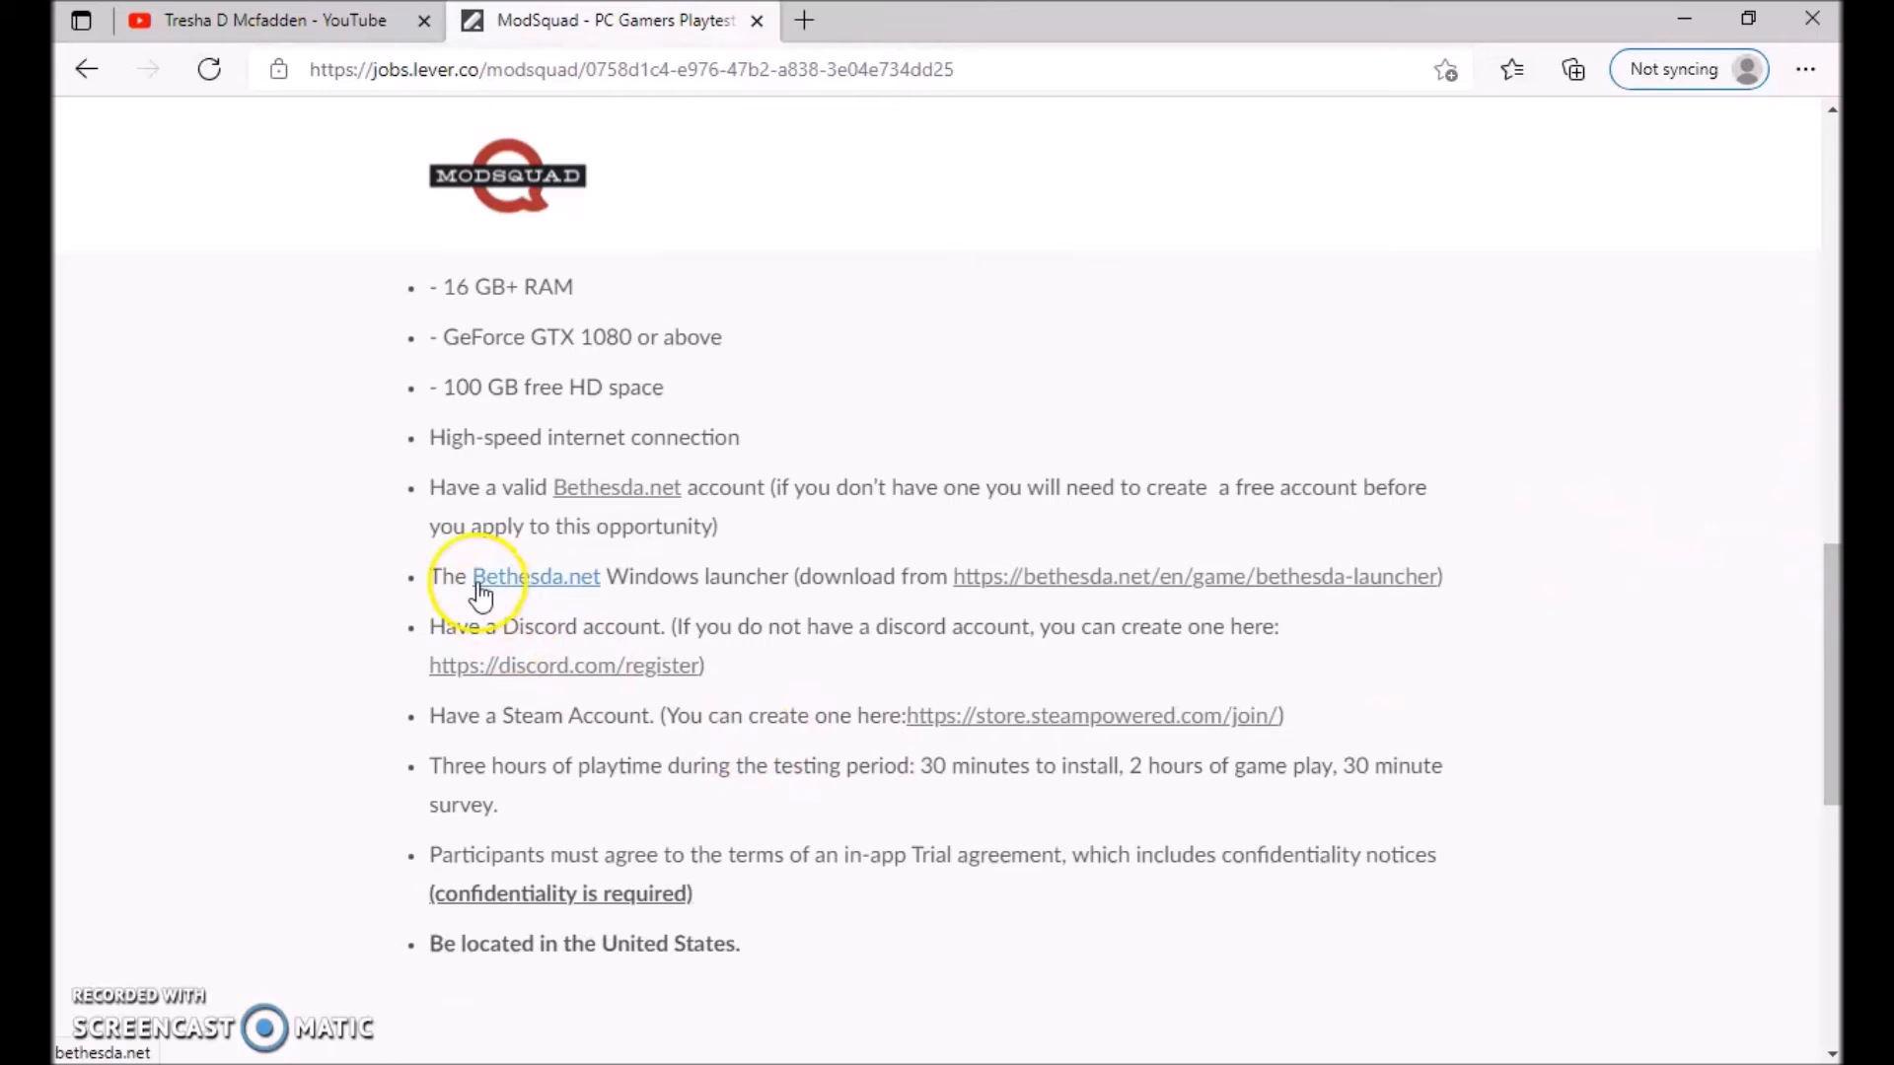
pyautogui.moveTo(644, 580)
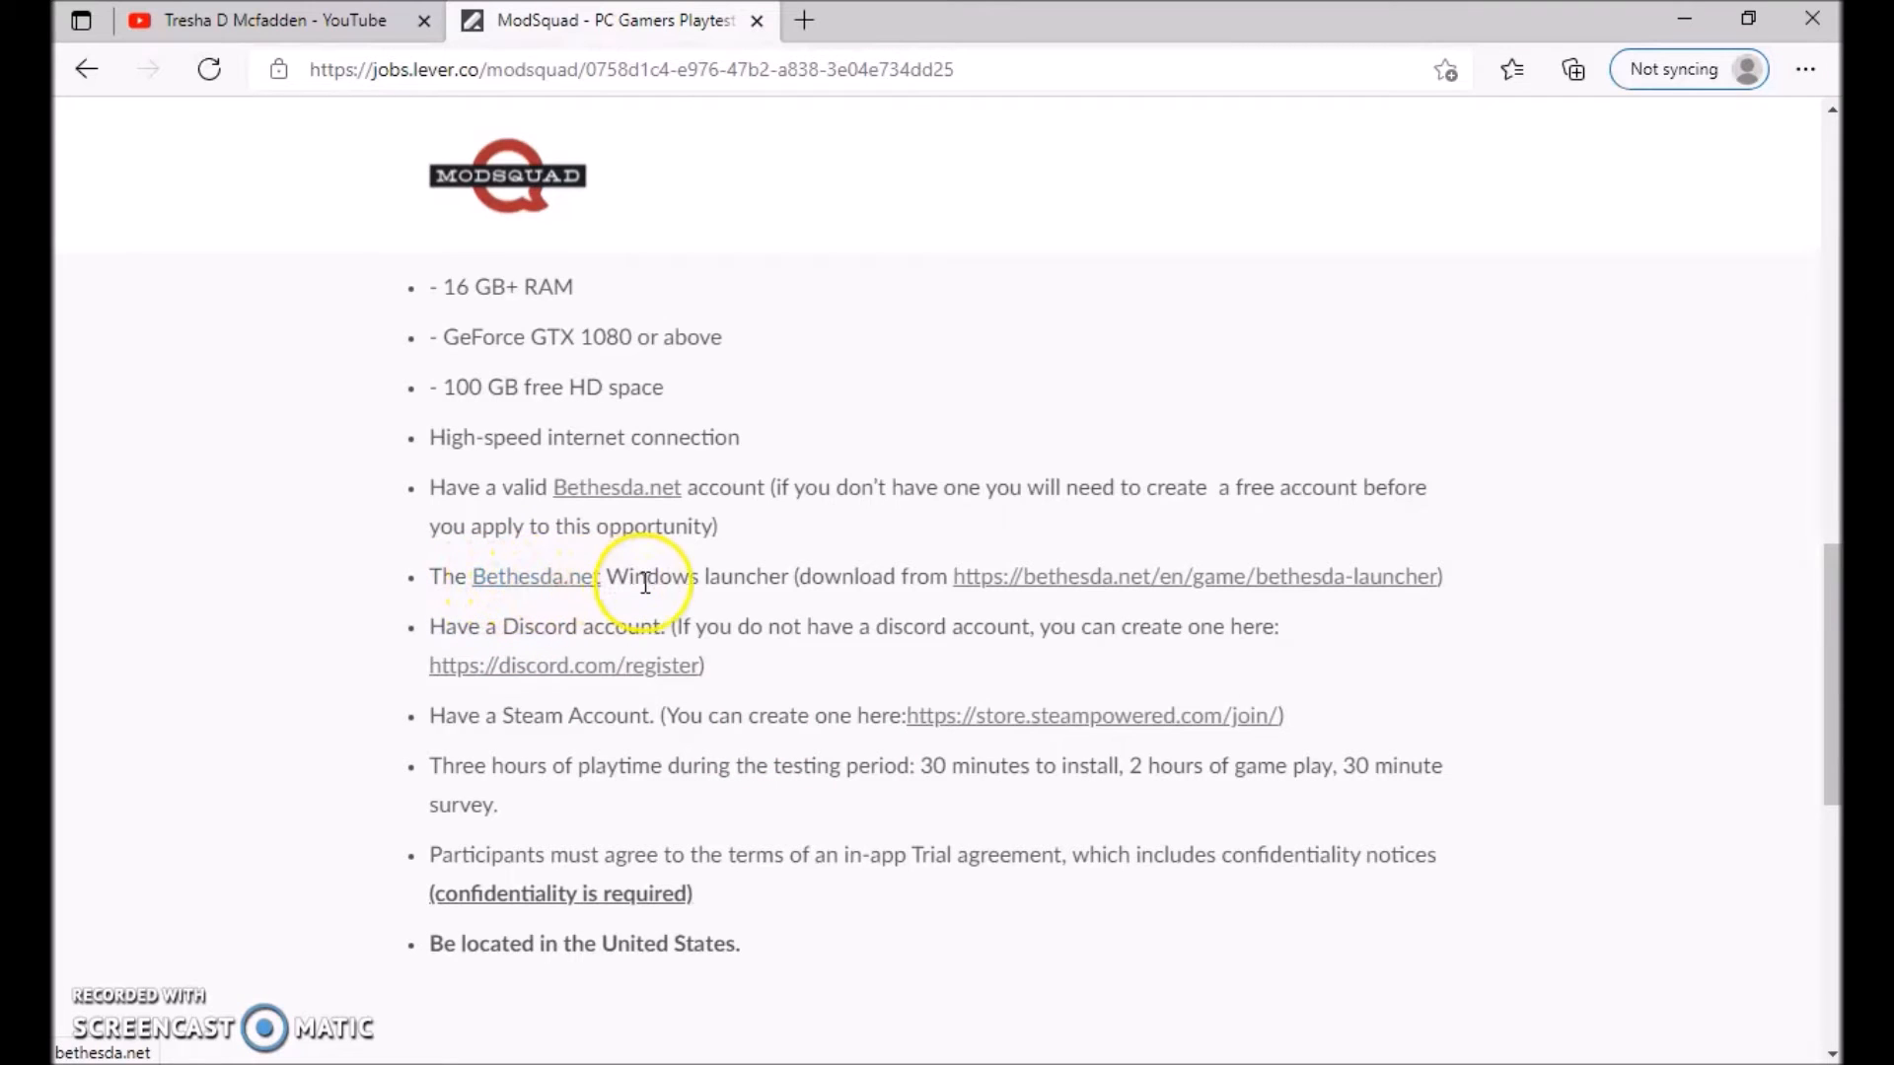
pyautogui.moveTo(1178, 560)
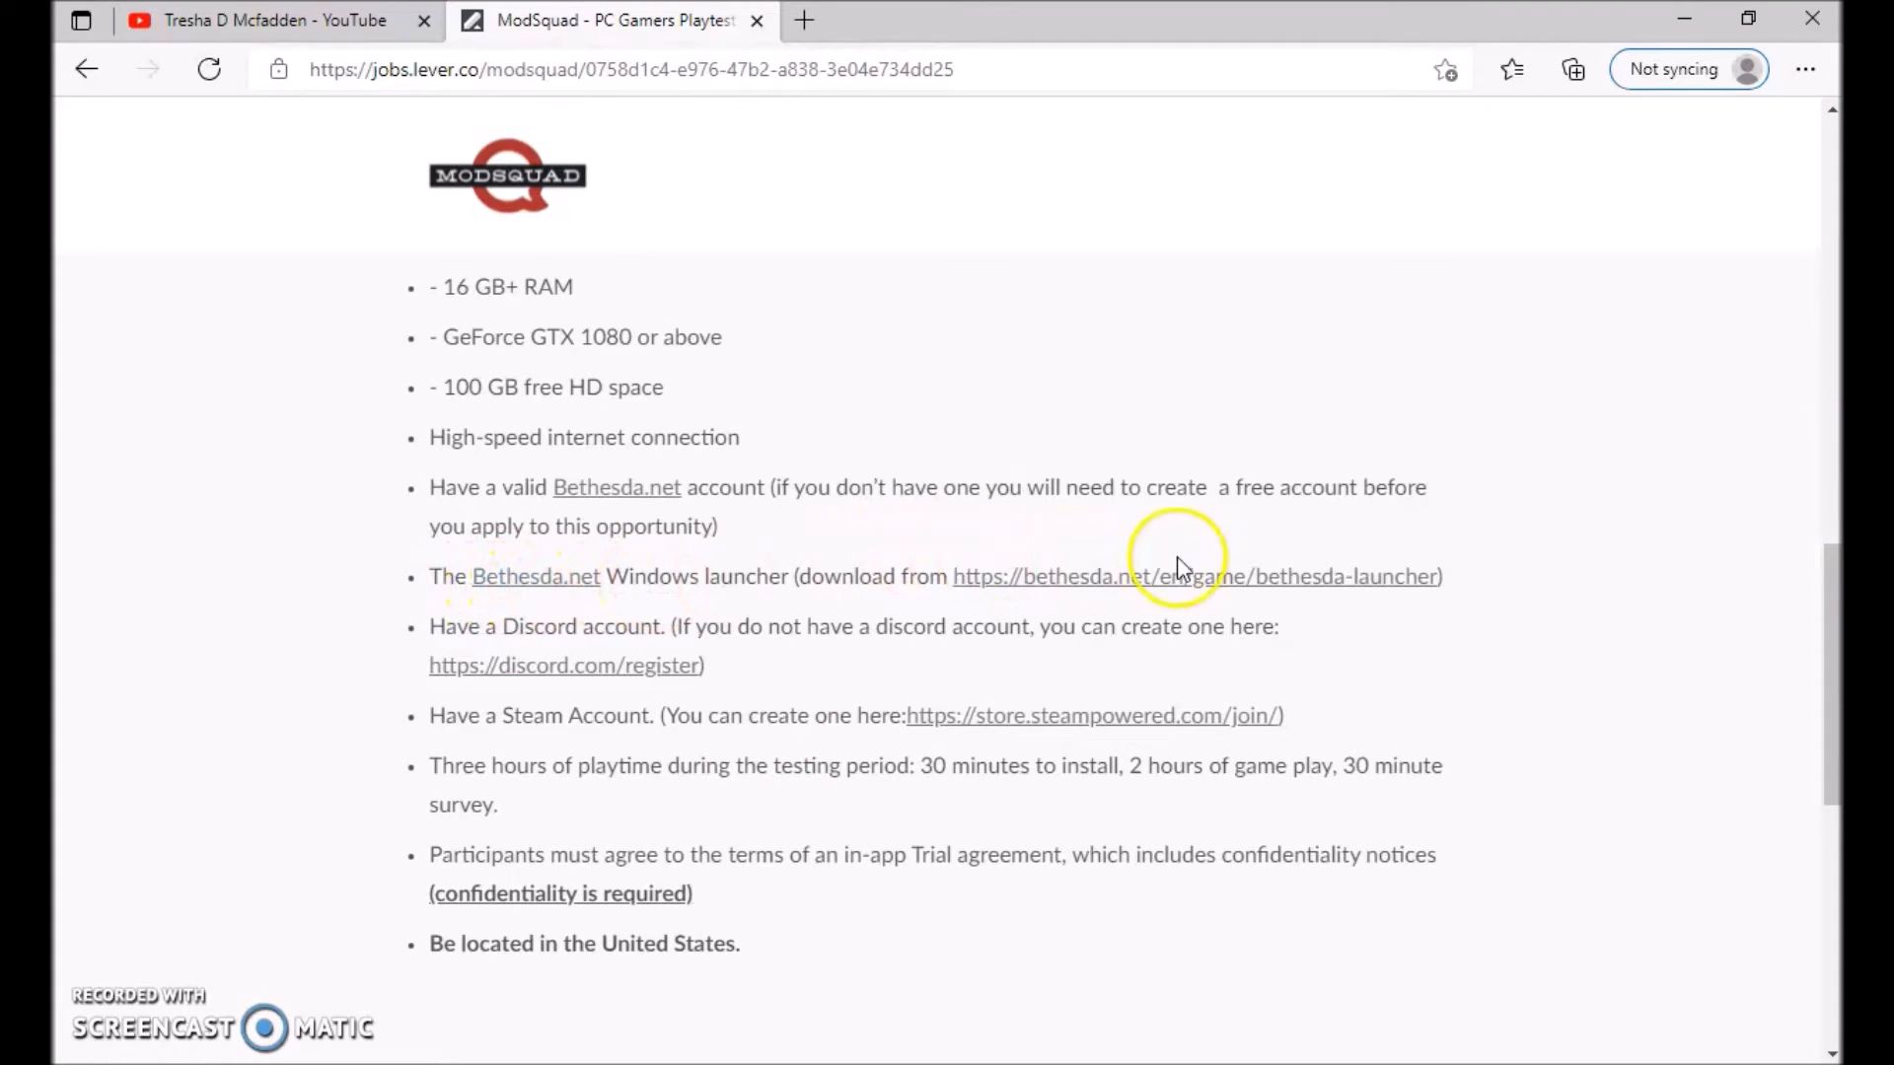
pyautogui.moveTo(555, 625)
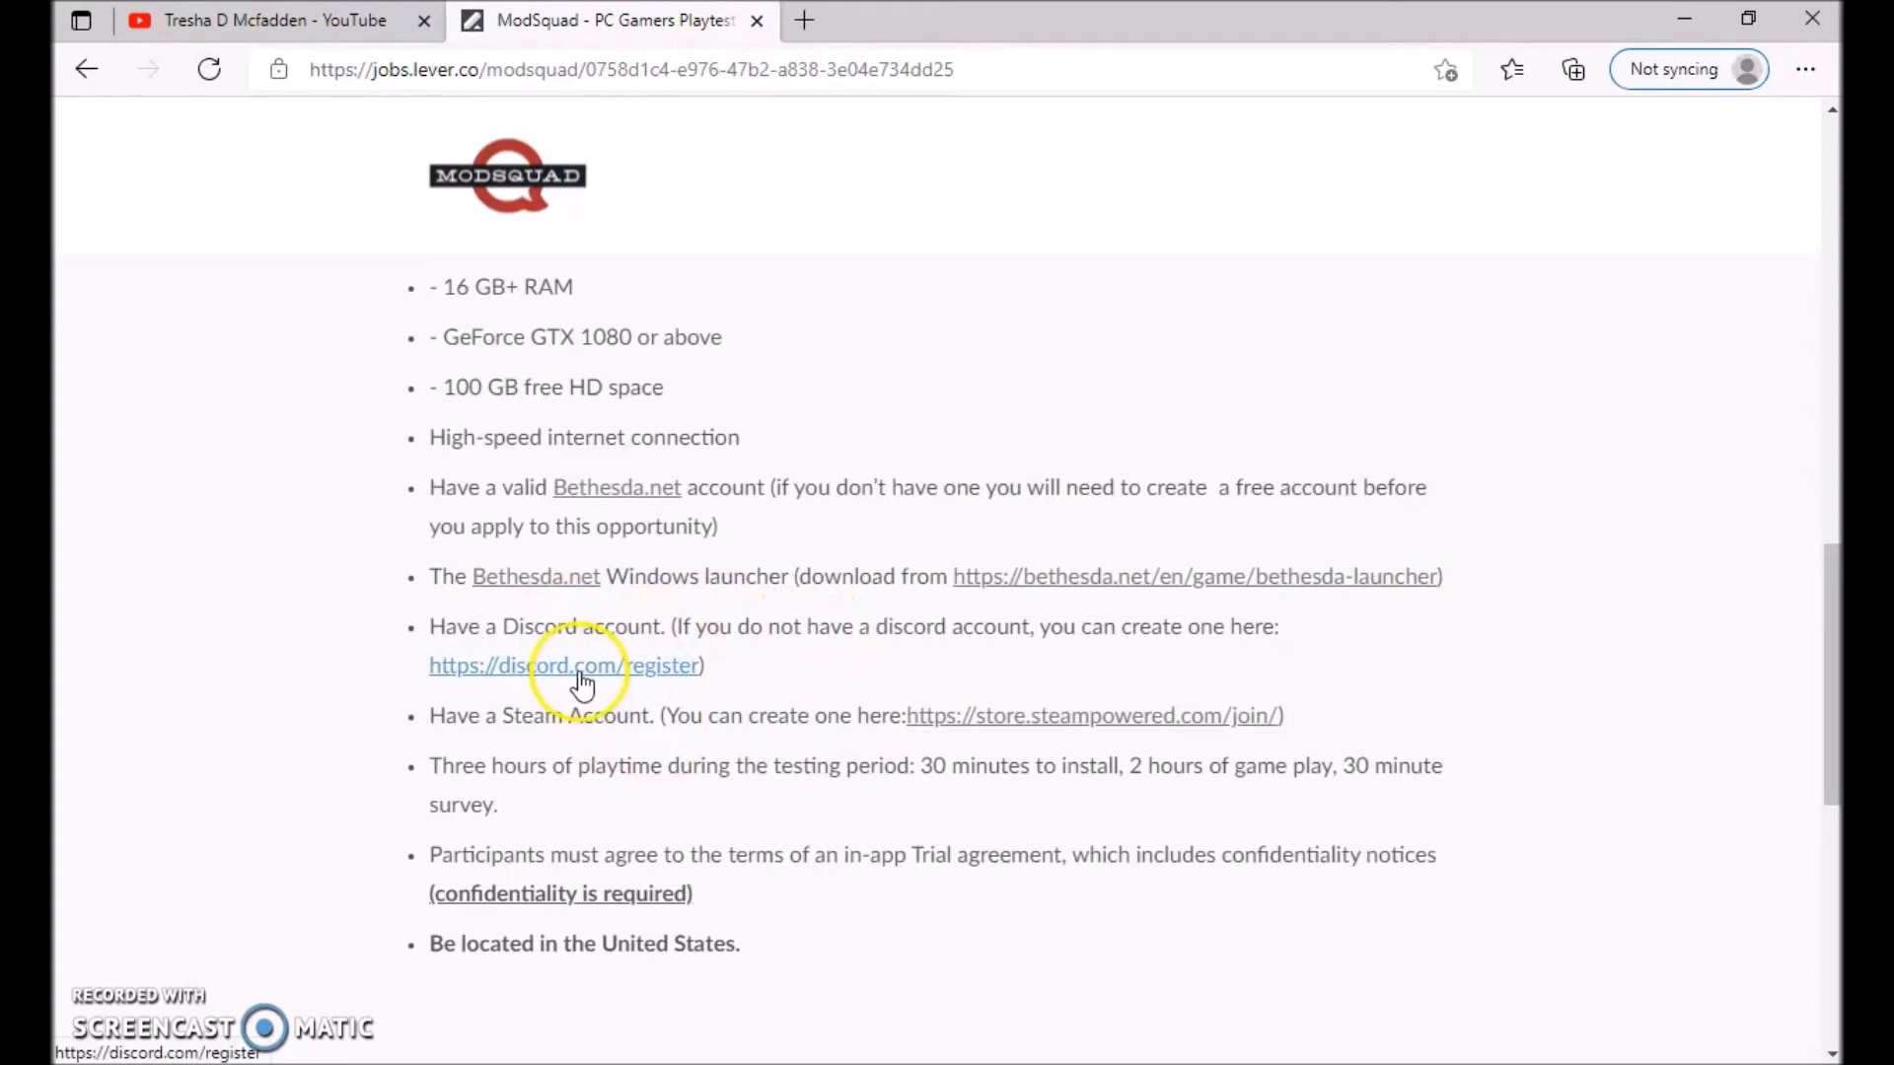
pyautogui.moveTo(809, 742)
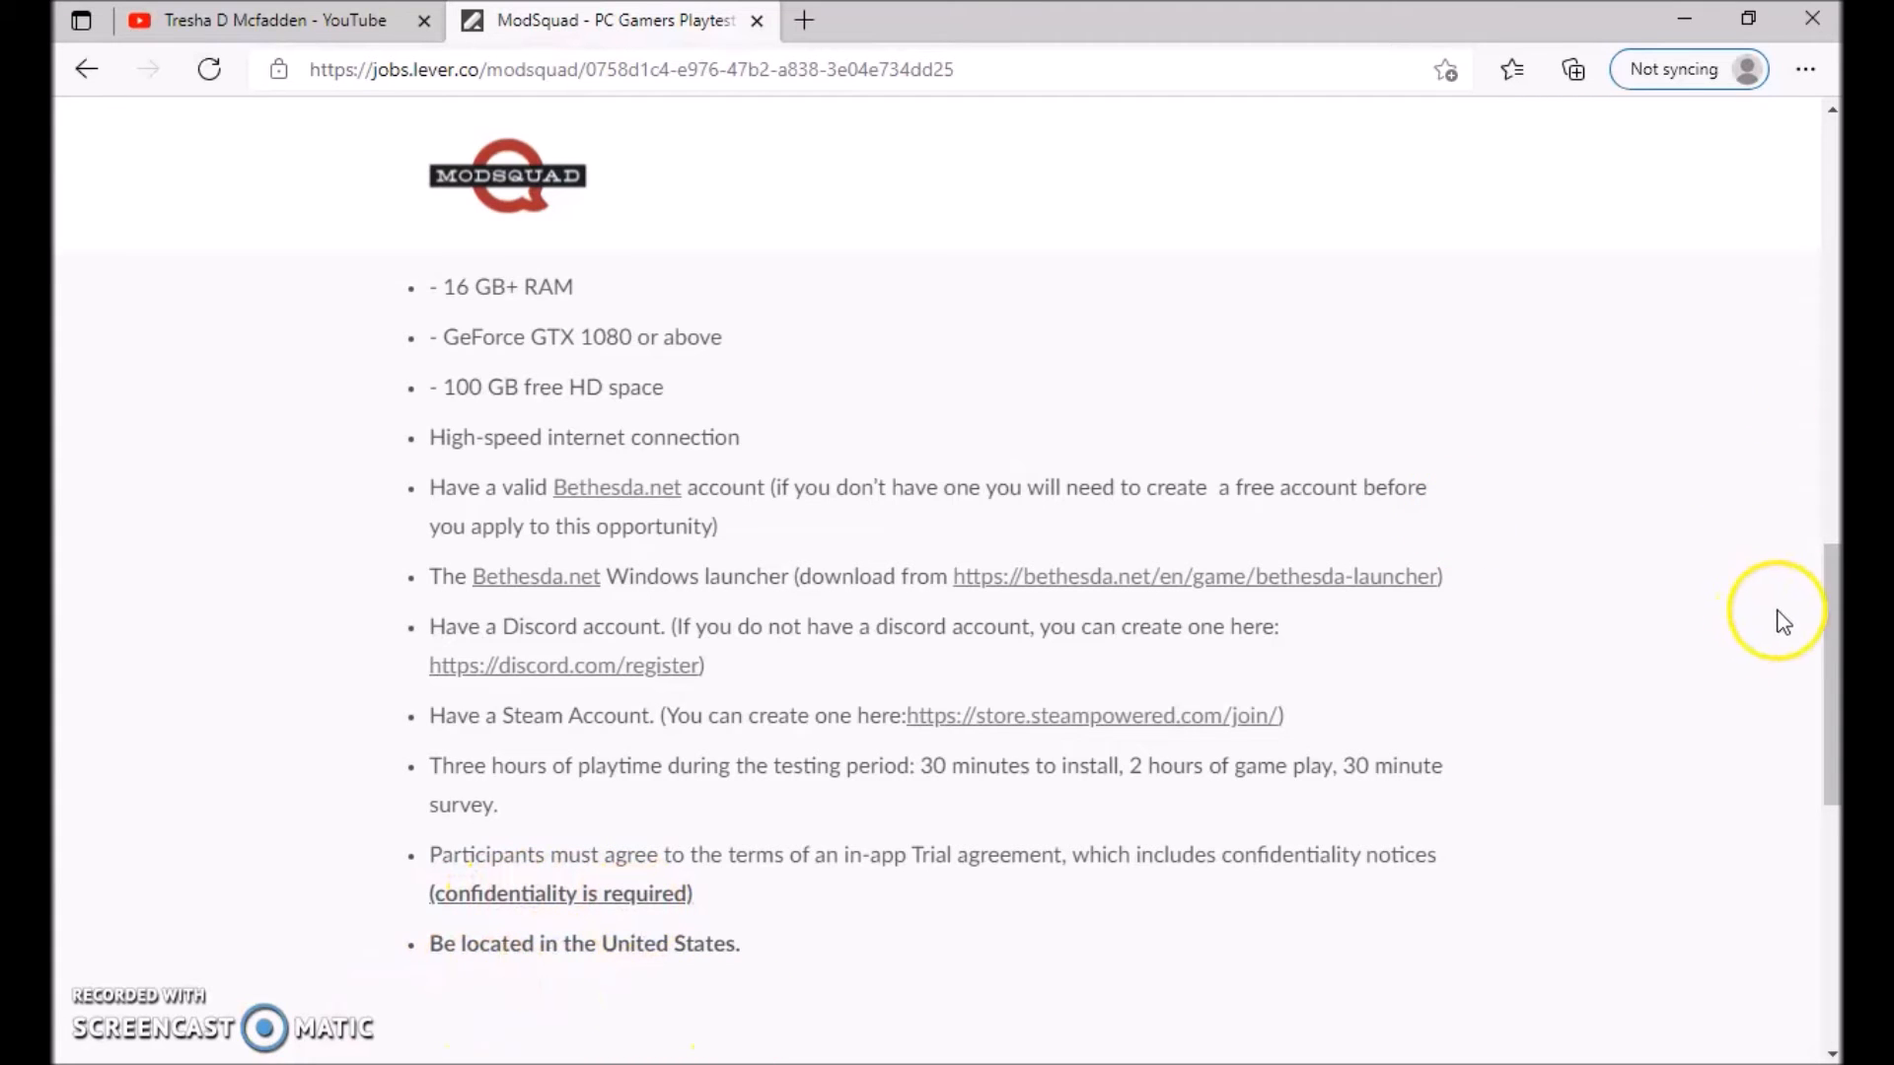
# Step: Check the Test dates section and open the playtest's 'Apply for this job' form
pyautogui.scroll(-3)
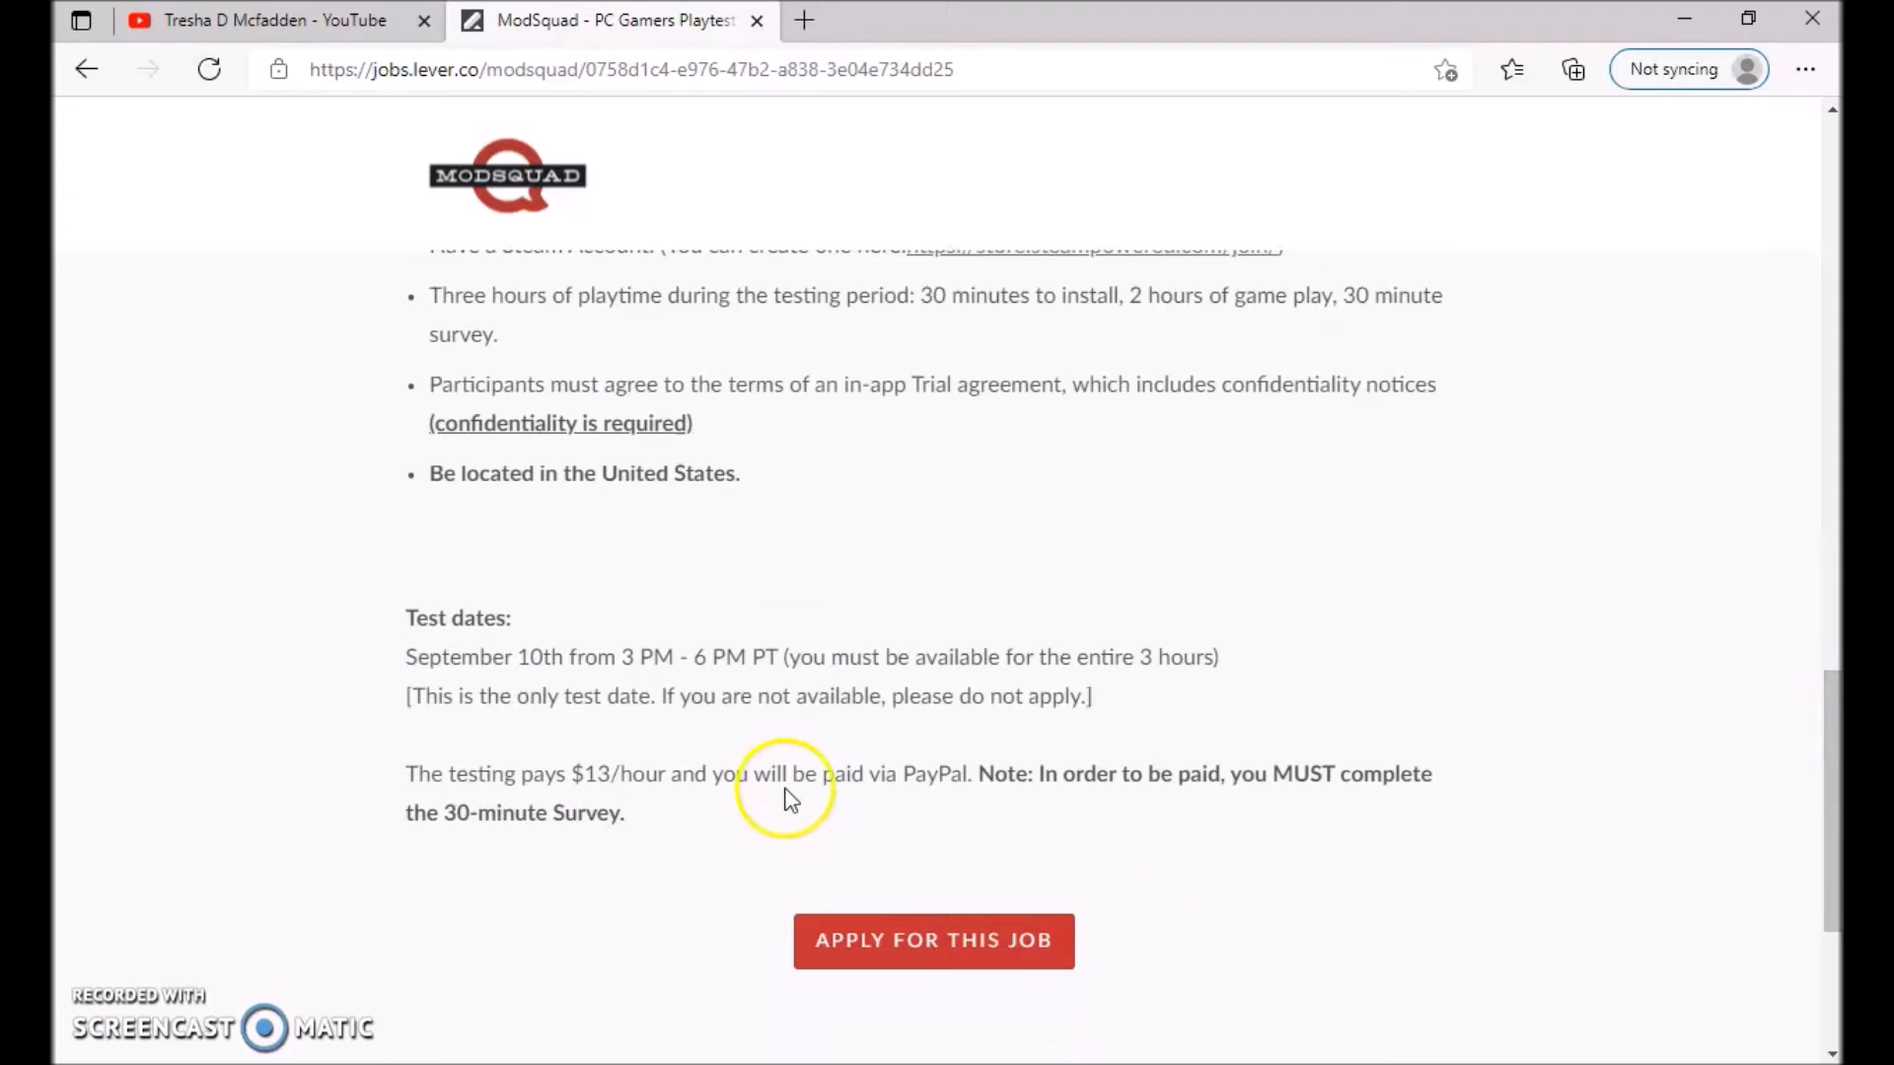
pyautogui.moveTo(506, 658)
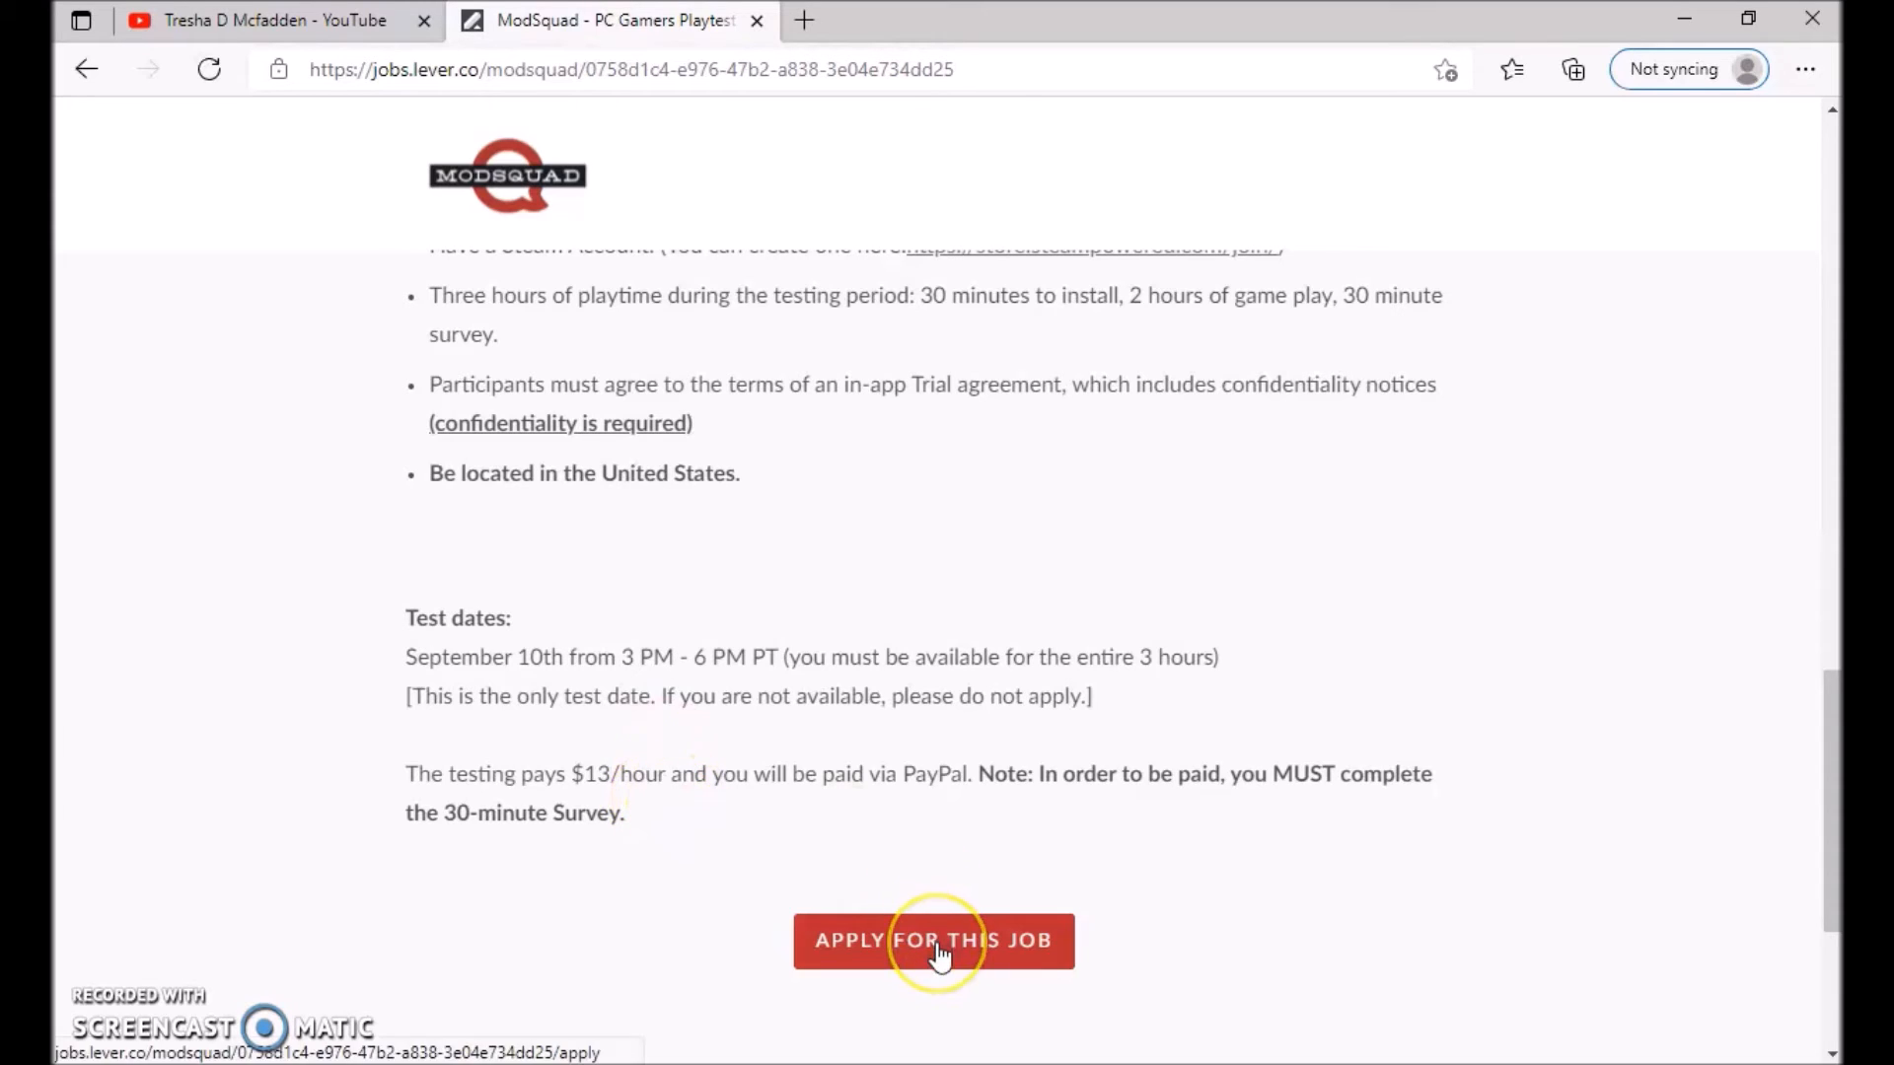
pyautogui.click(934, 940)
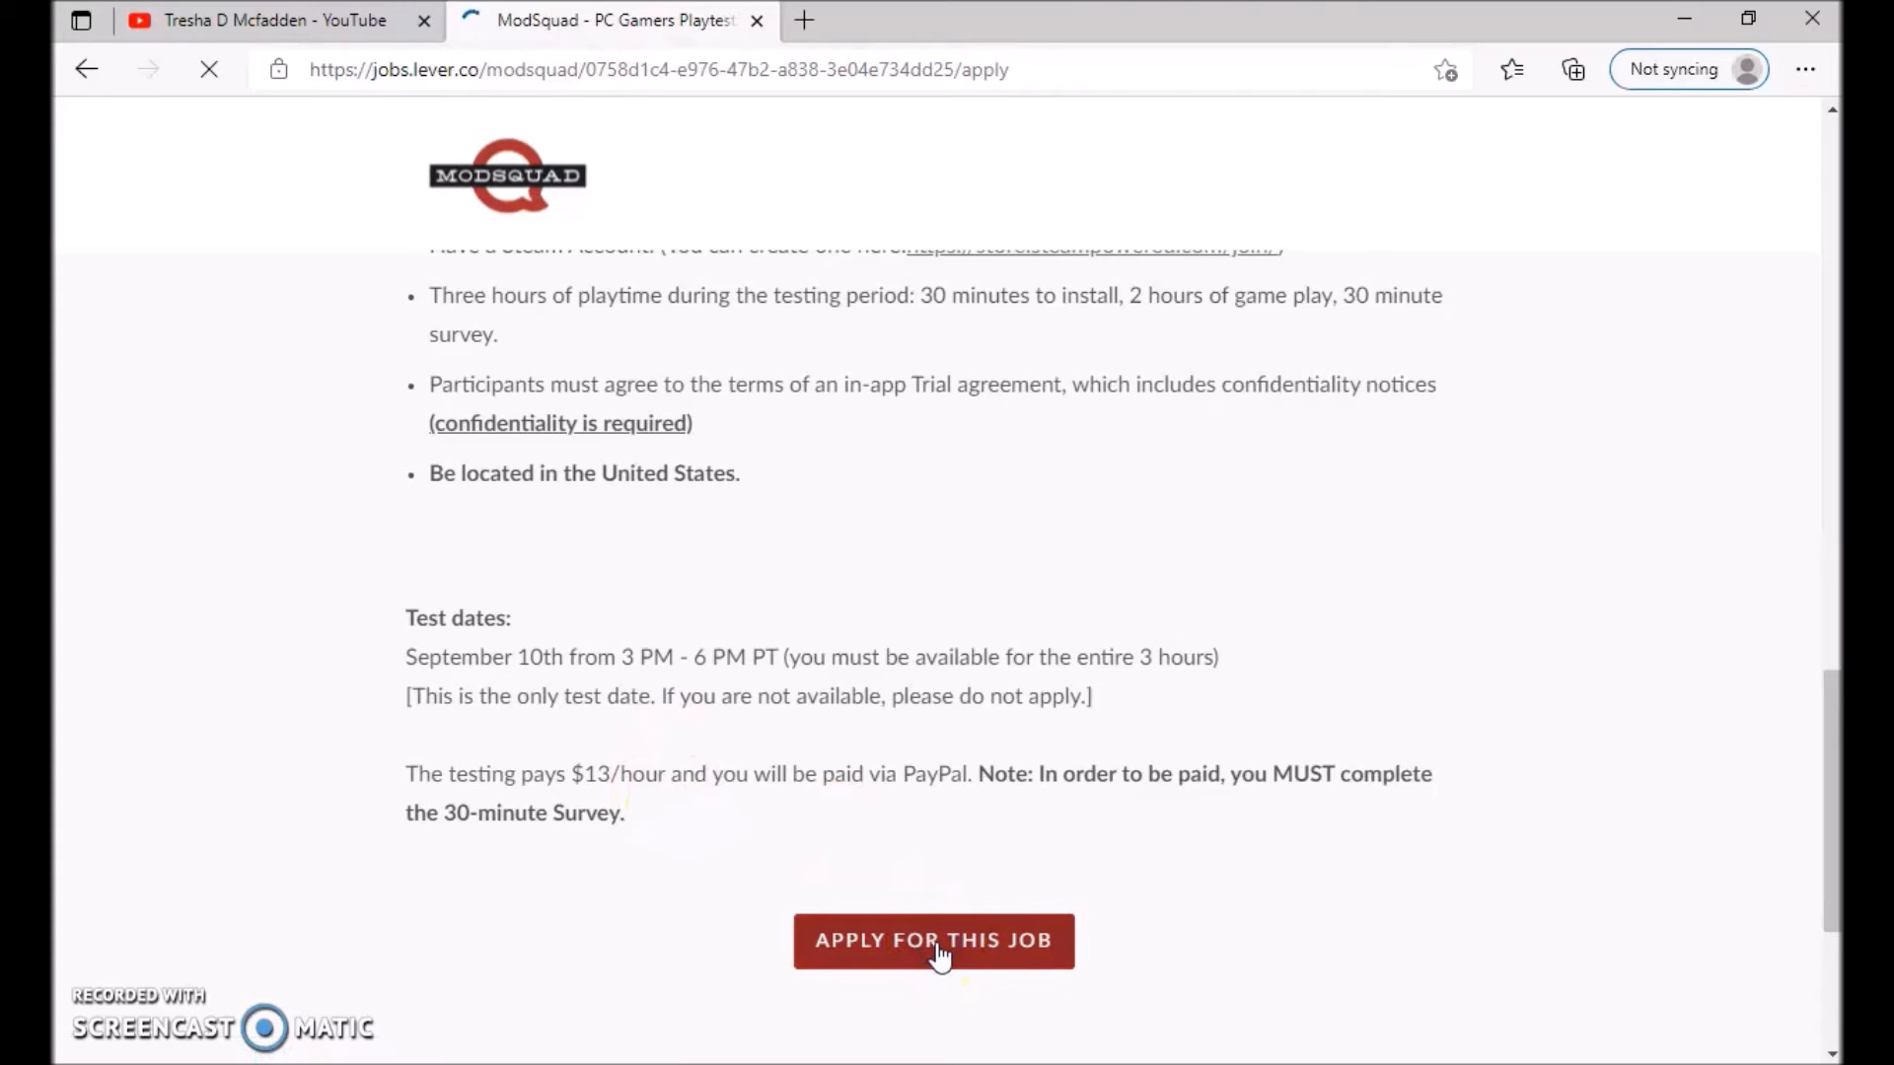
pyautogui.click(932, 939)
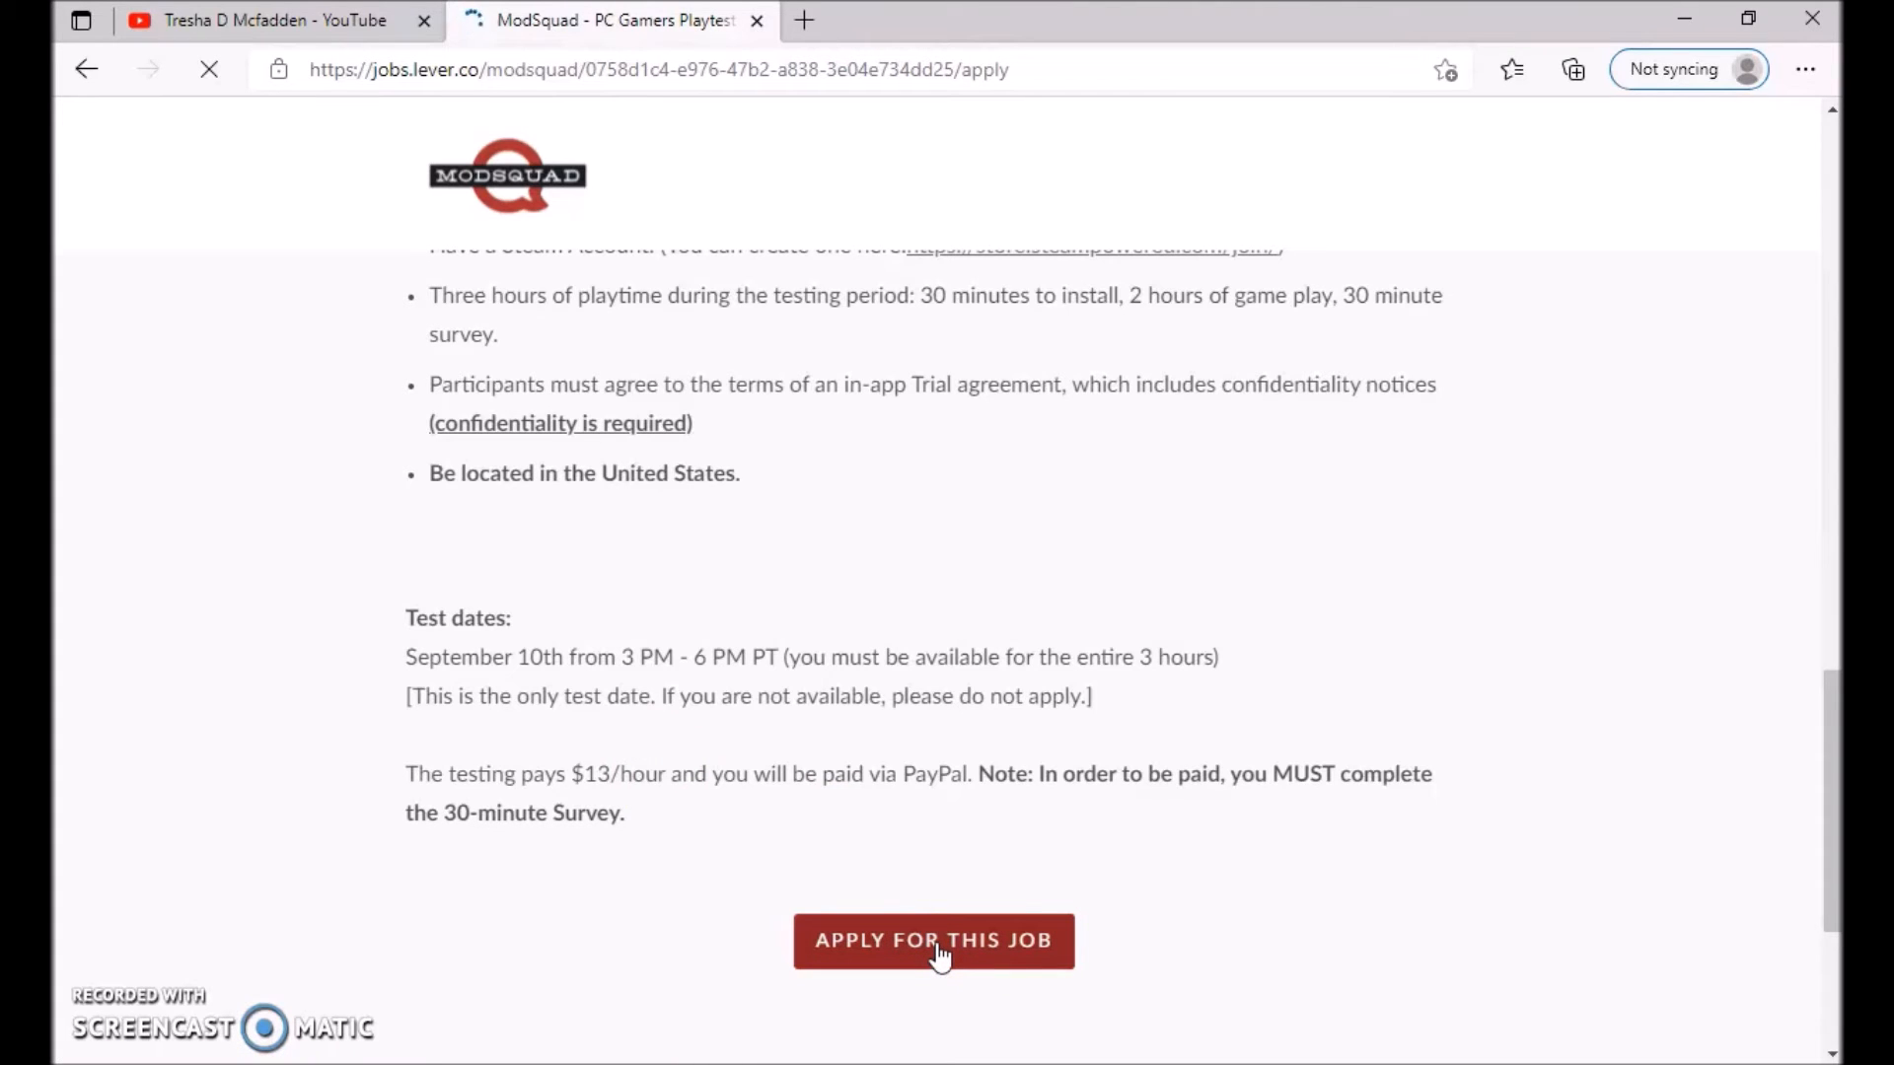
pyautogui.click(932, 940)
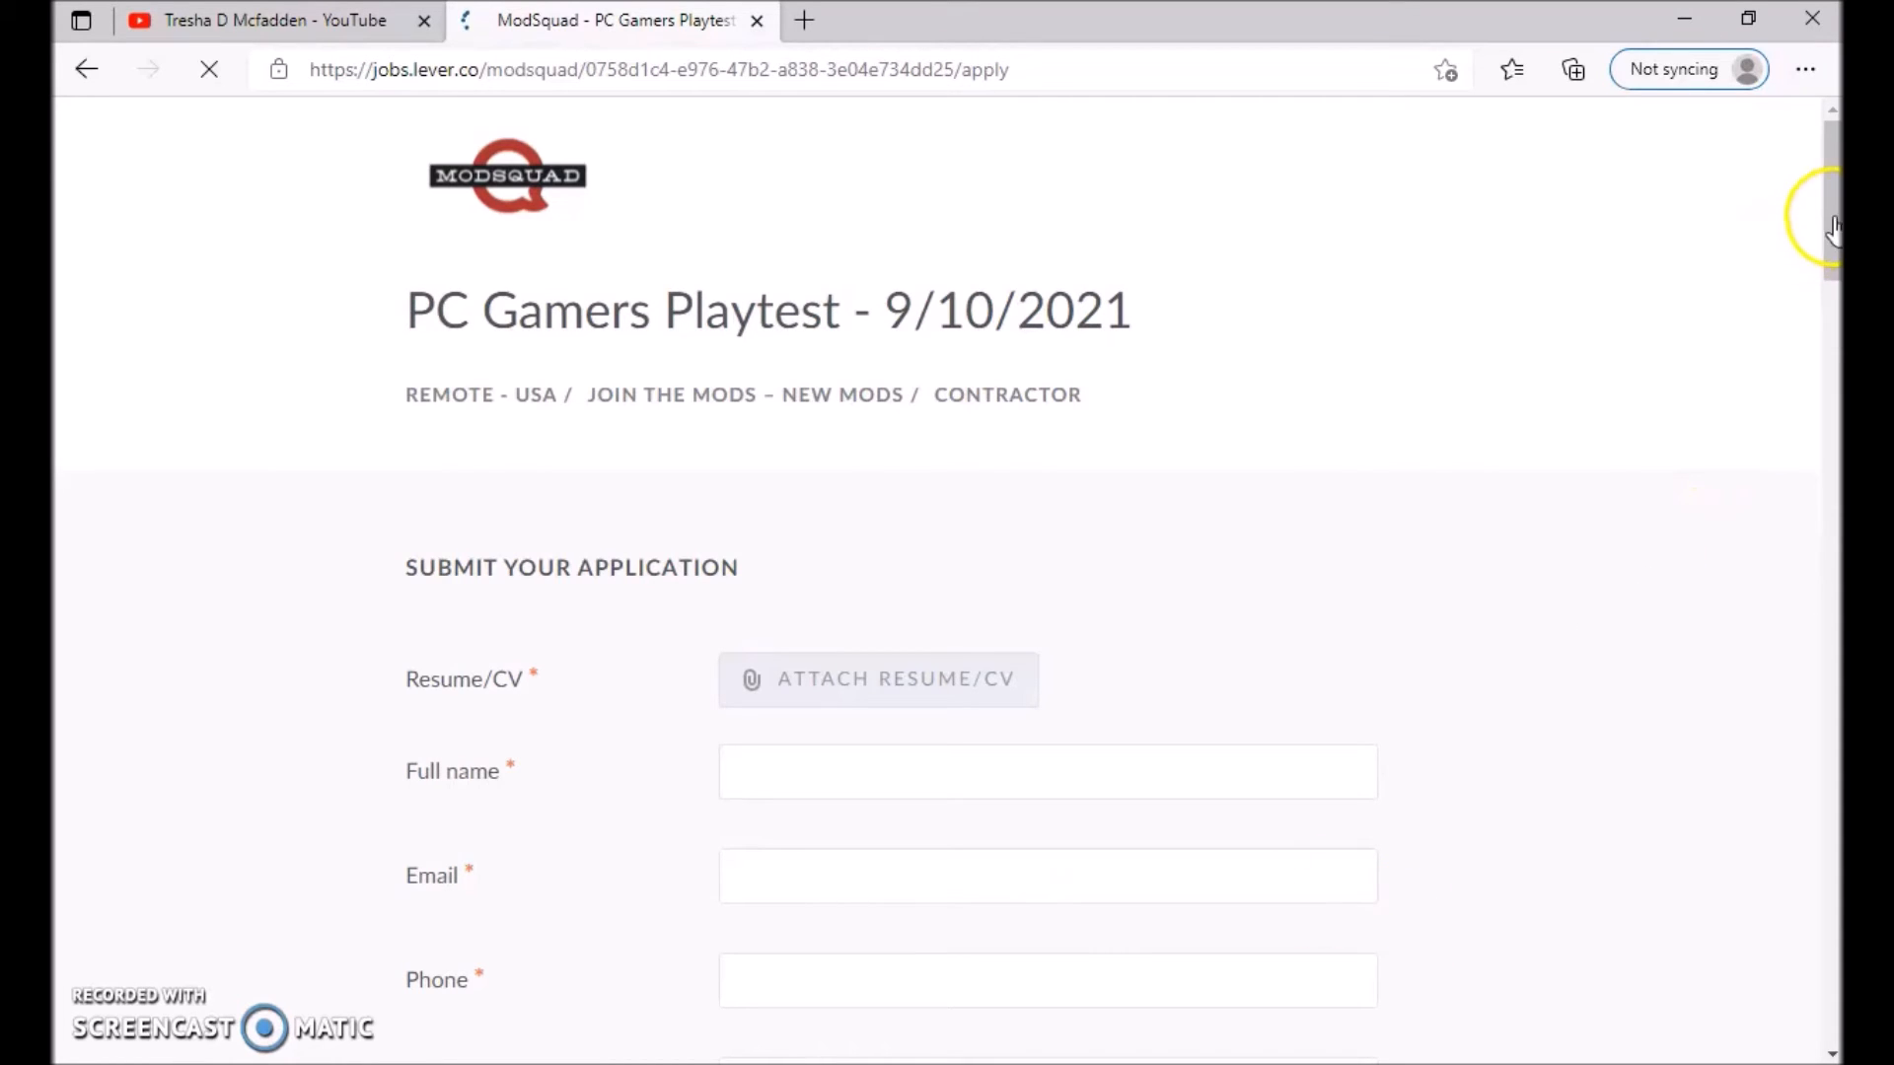
# Step: Scroll the application past Steam ID, spec screenshot uploads and PayPal email to Additional Information
pyautogui.scroll(-3)
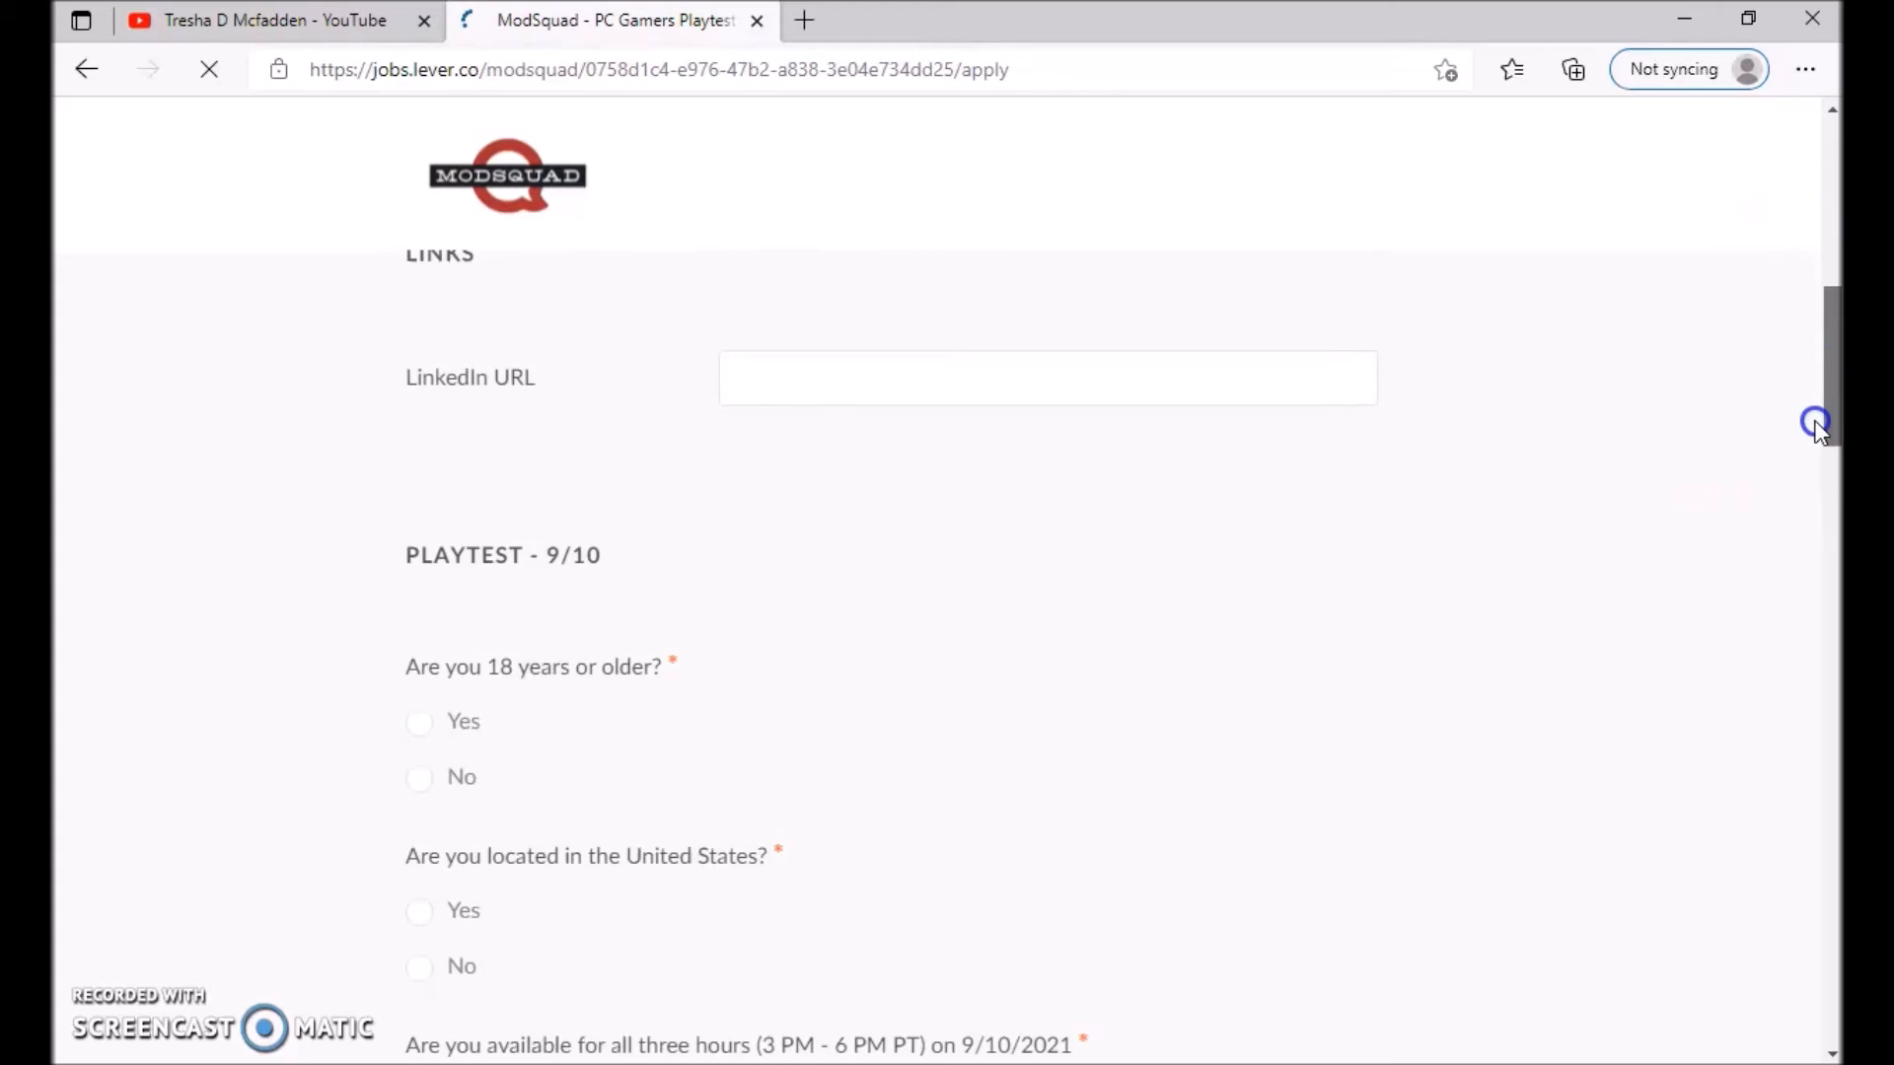
pyautogui.scroll(-3)
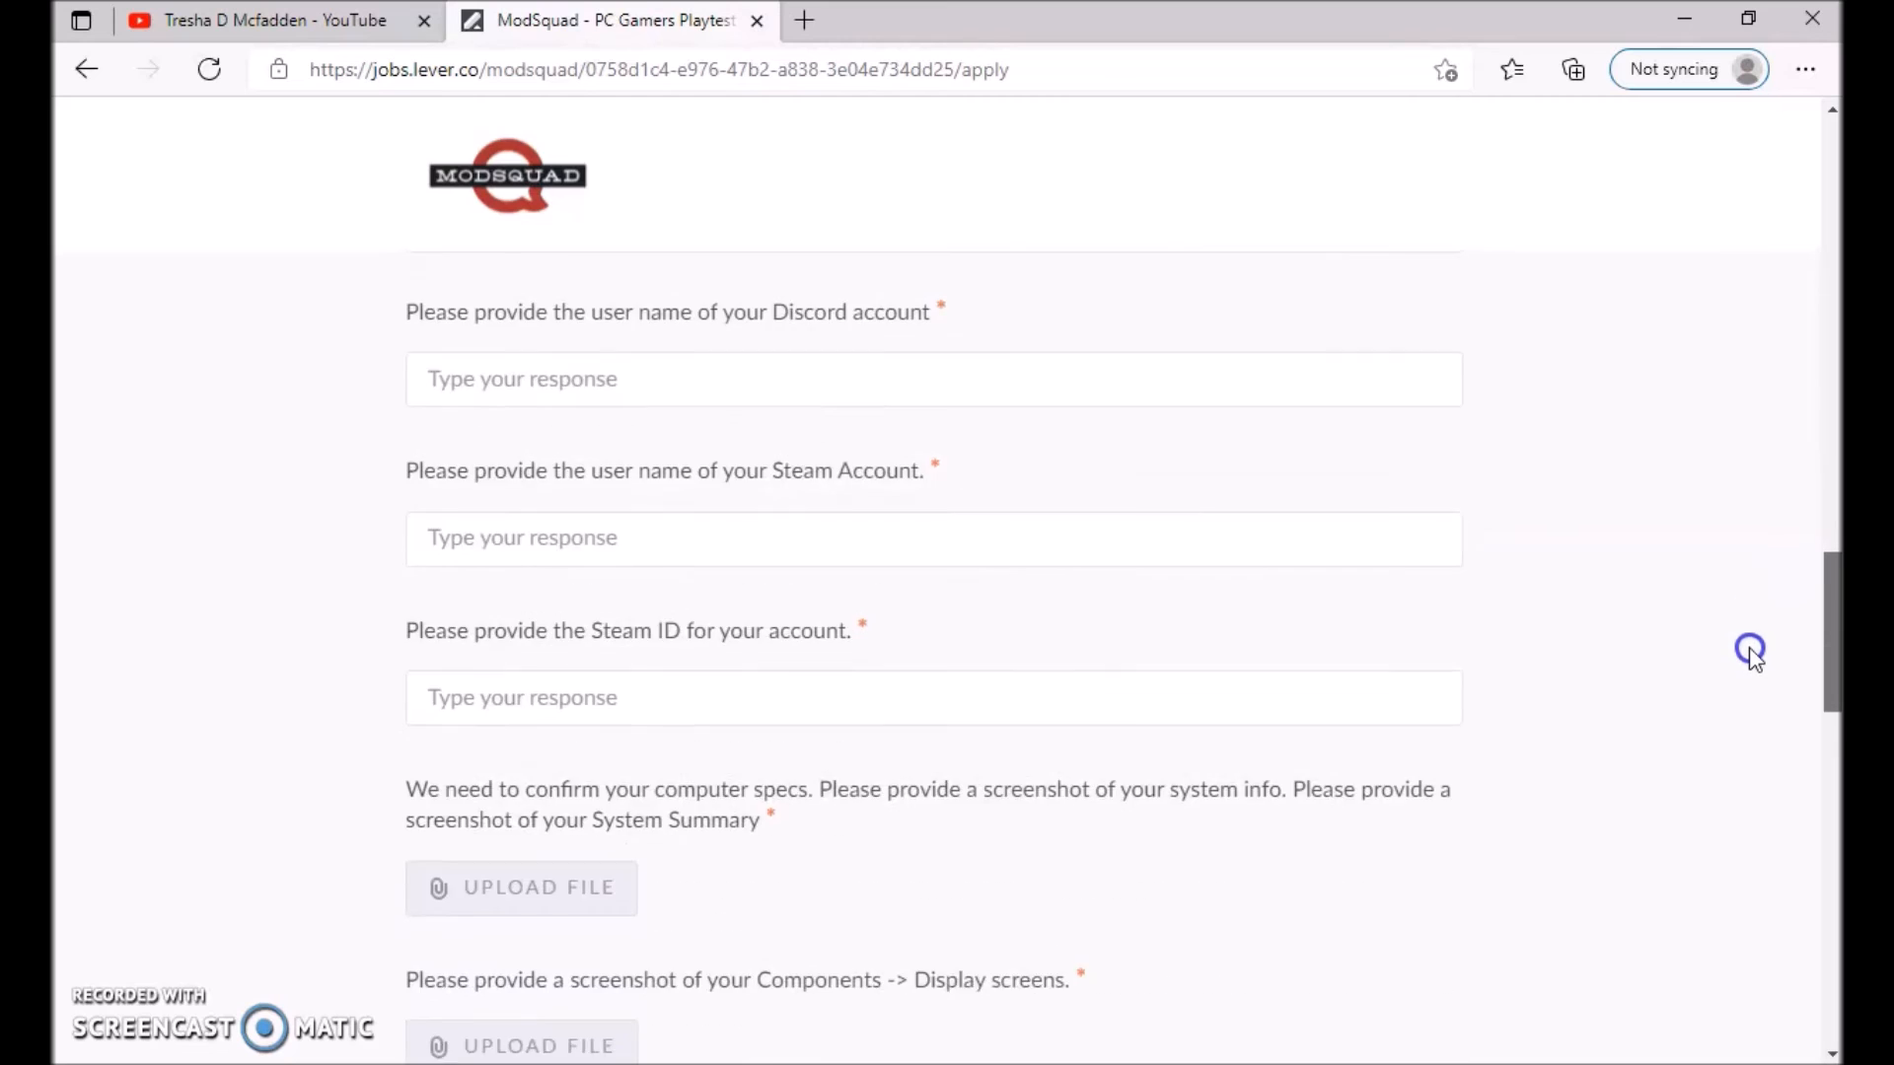
pyautogui.scroll(-3)
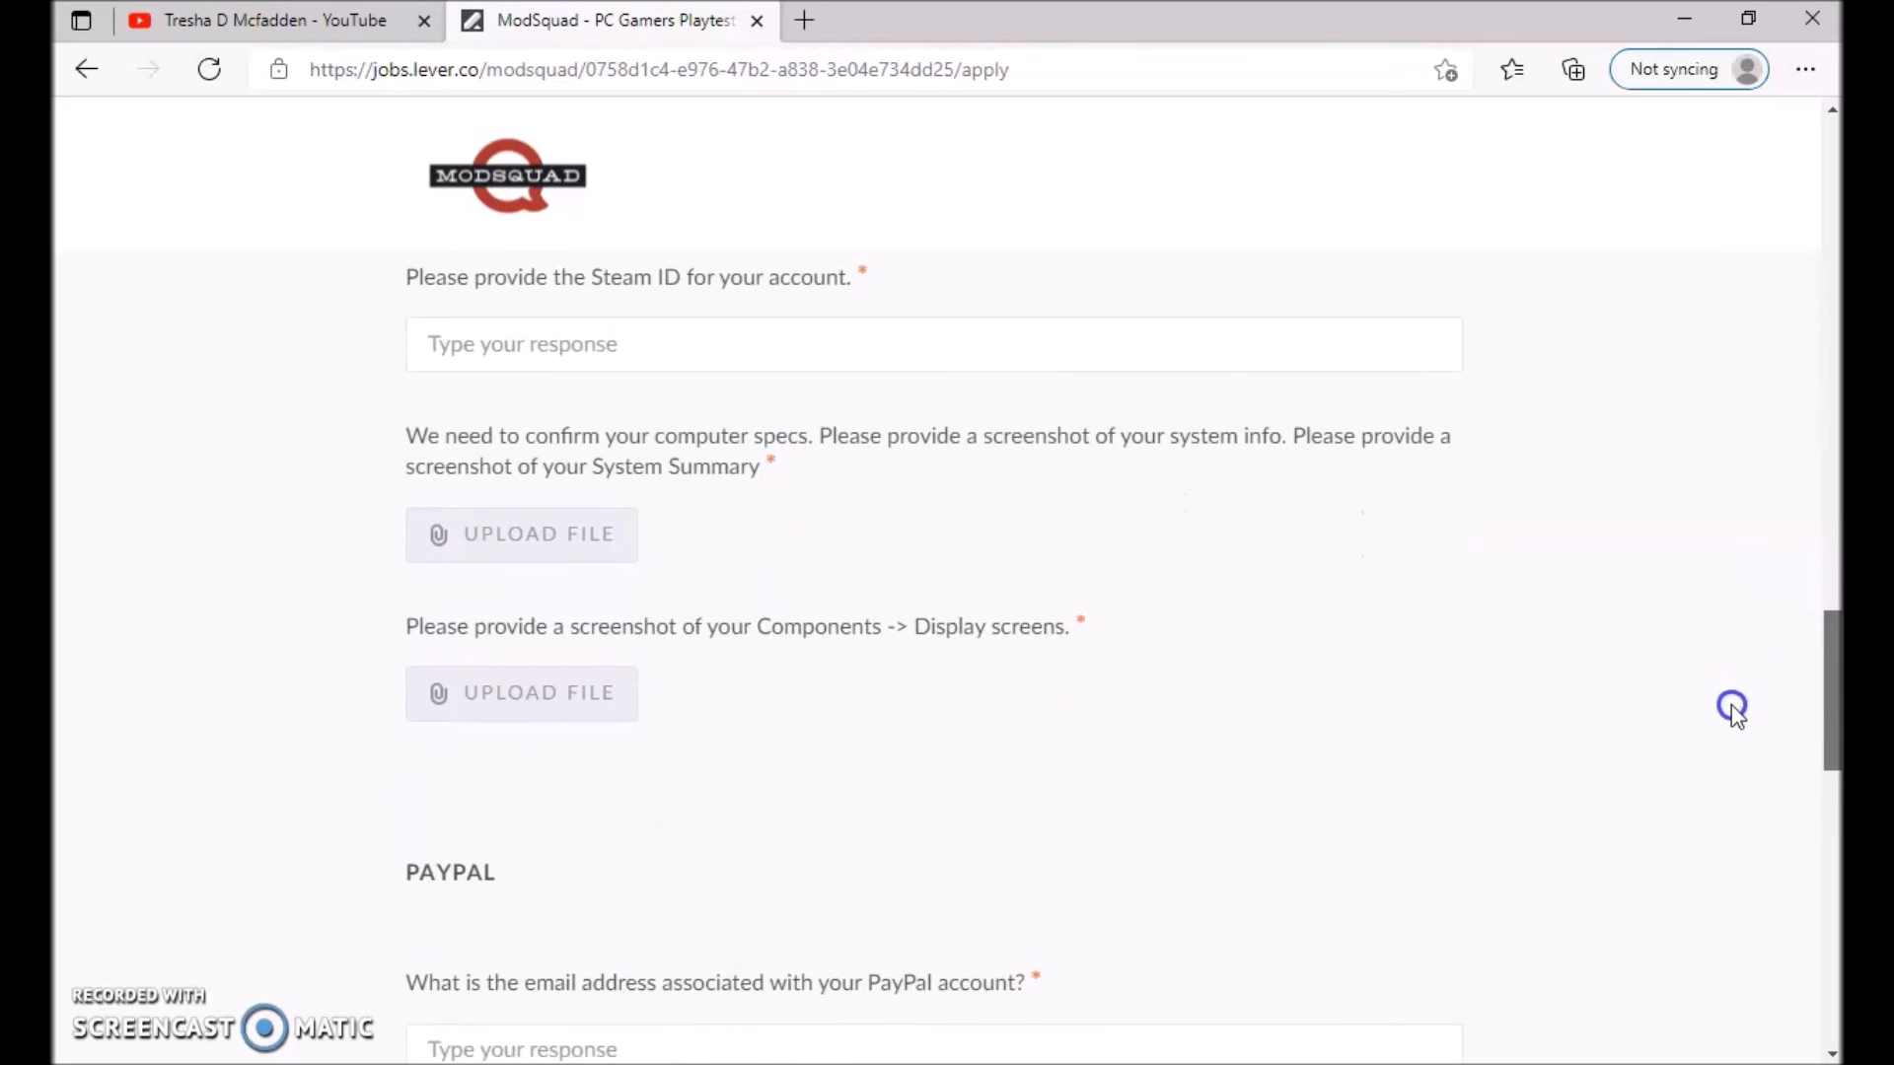
pyautogui.scroll(-3)
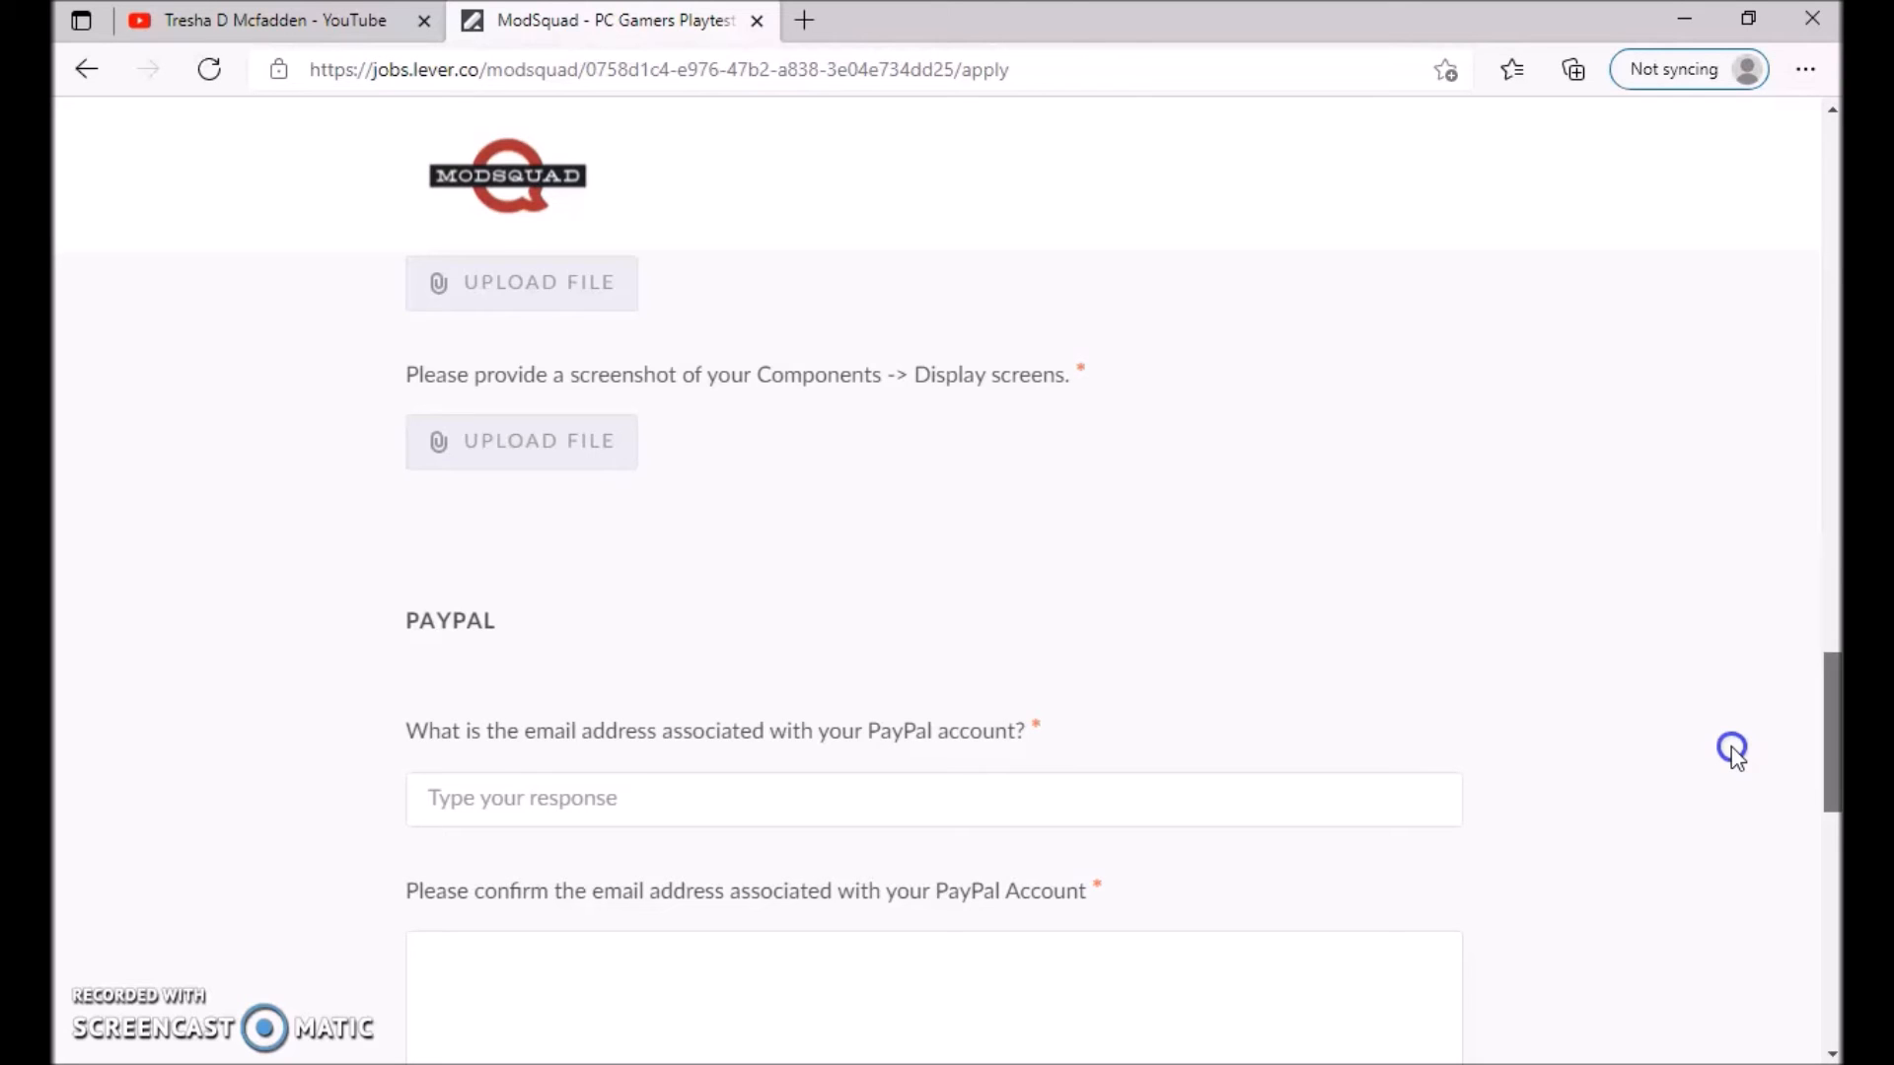
pyautogui.scroll(-3)
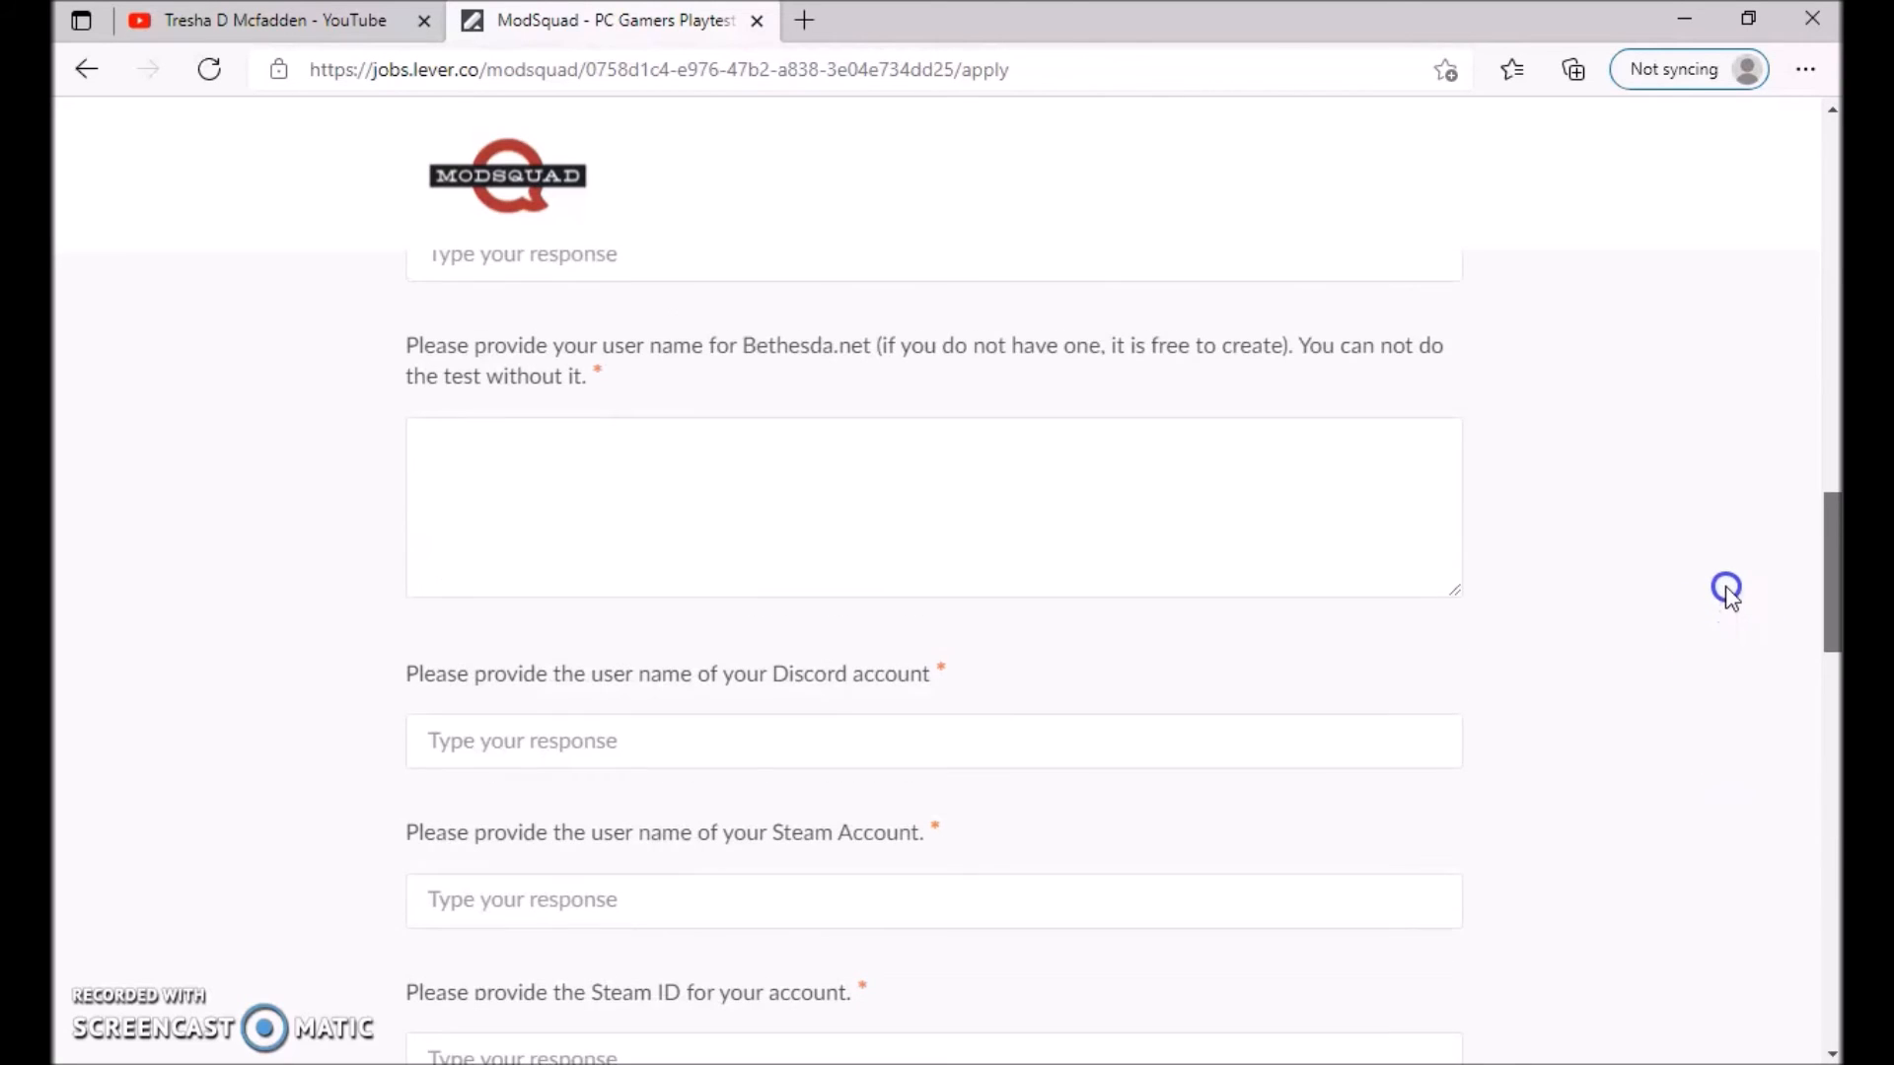
pyautogui.scroll(-3)
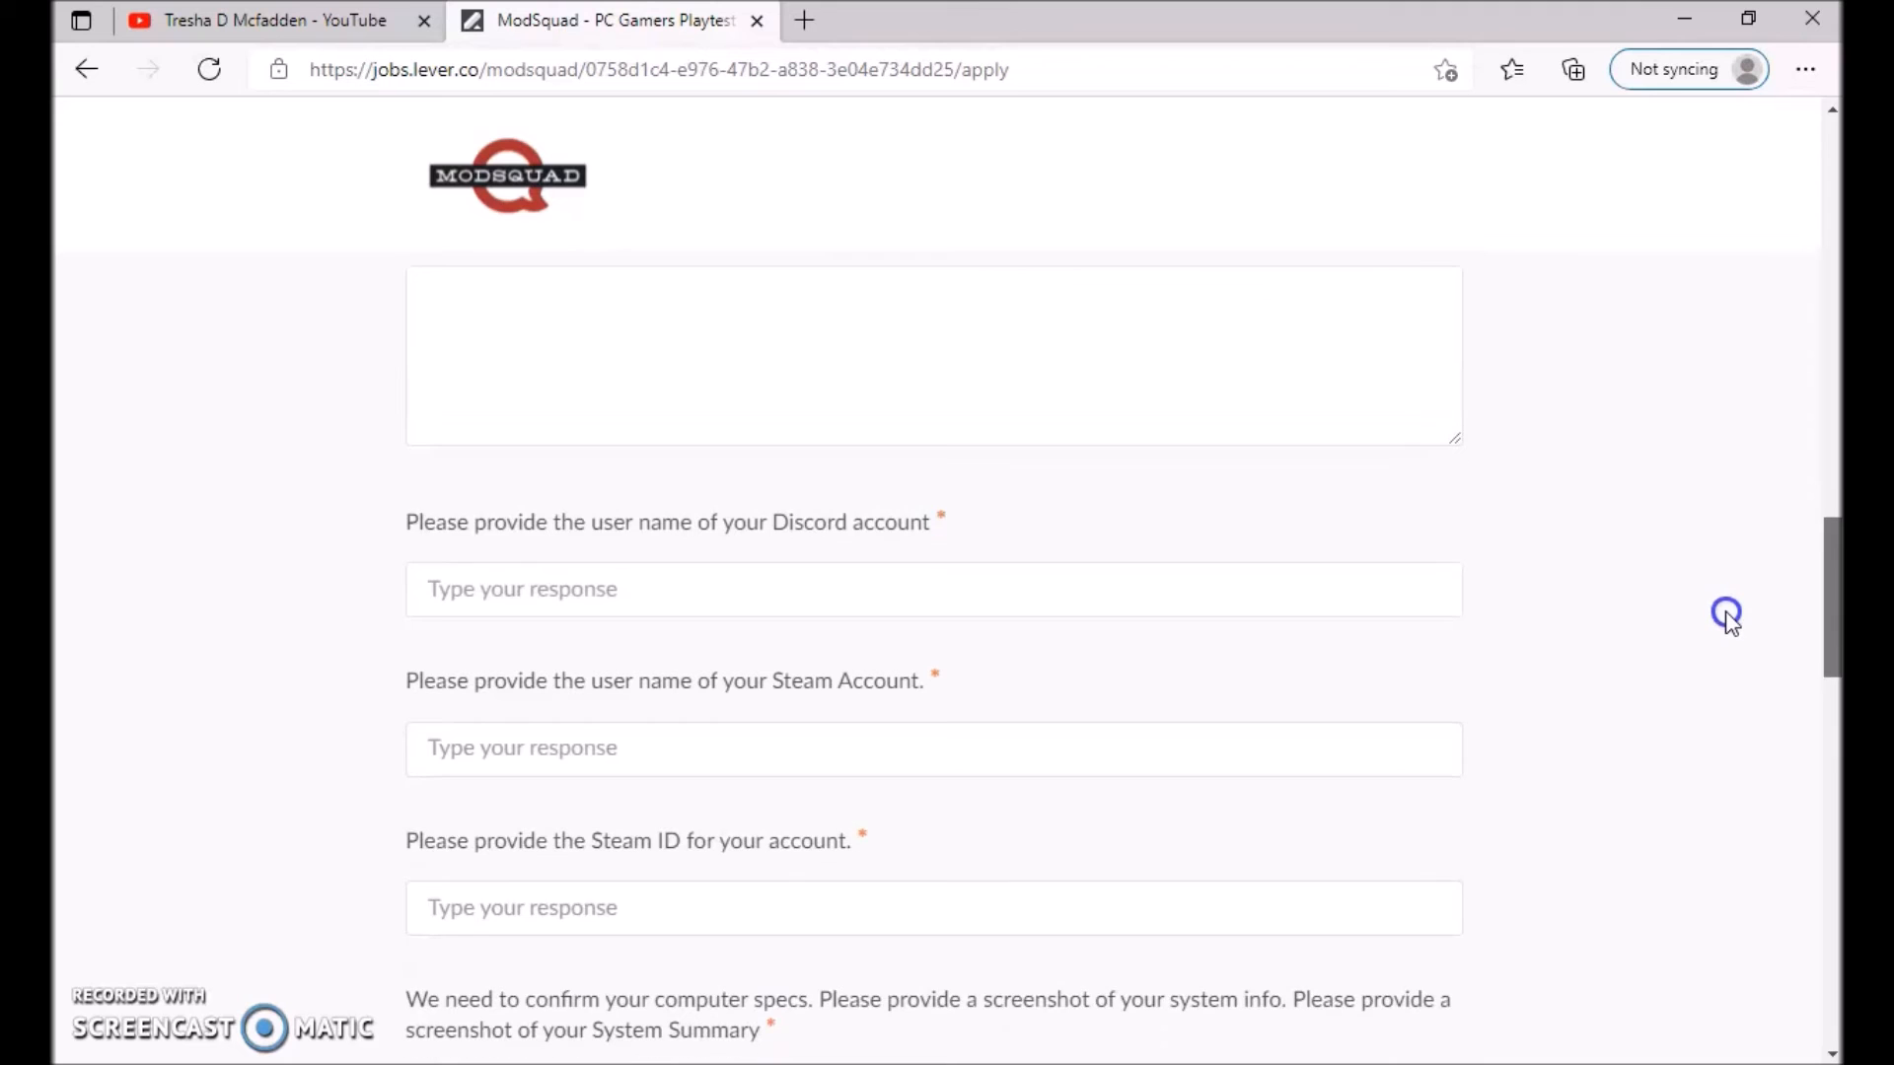
pyautogui.scroll(-3)
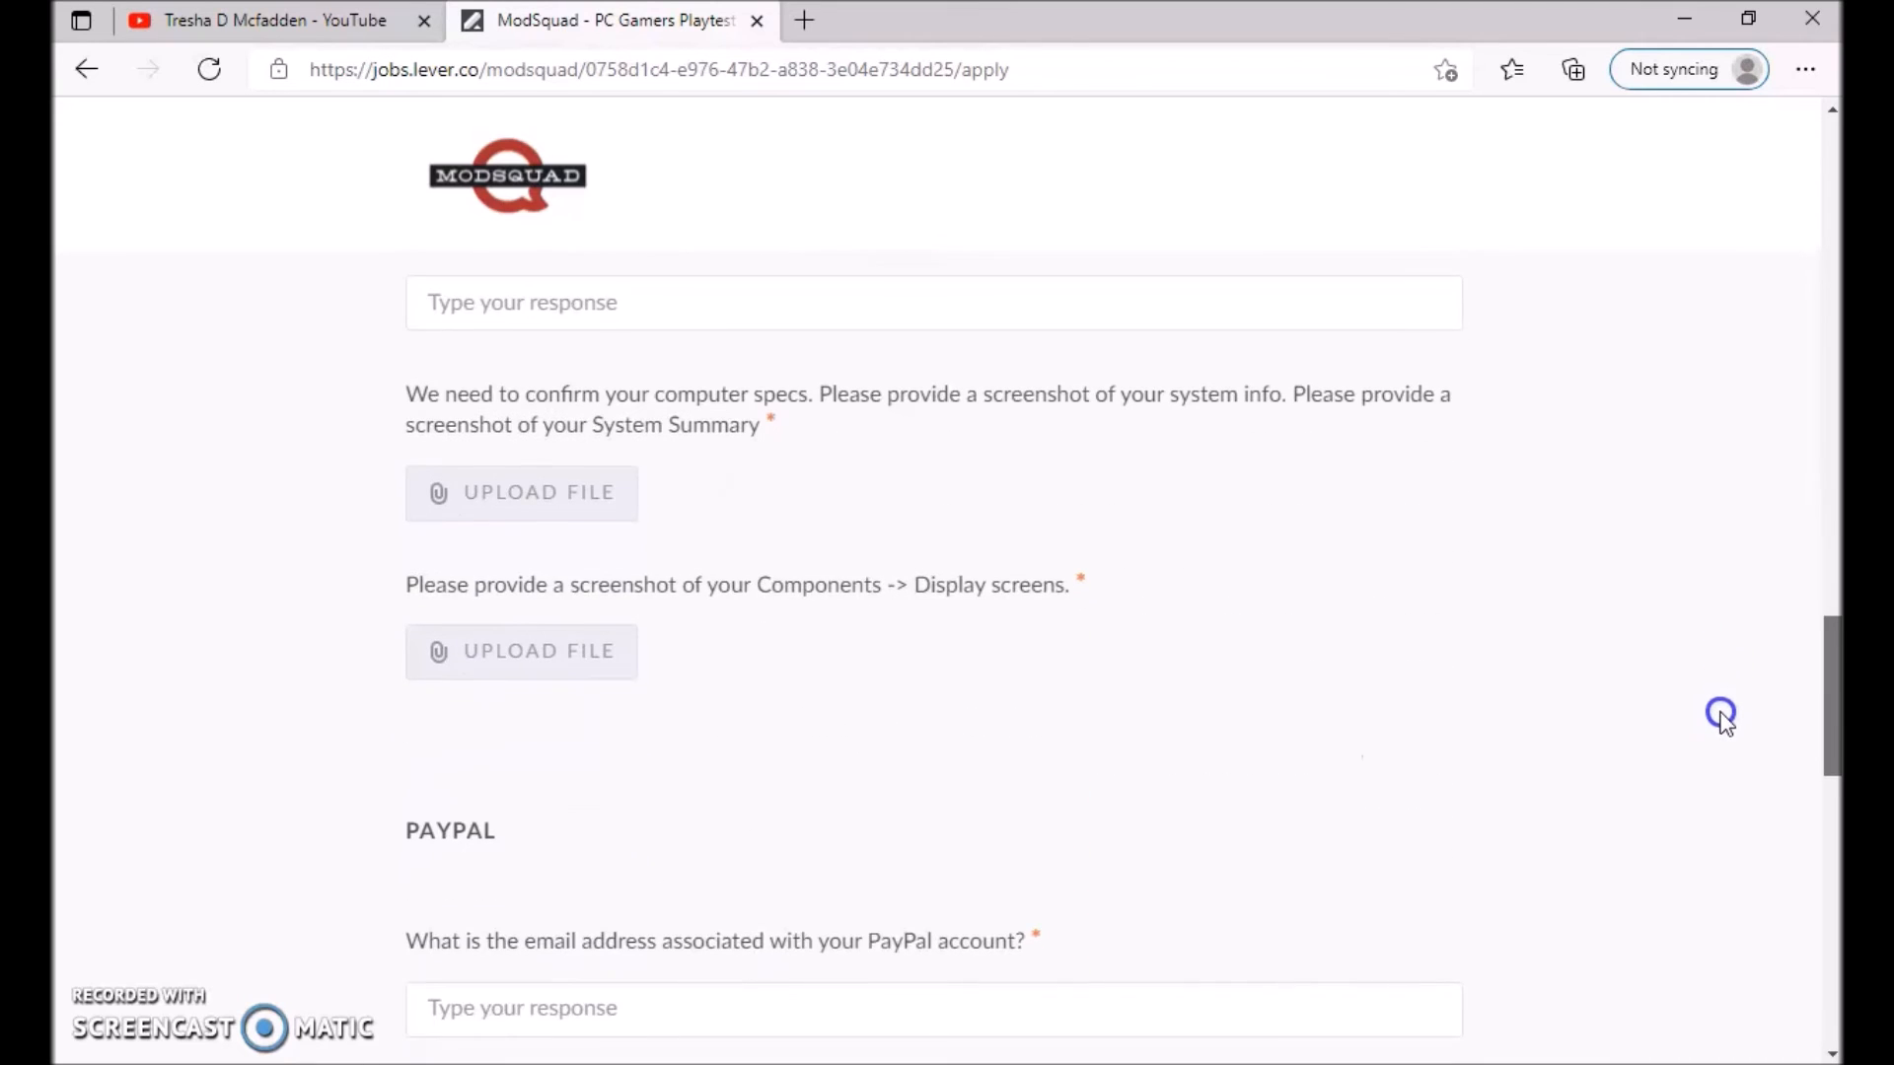
pyautogui.scroll(-3)
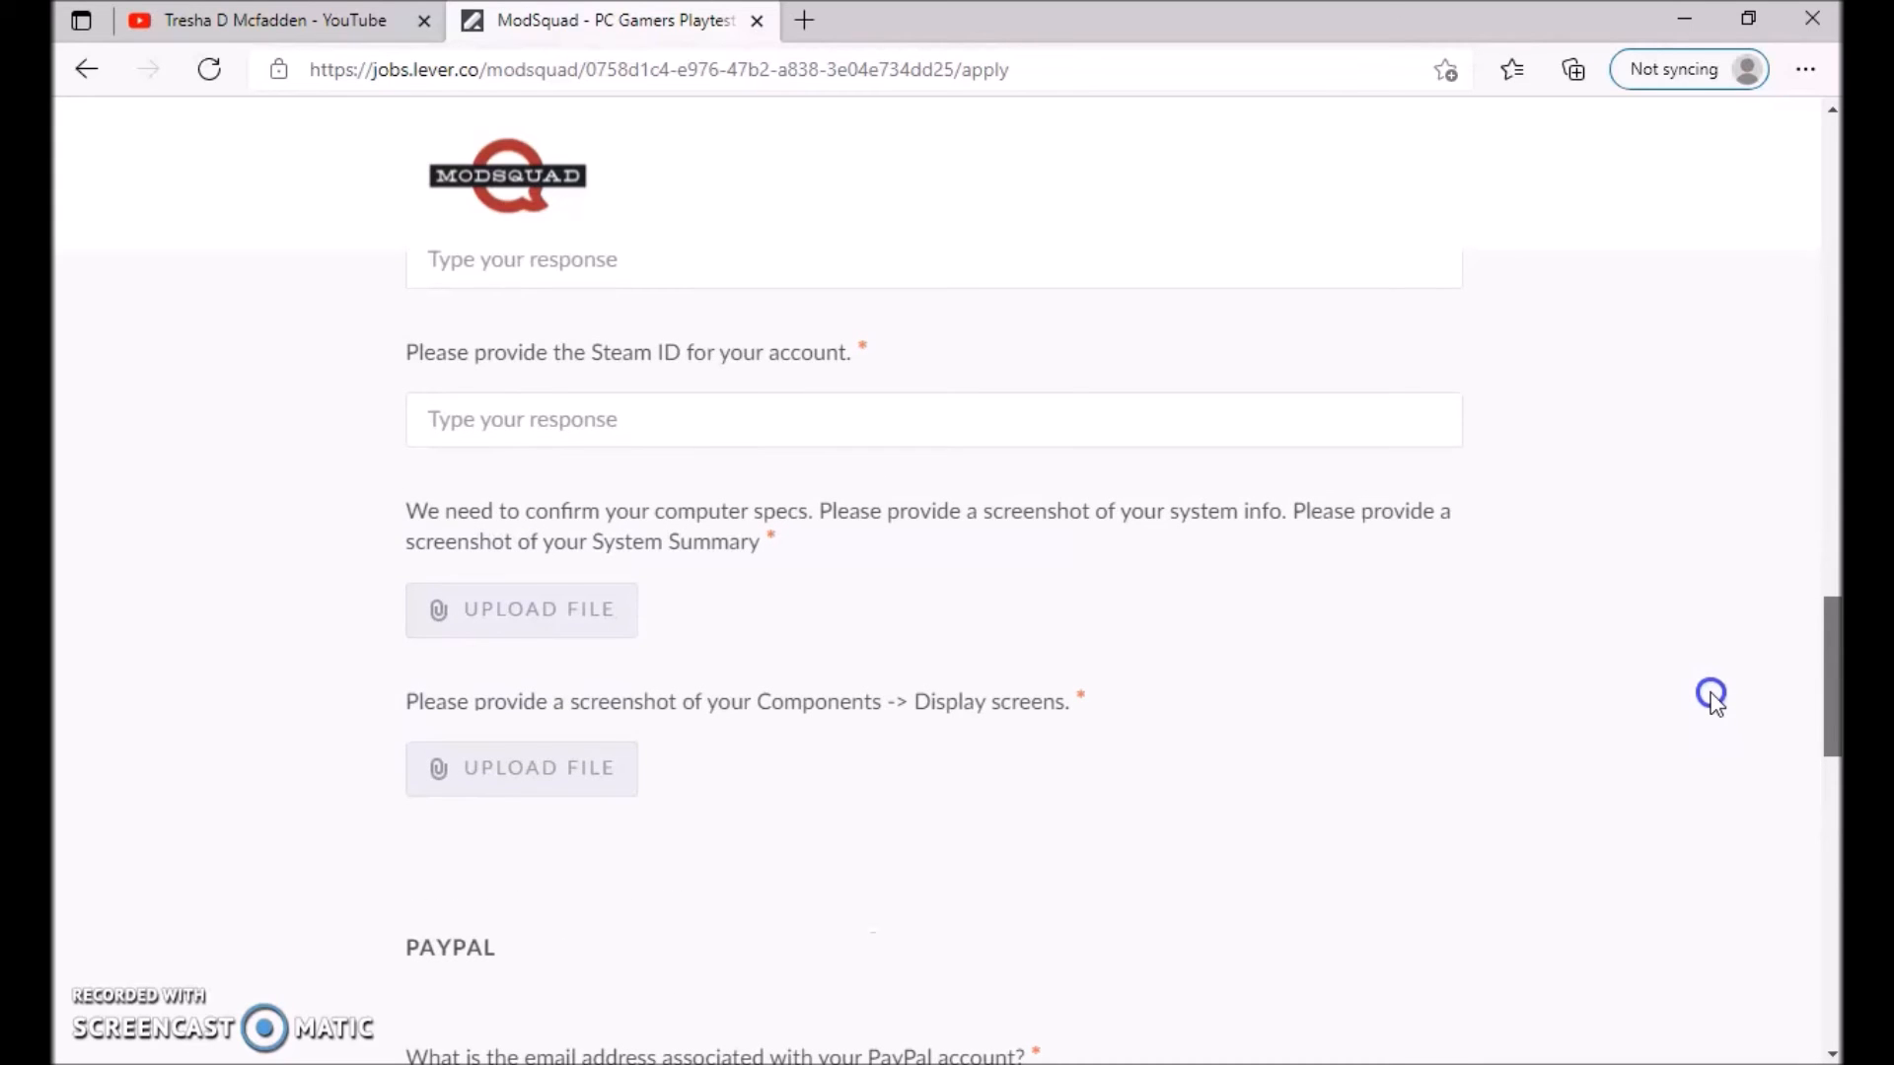
pyautogui.scroll(-3)
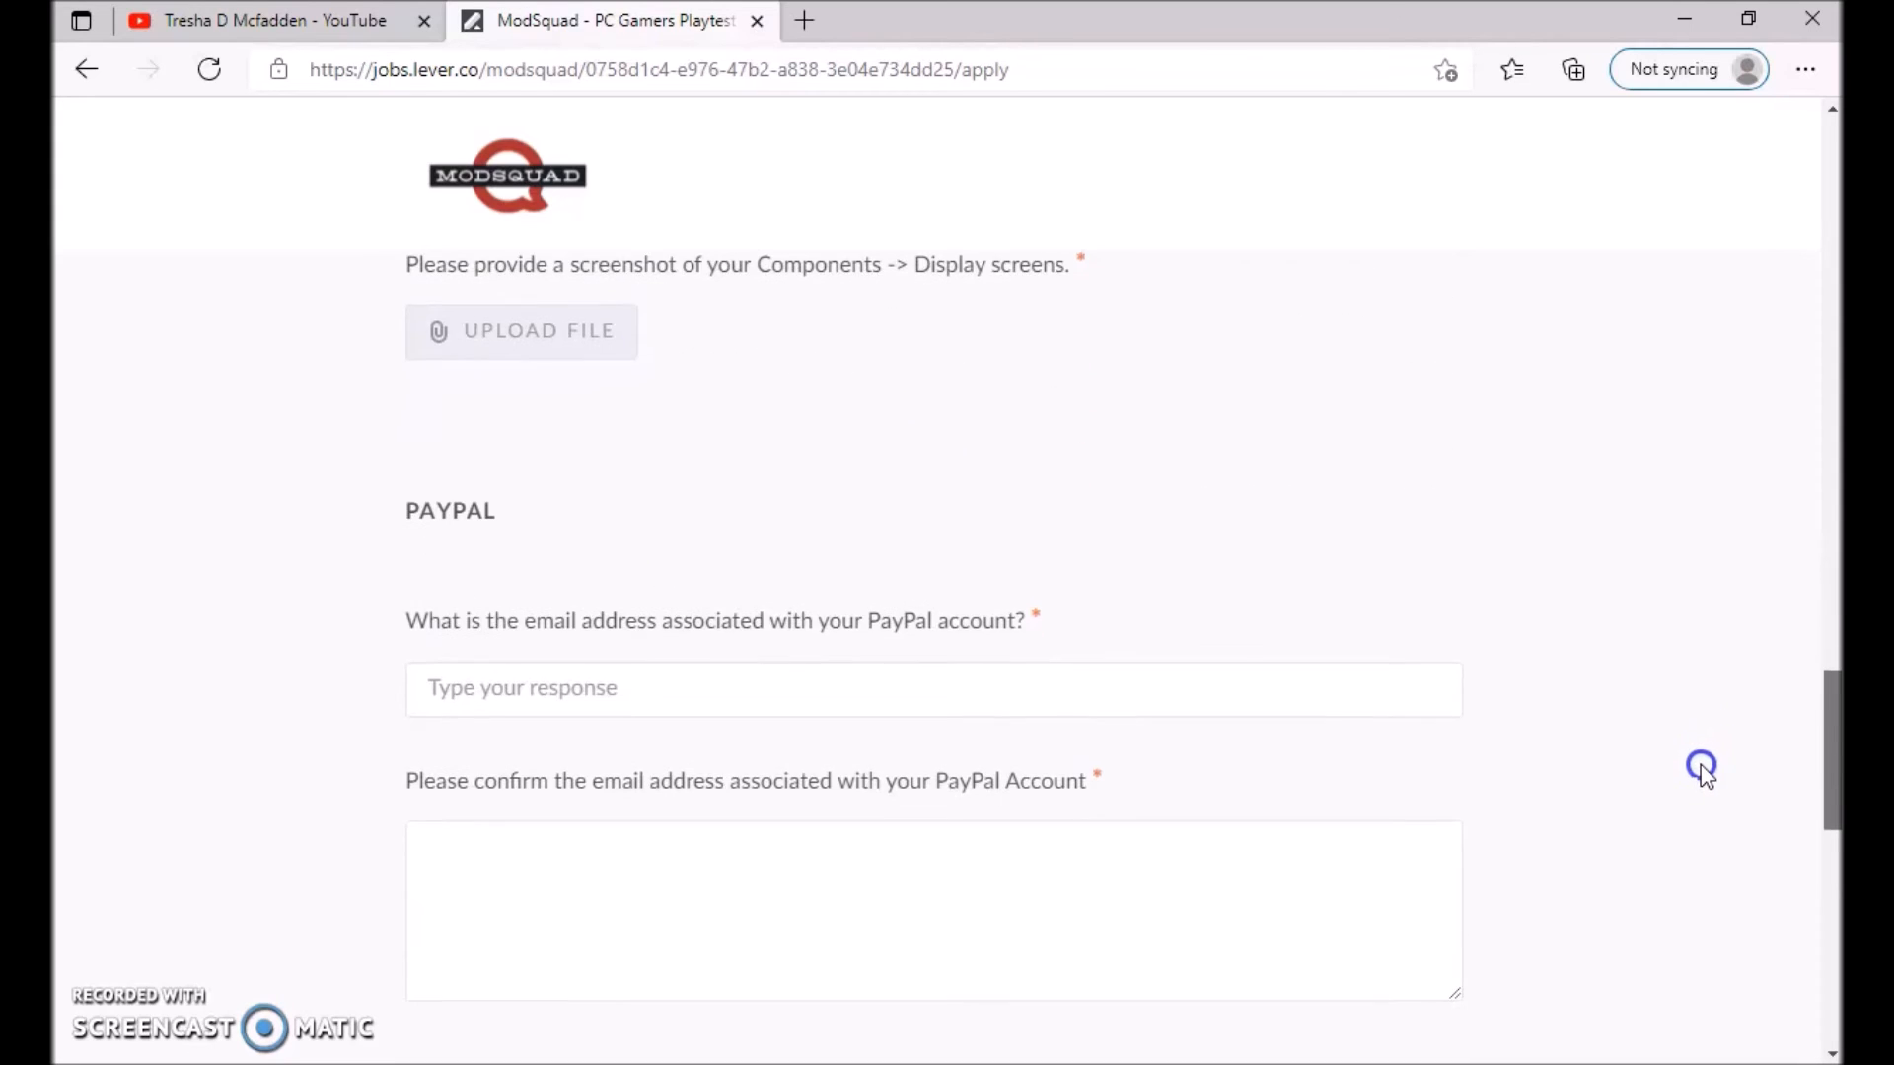
pyautogui.scroll(-3)
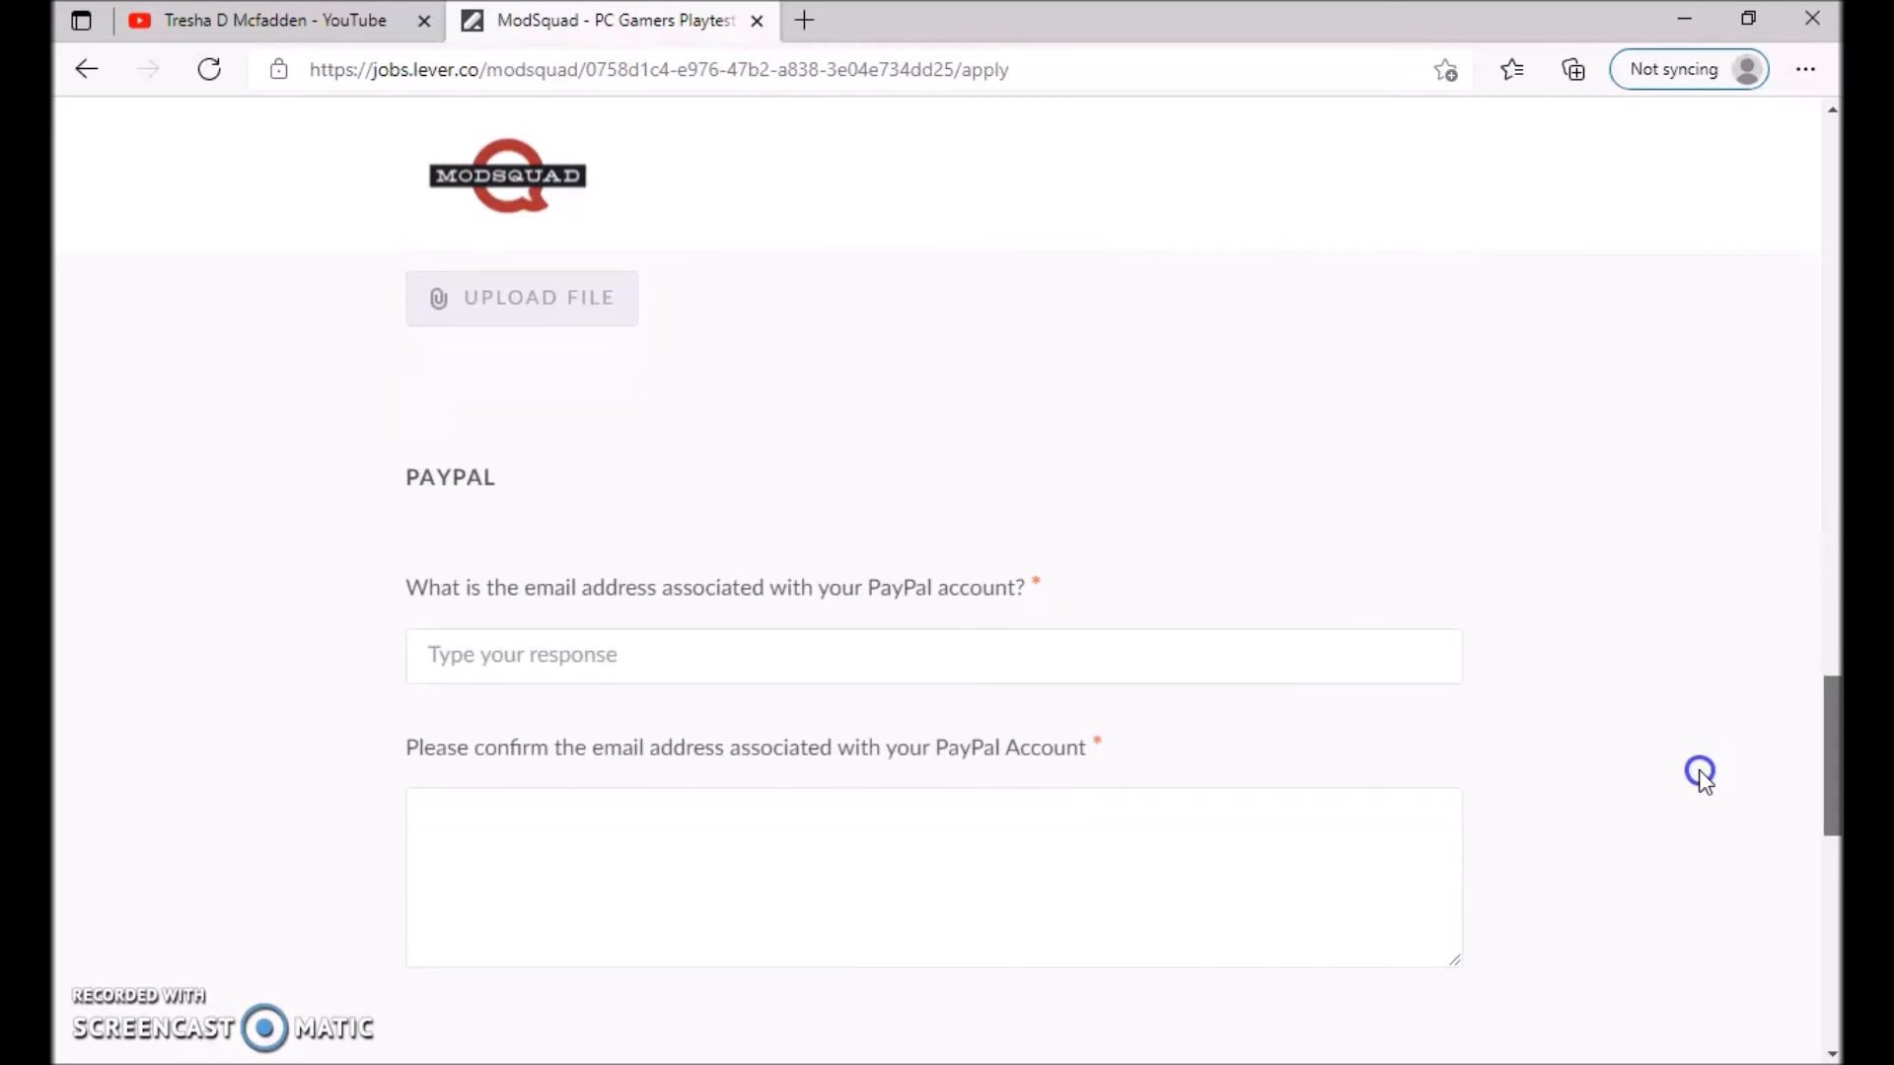
pyautogui.scroll(-3)
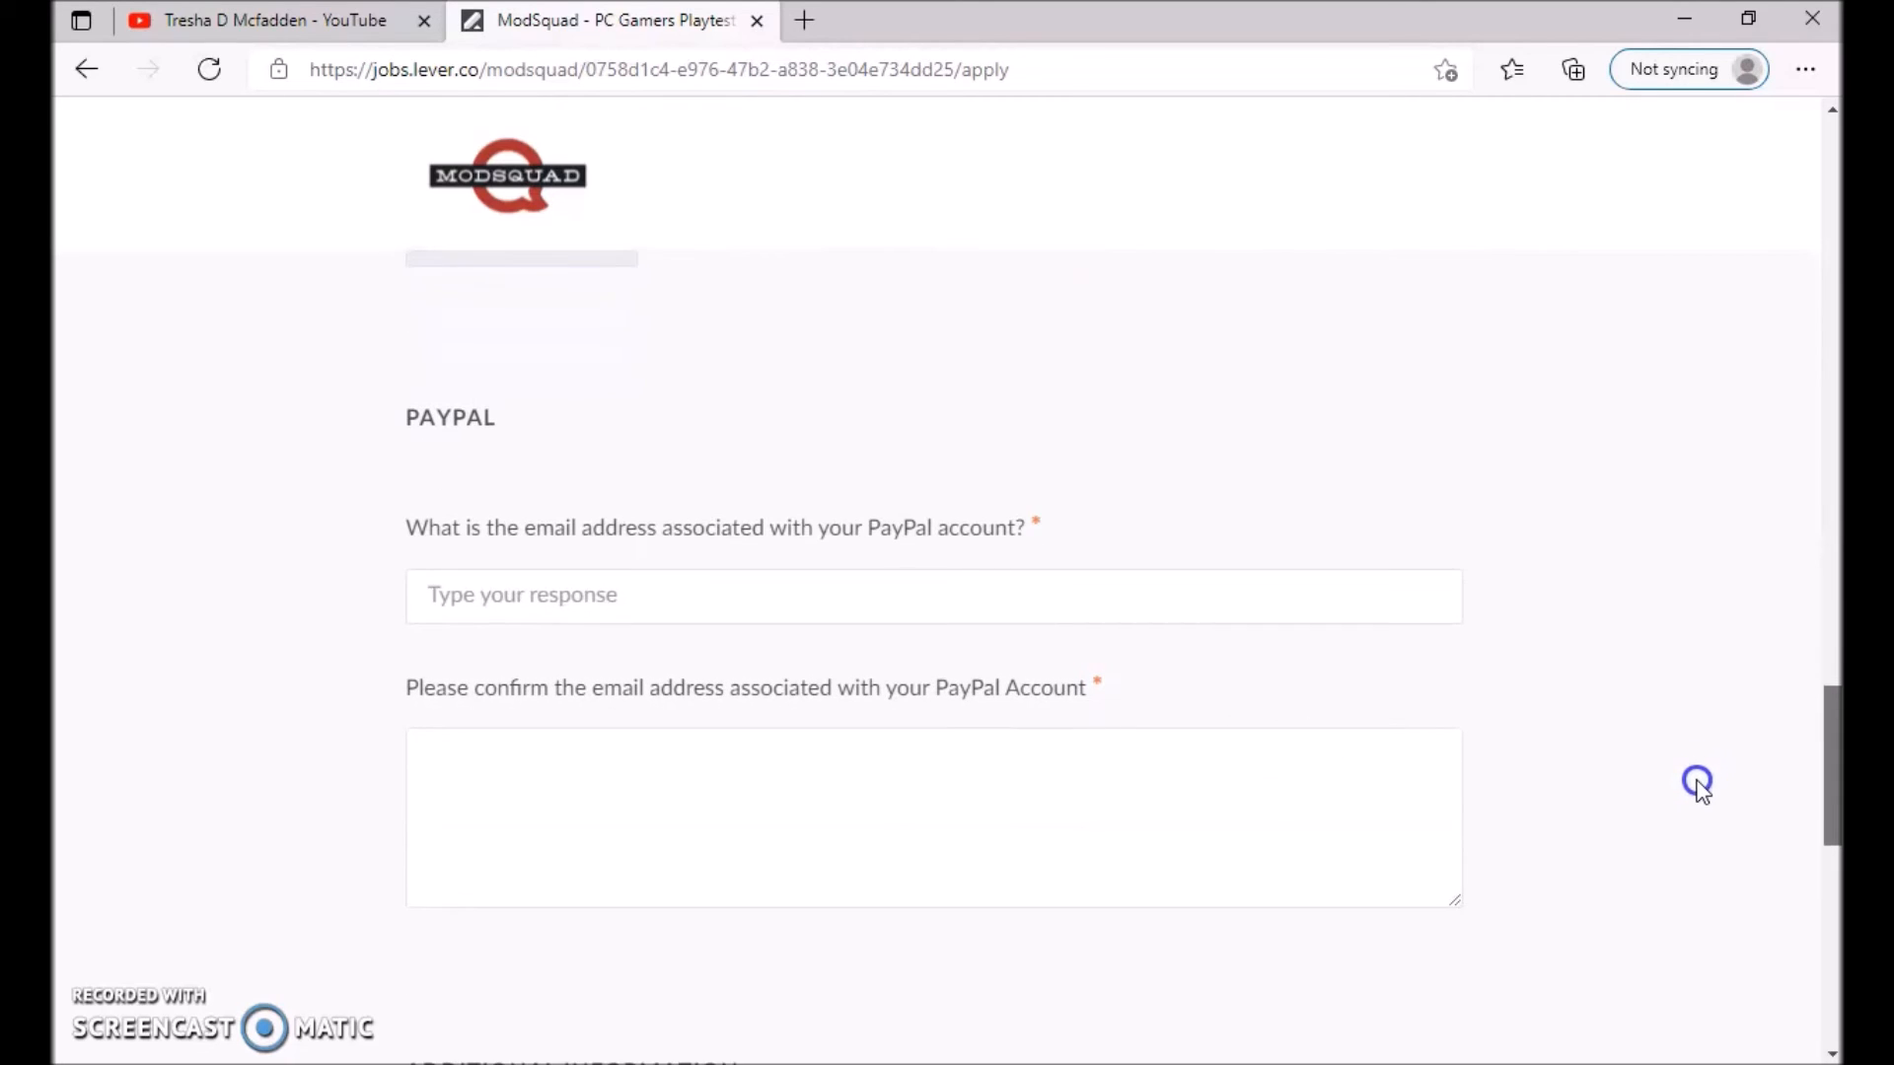
pyautogui.scroll(-3)
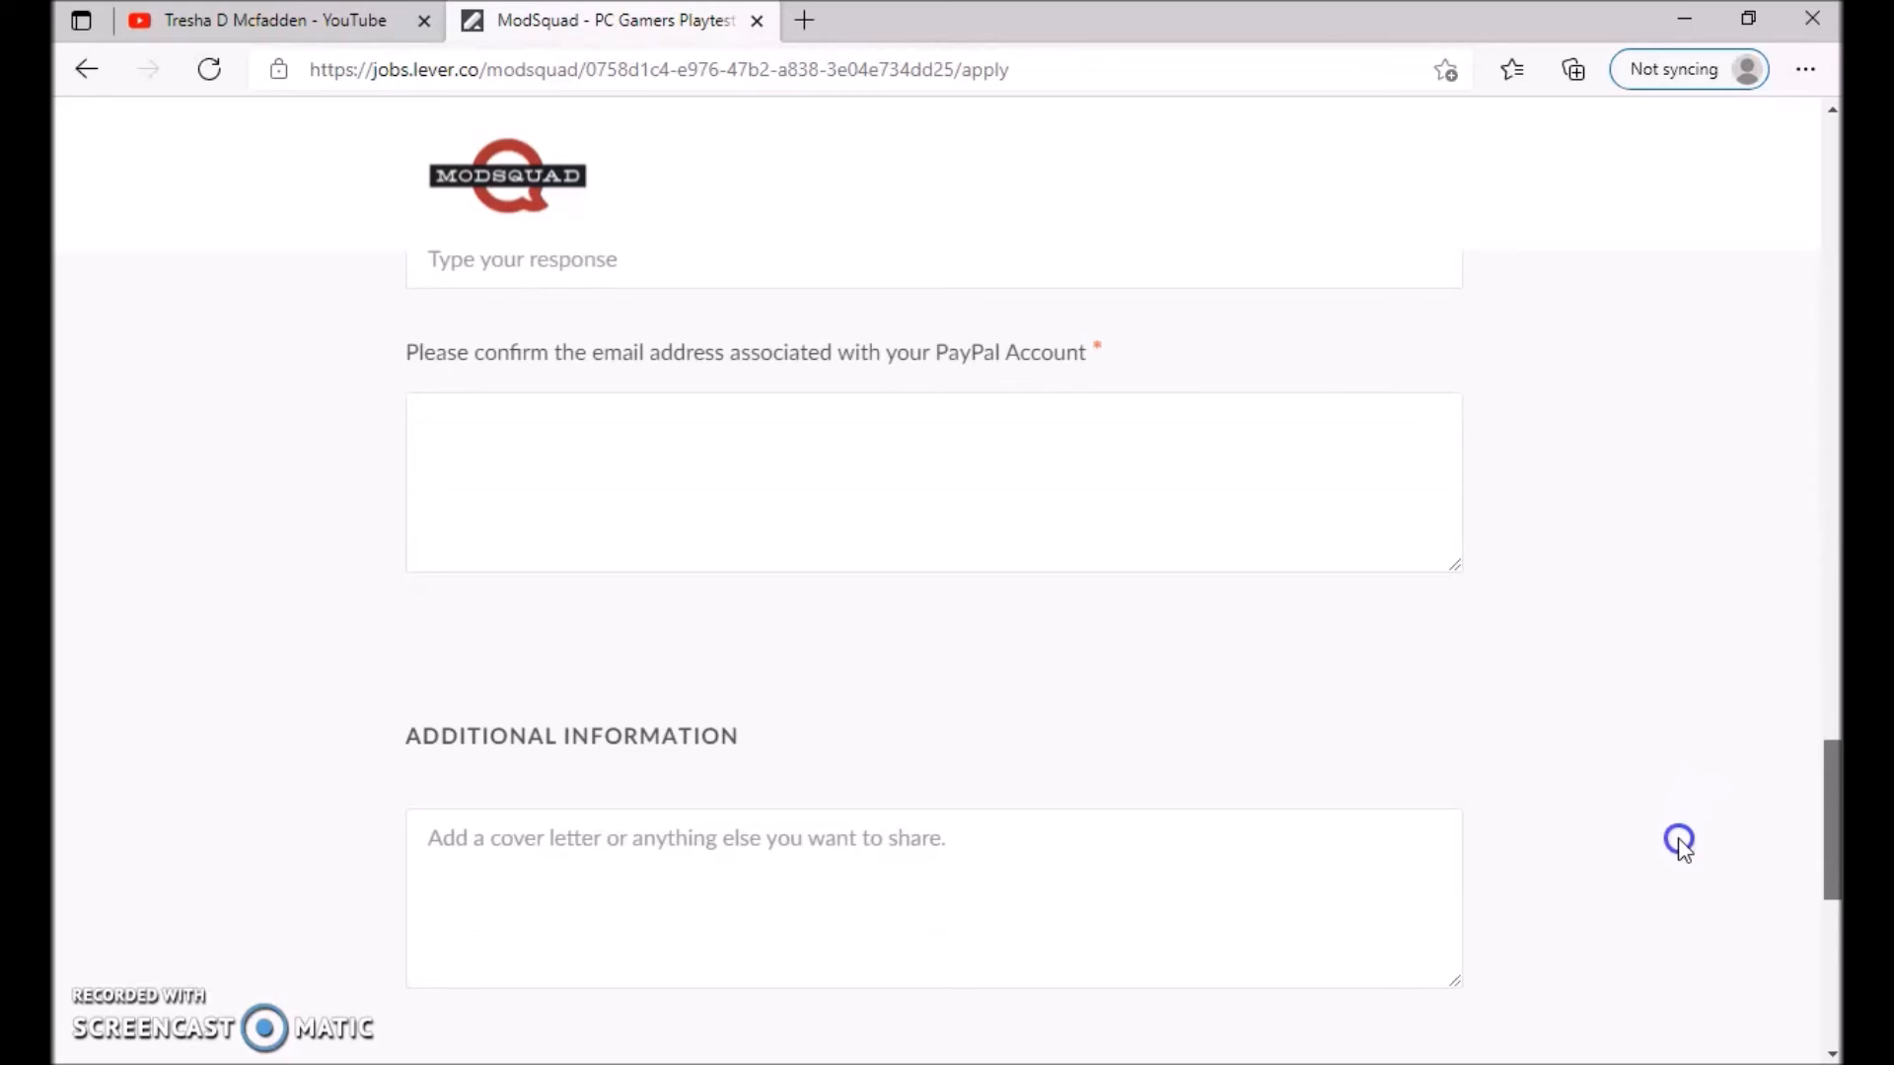
pyautogui.scroll(-3)
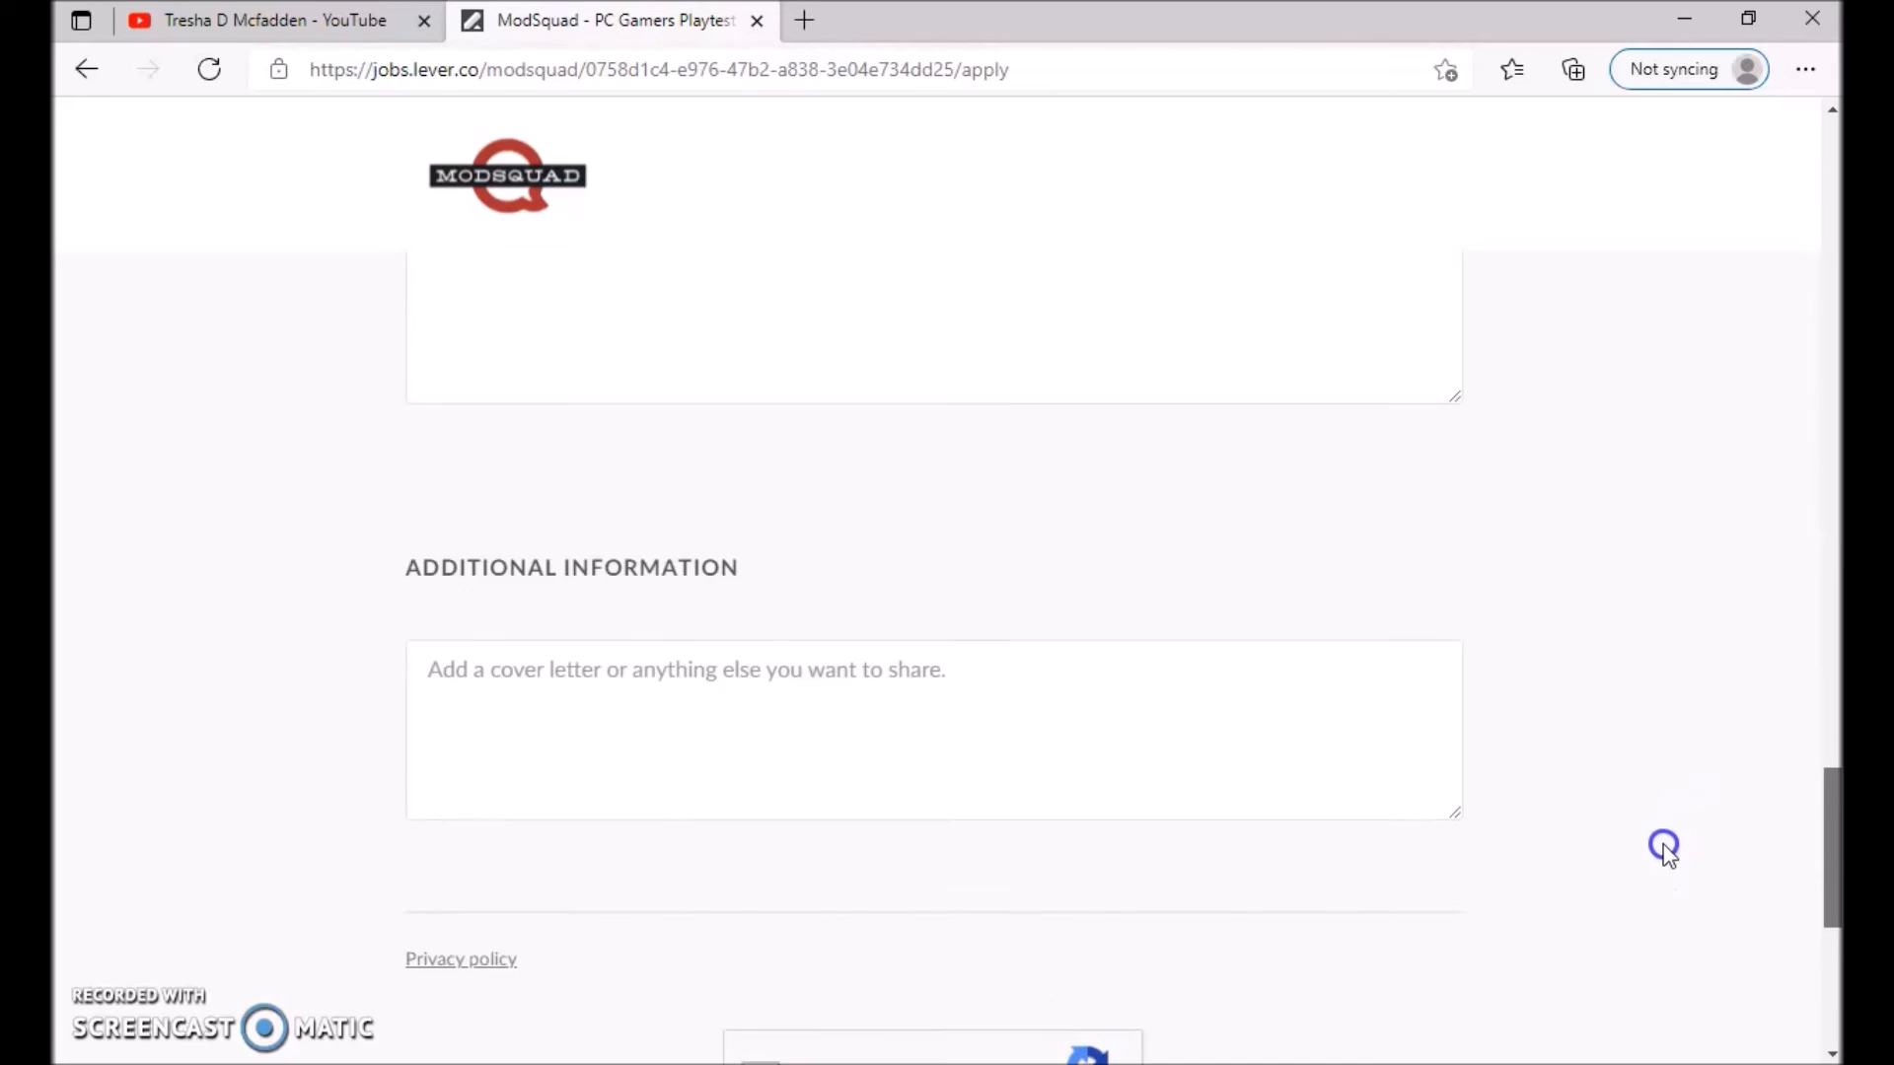
pyautogui.scroll(-3)
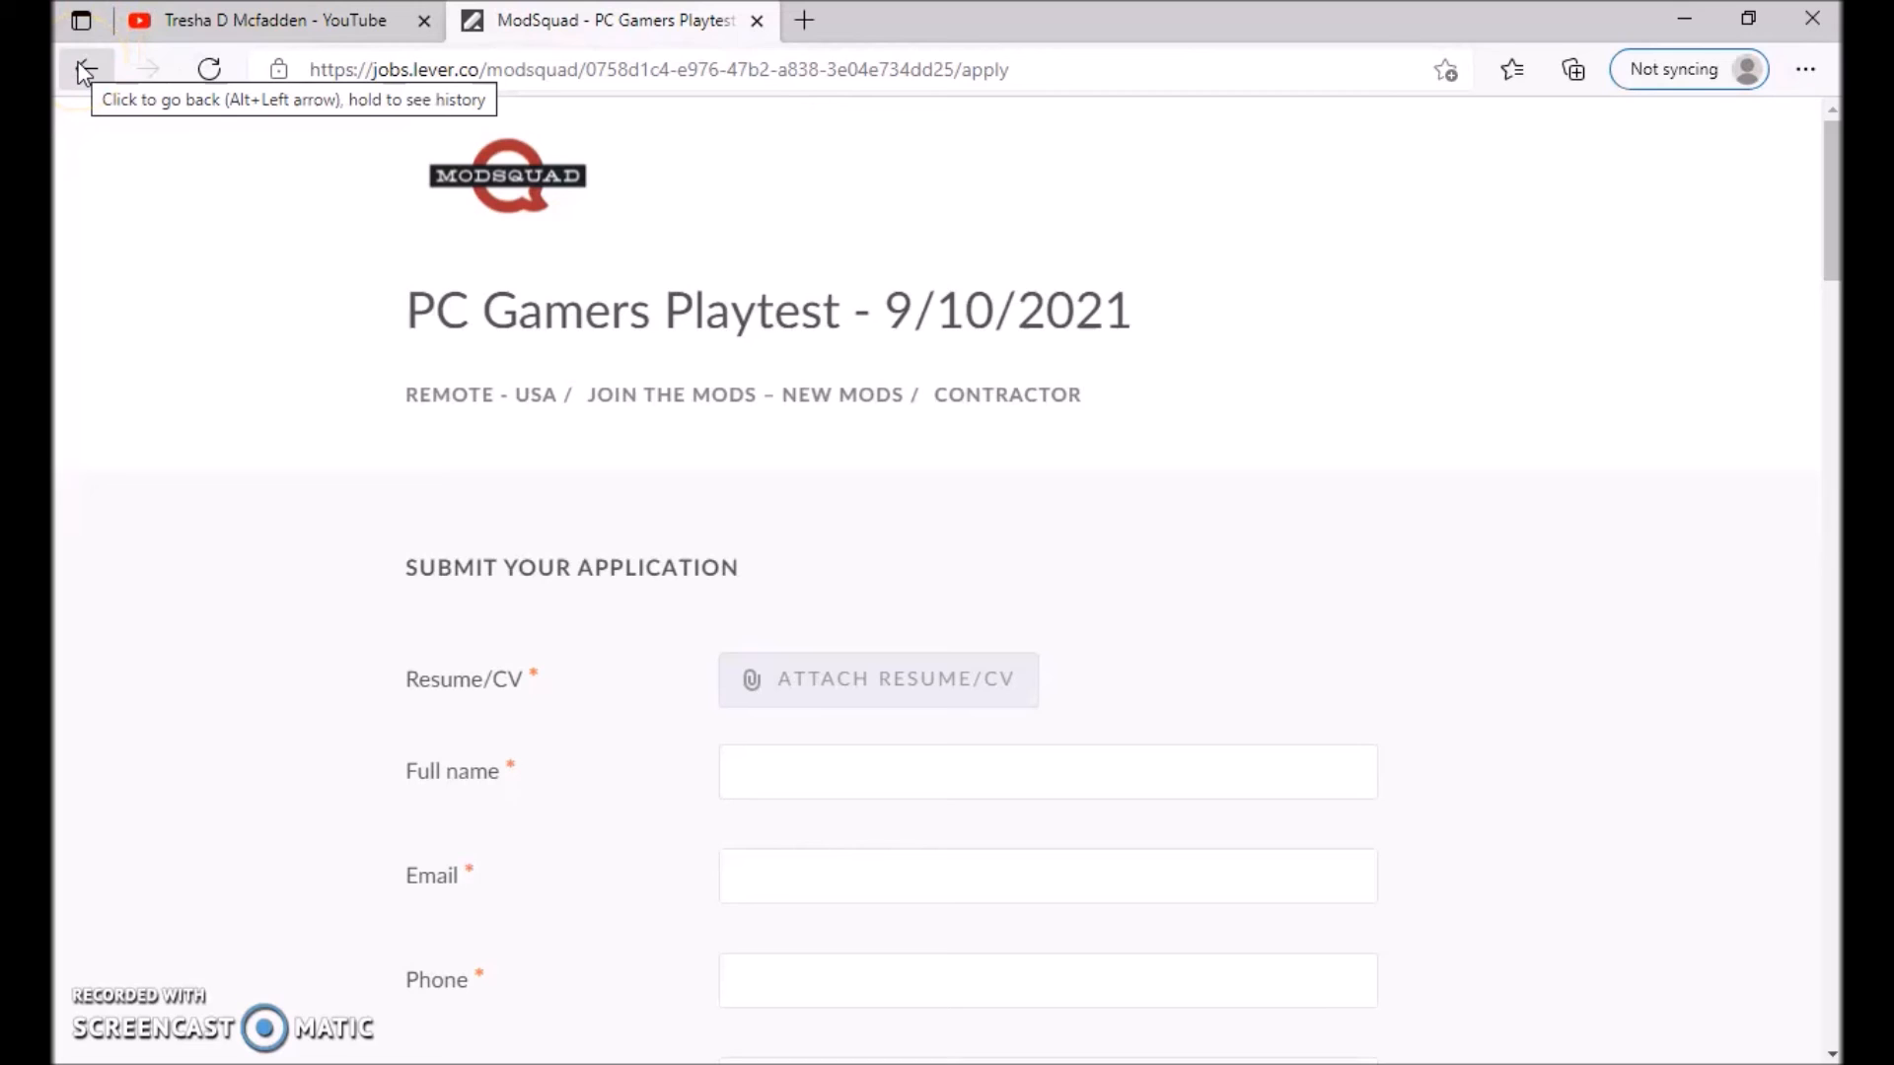
# Step: Go back twice from the application through the job description to the ModSquad listings
pyautogui.click(86, 69)
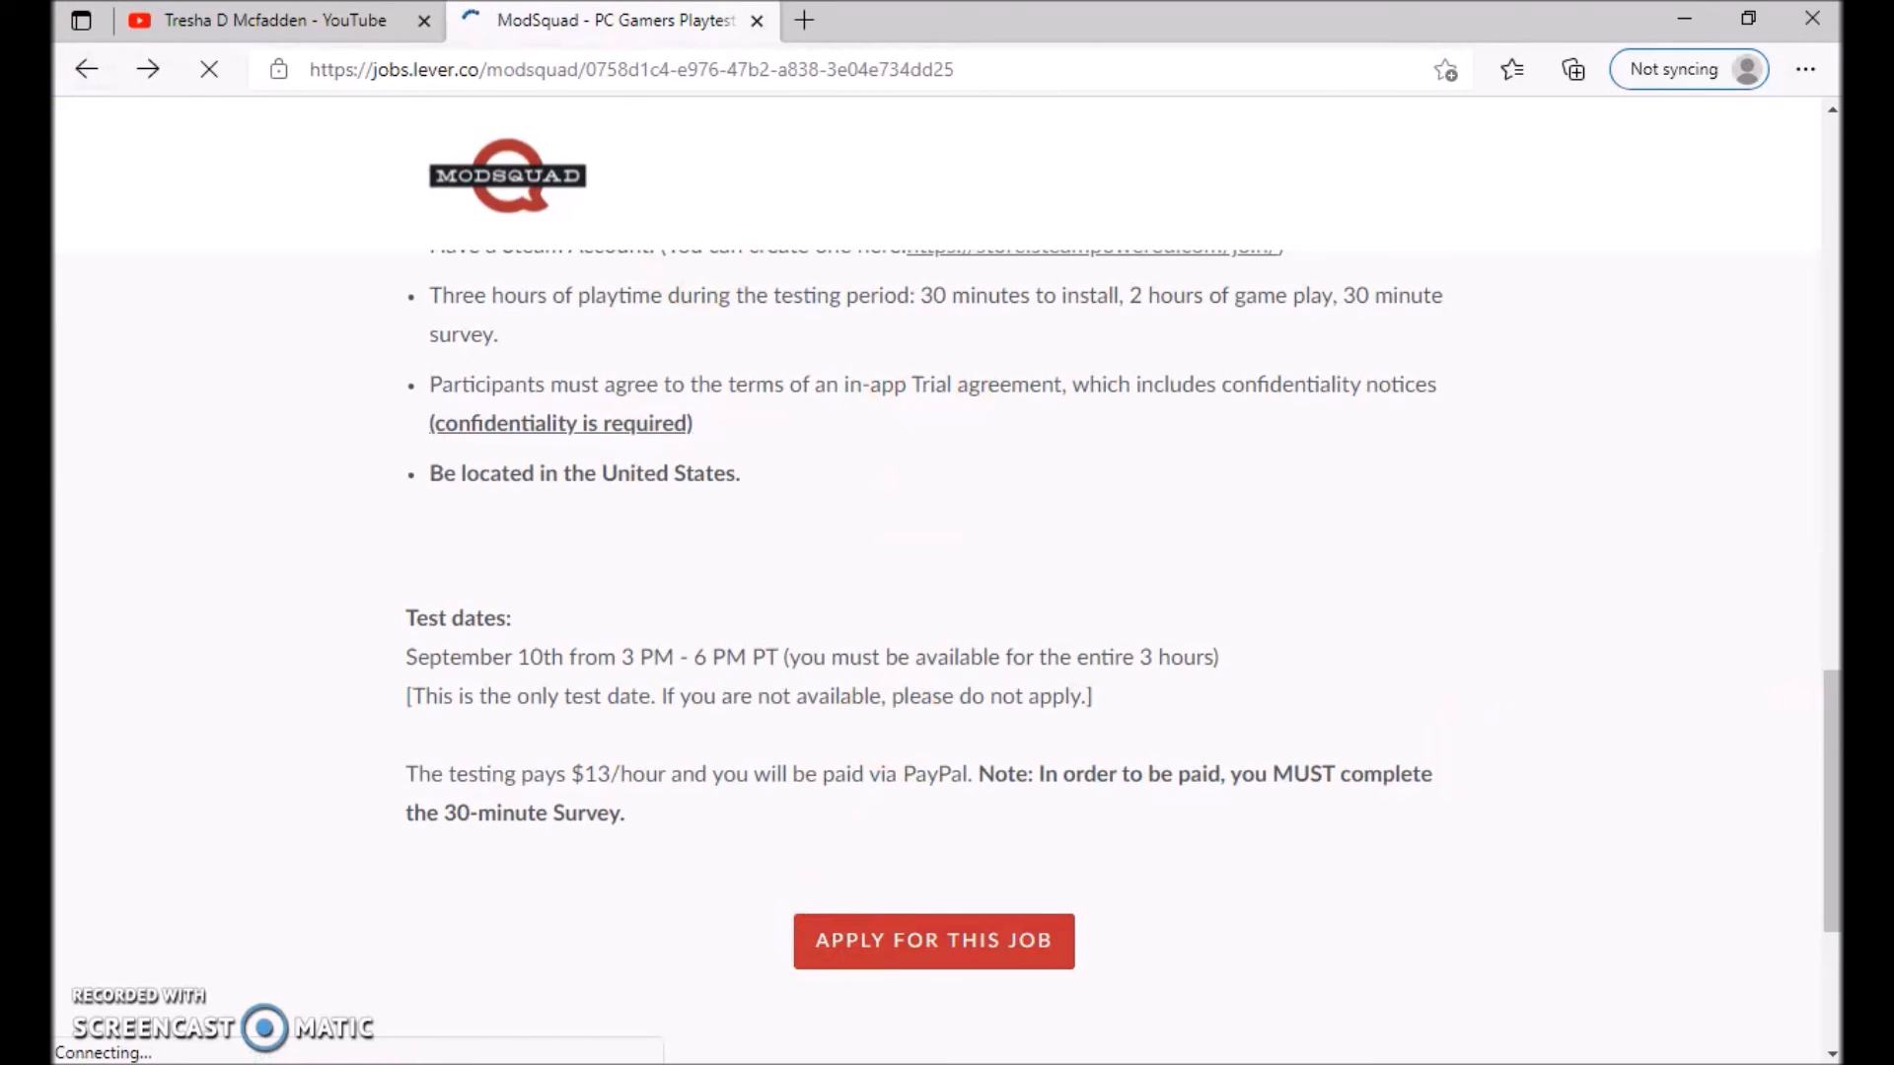
pyautogui.scroll(3)
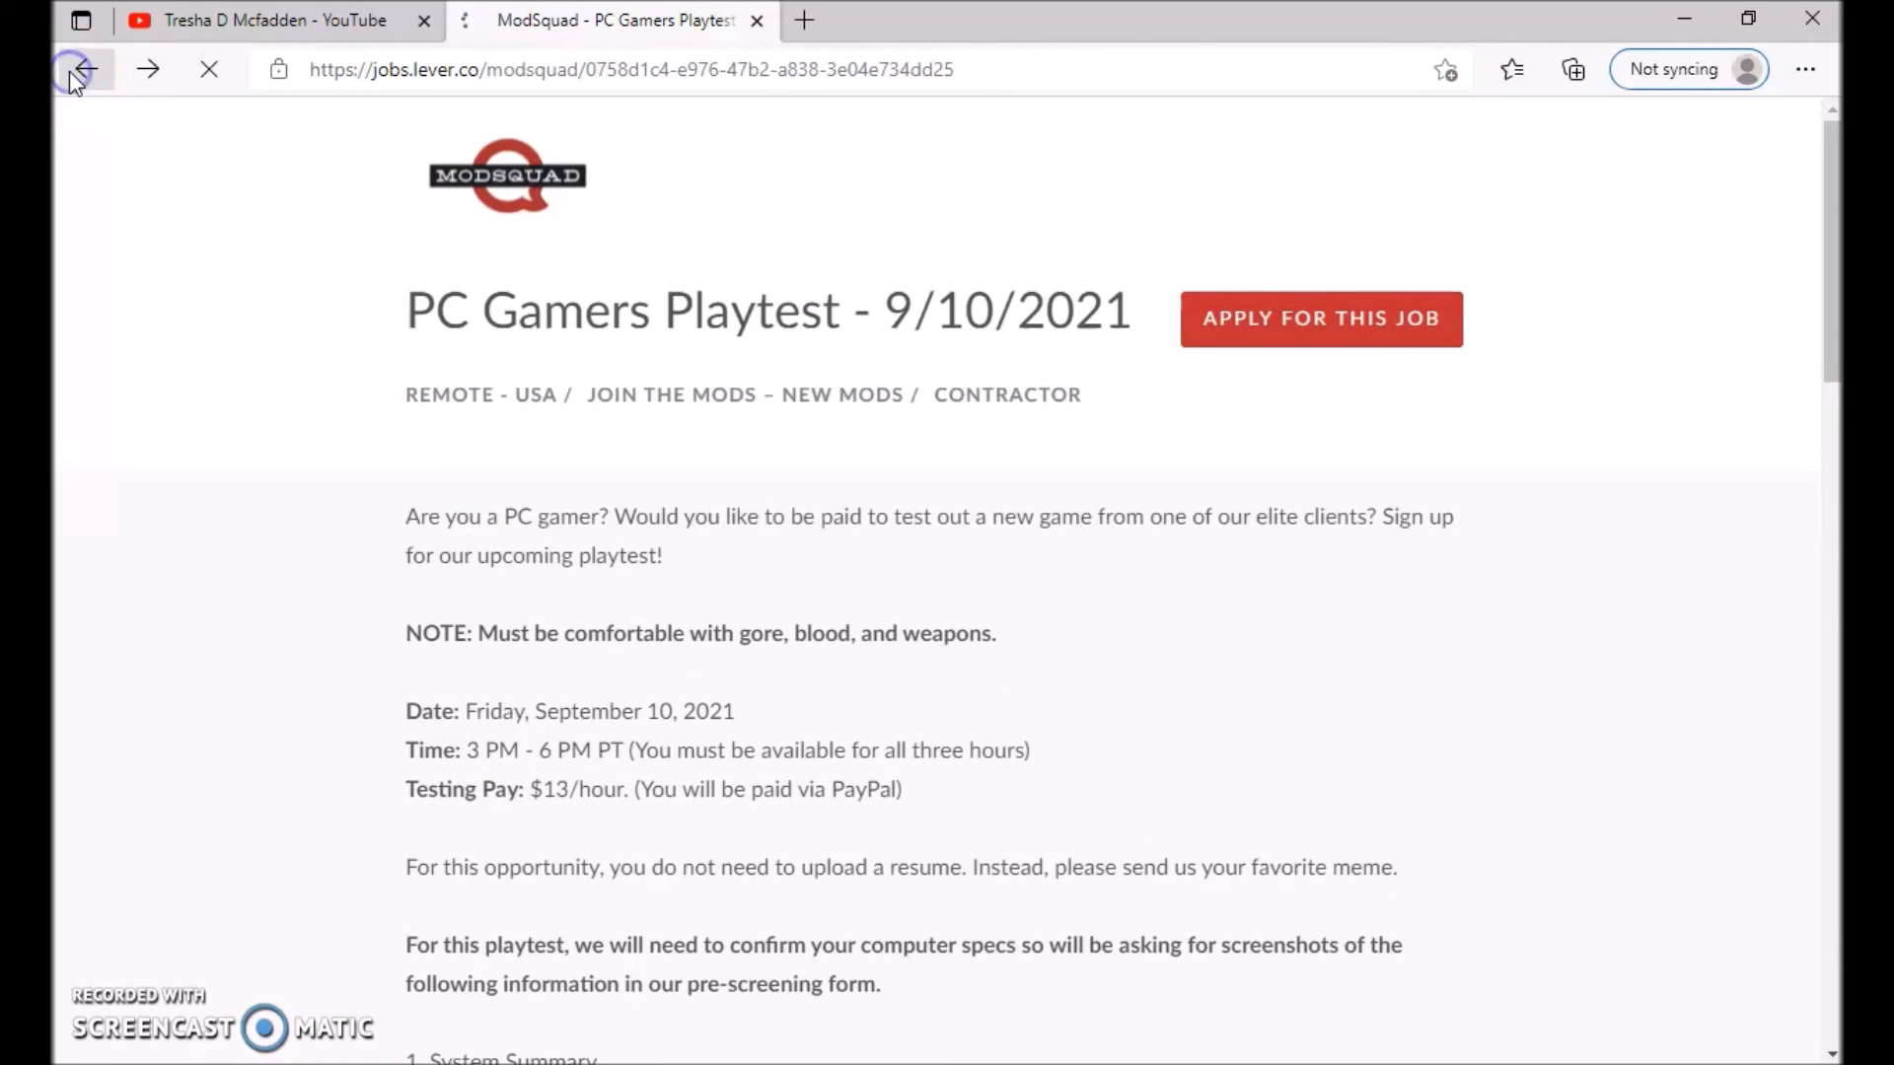
pyautogui.click(70, 69)
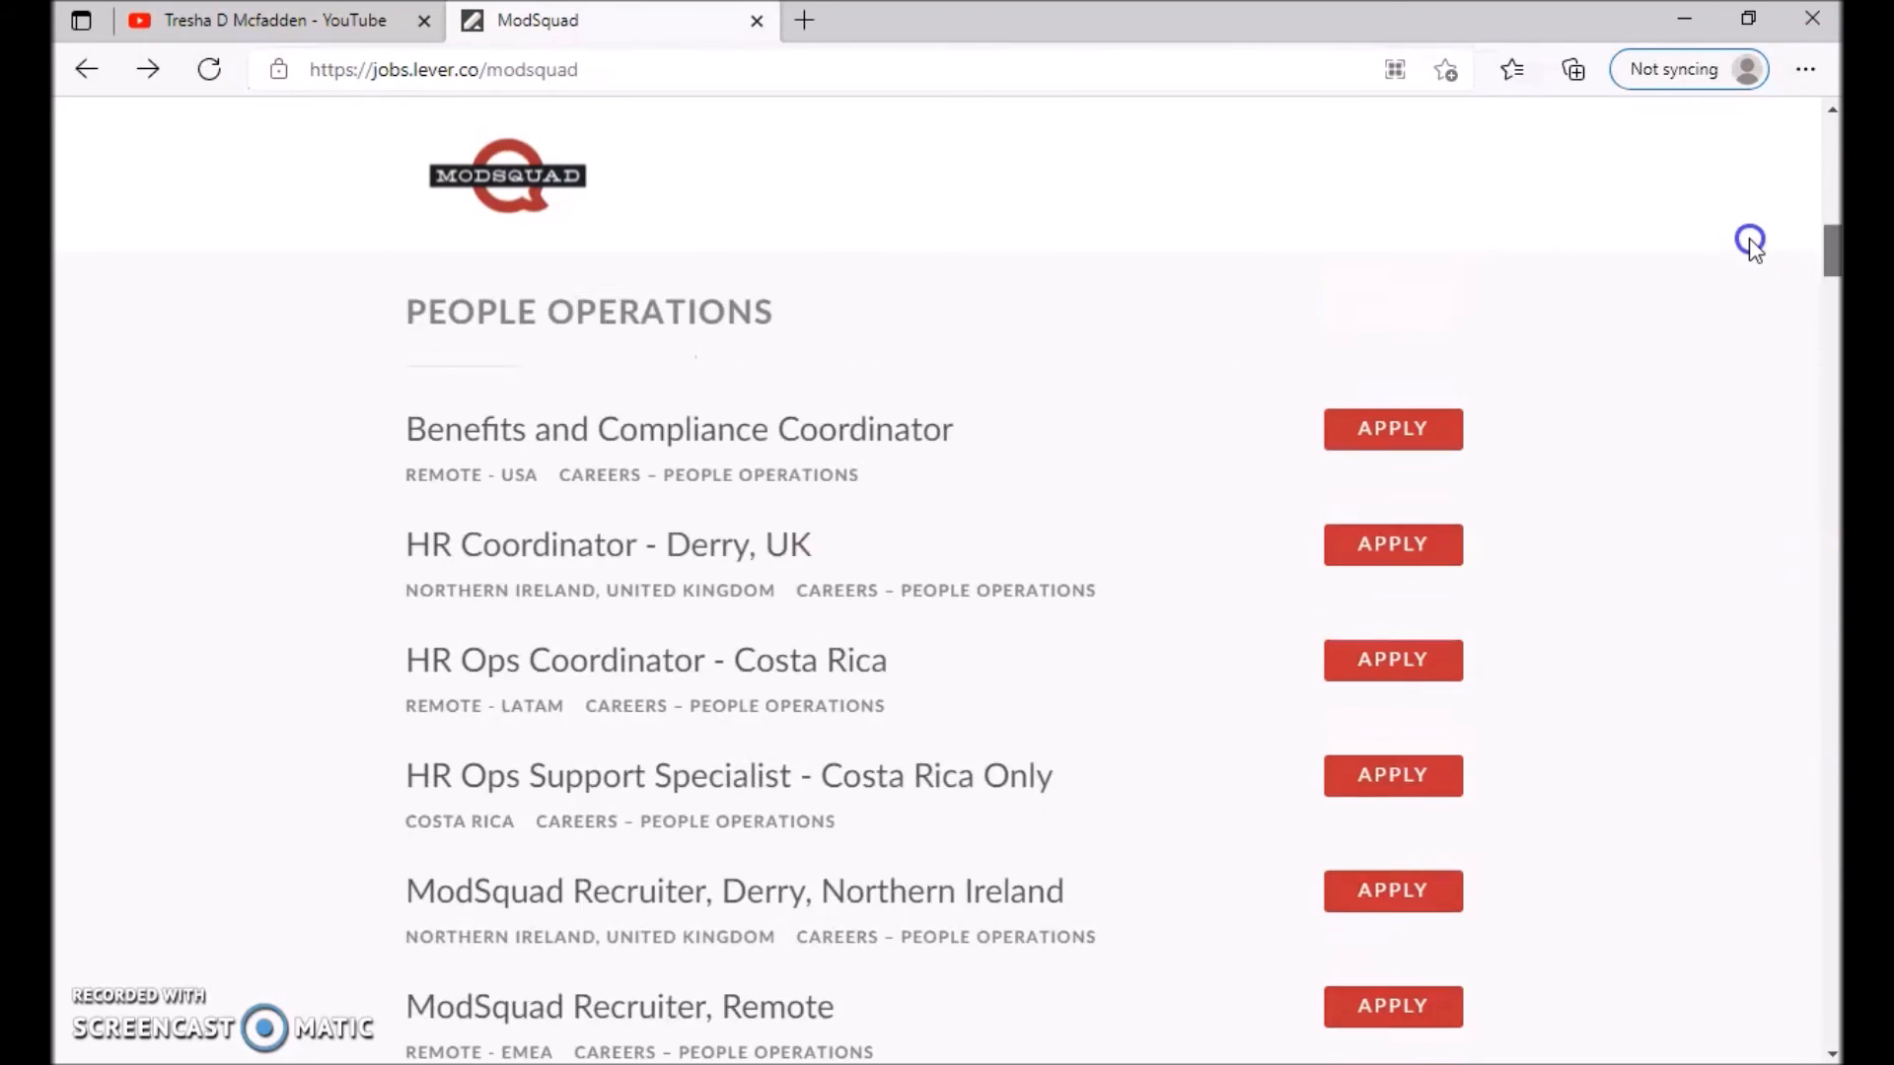
# Step: Browse ModSquad's remote moderation and support listings, then switch to Tresha D Mcfadden's YouTube tab
pyautogui.scroll(-3)
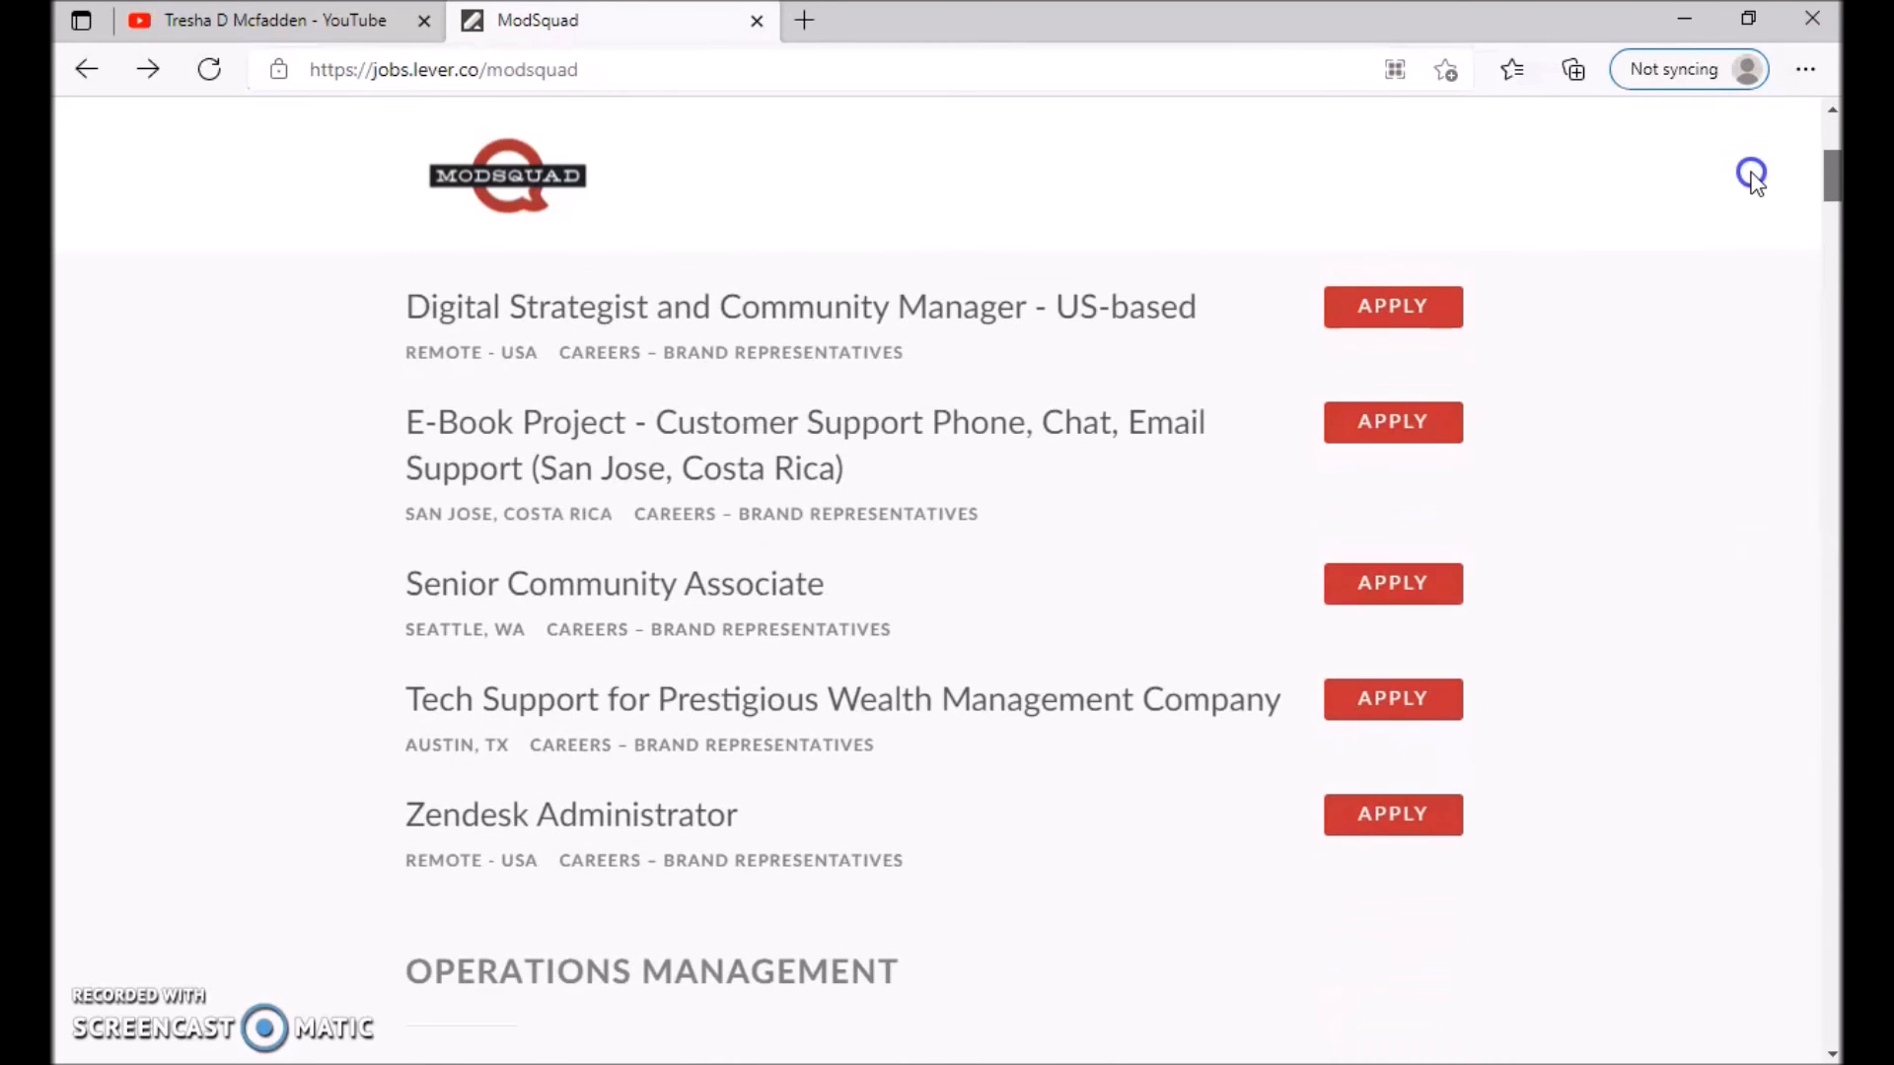
pyautogui.scroll(-3)
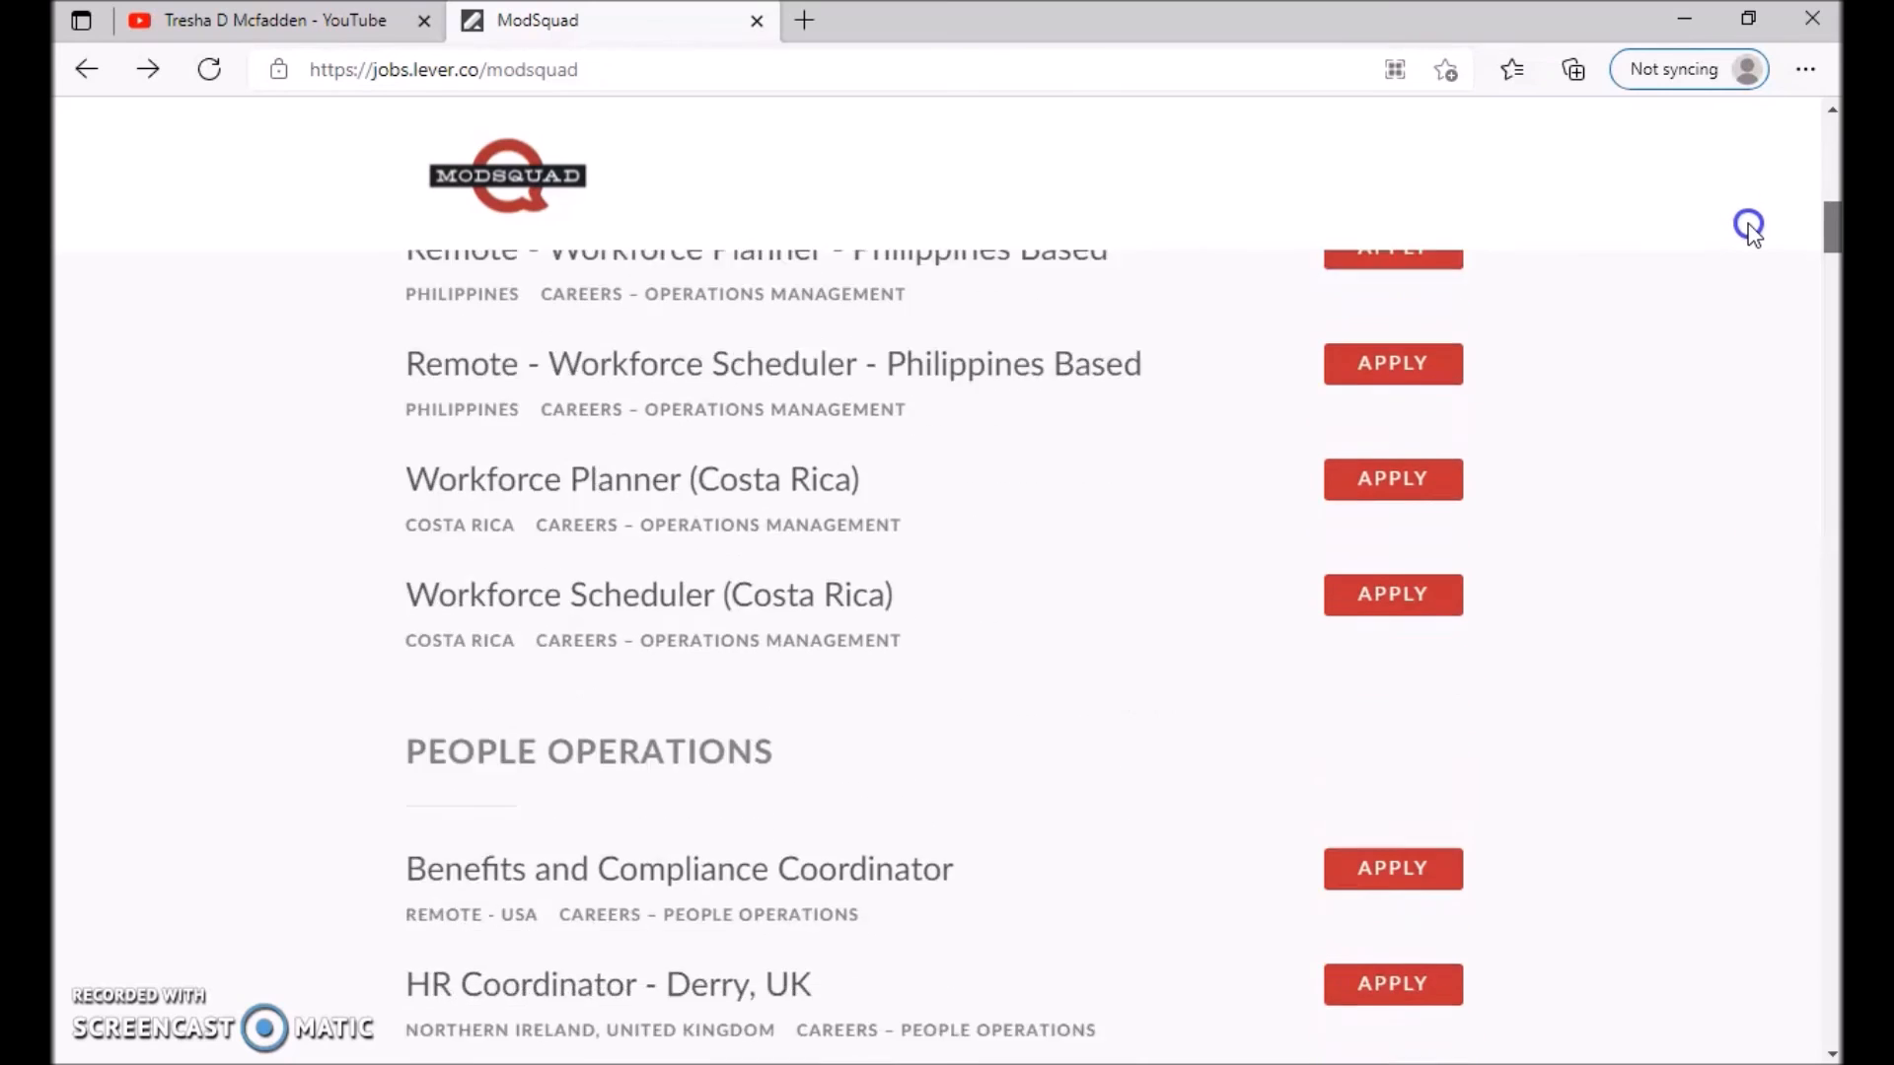
pyautogui.scroll(-3)
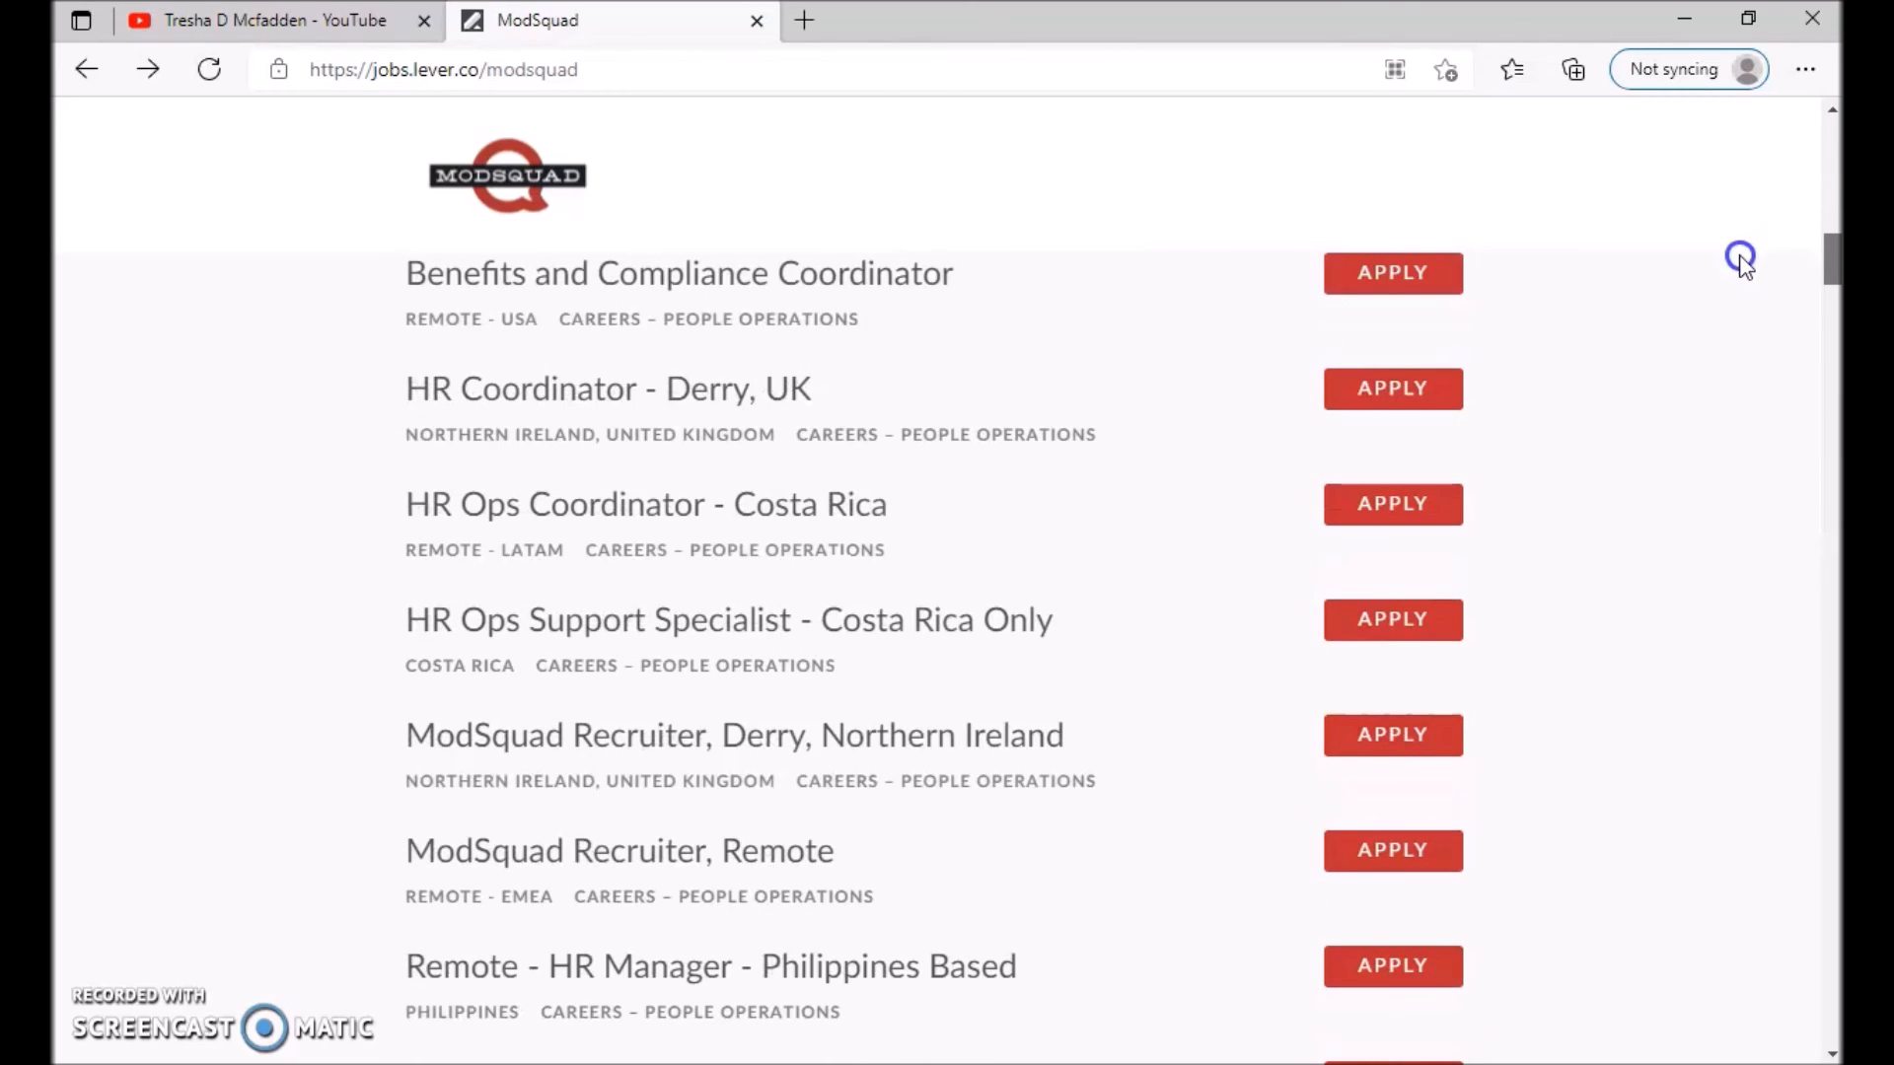
pyautogui.scroll(-3)
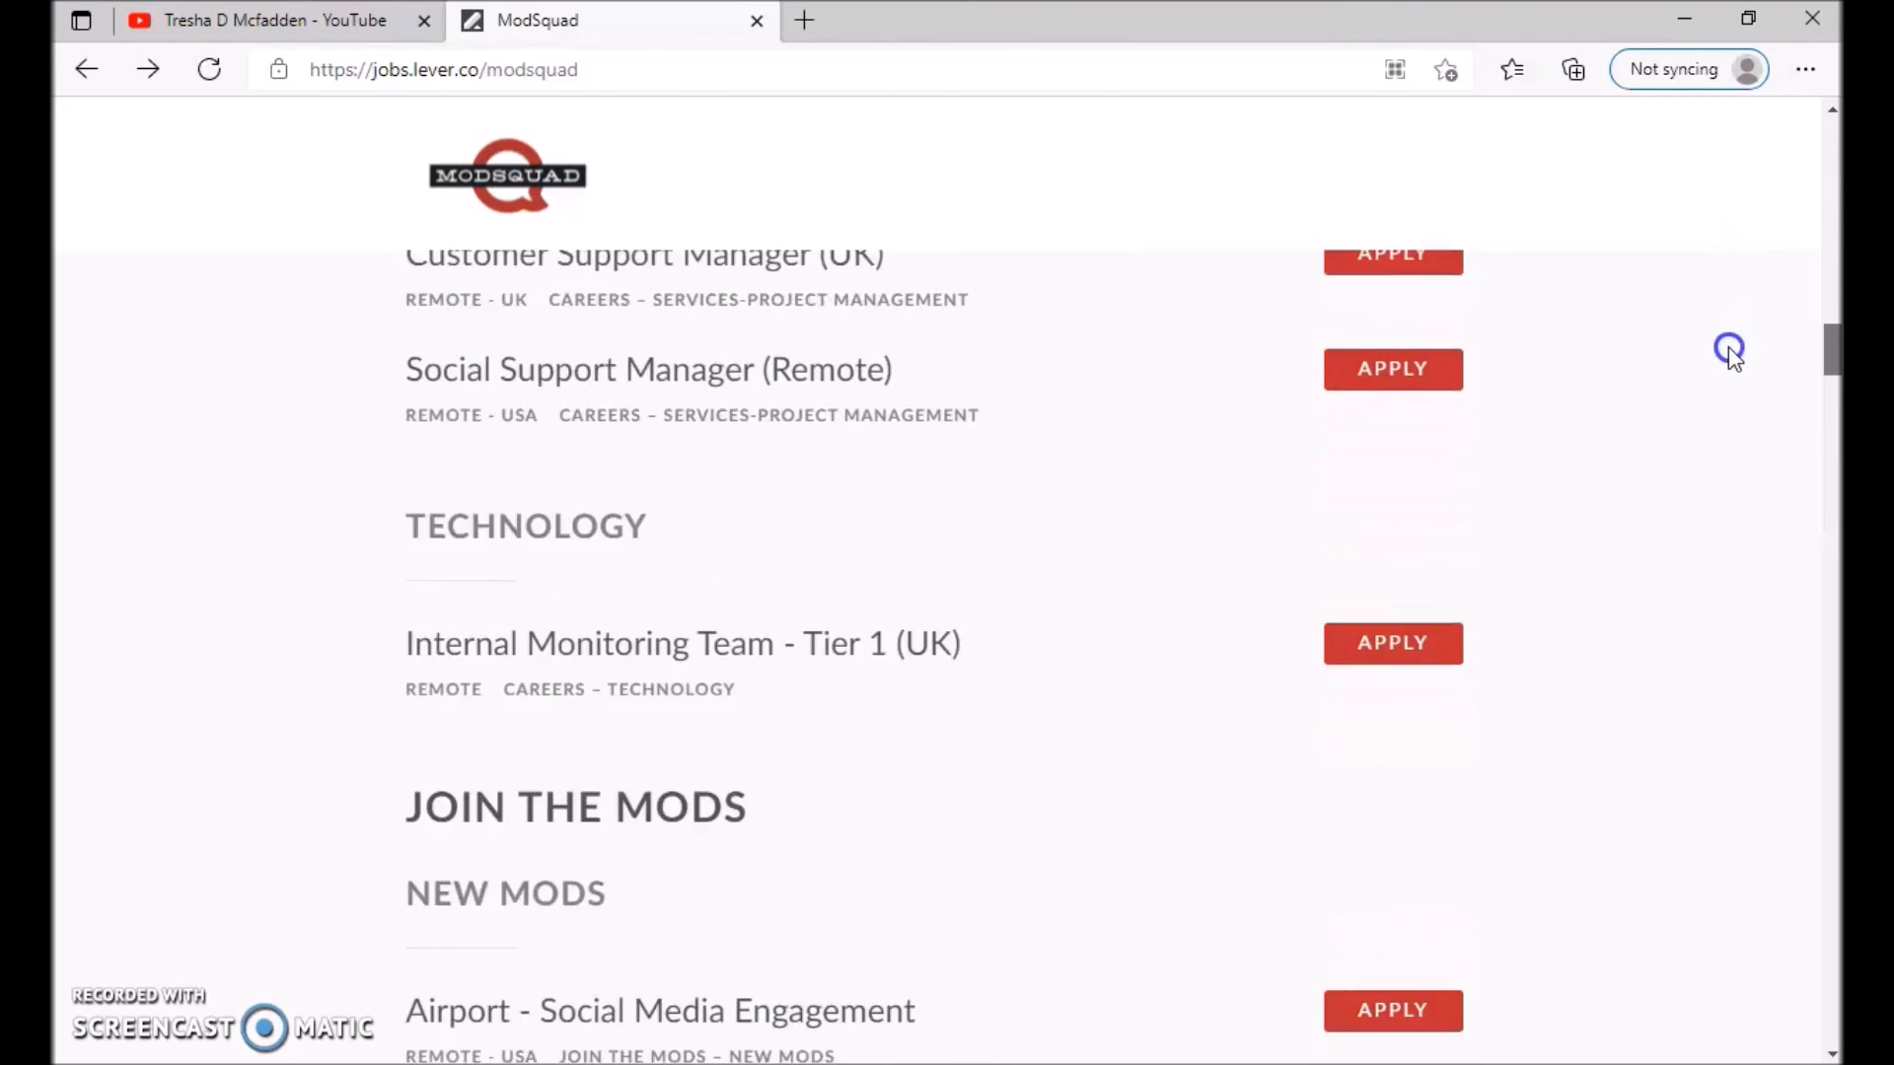
pyautogui.scroll(-3)
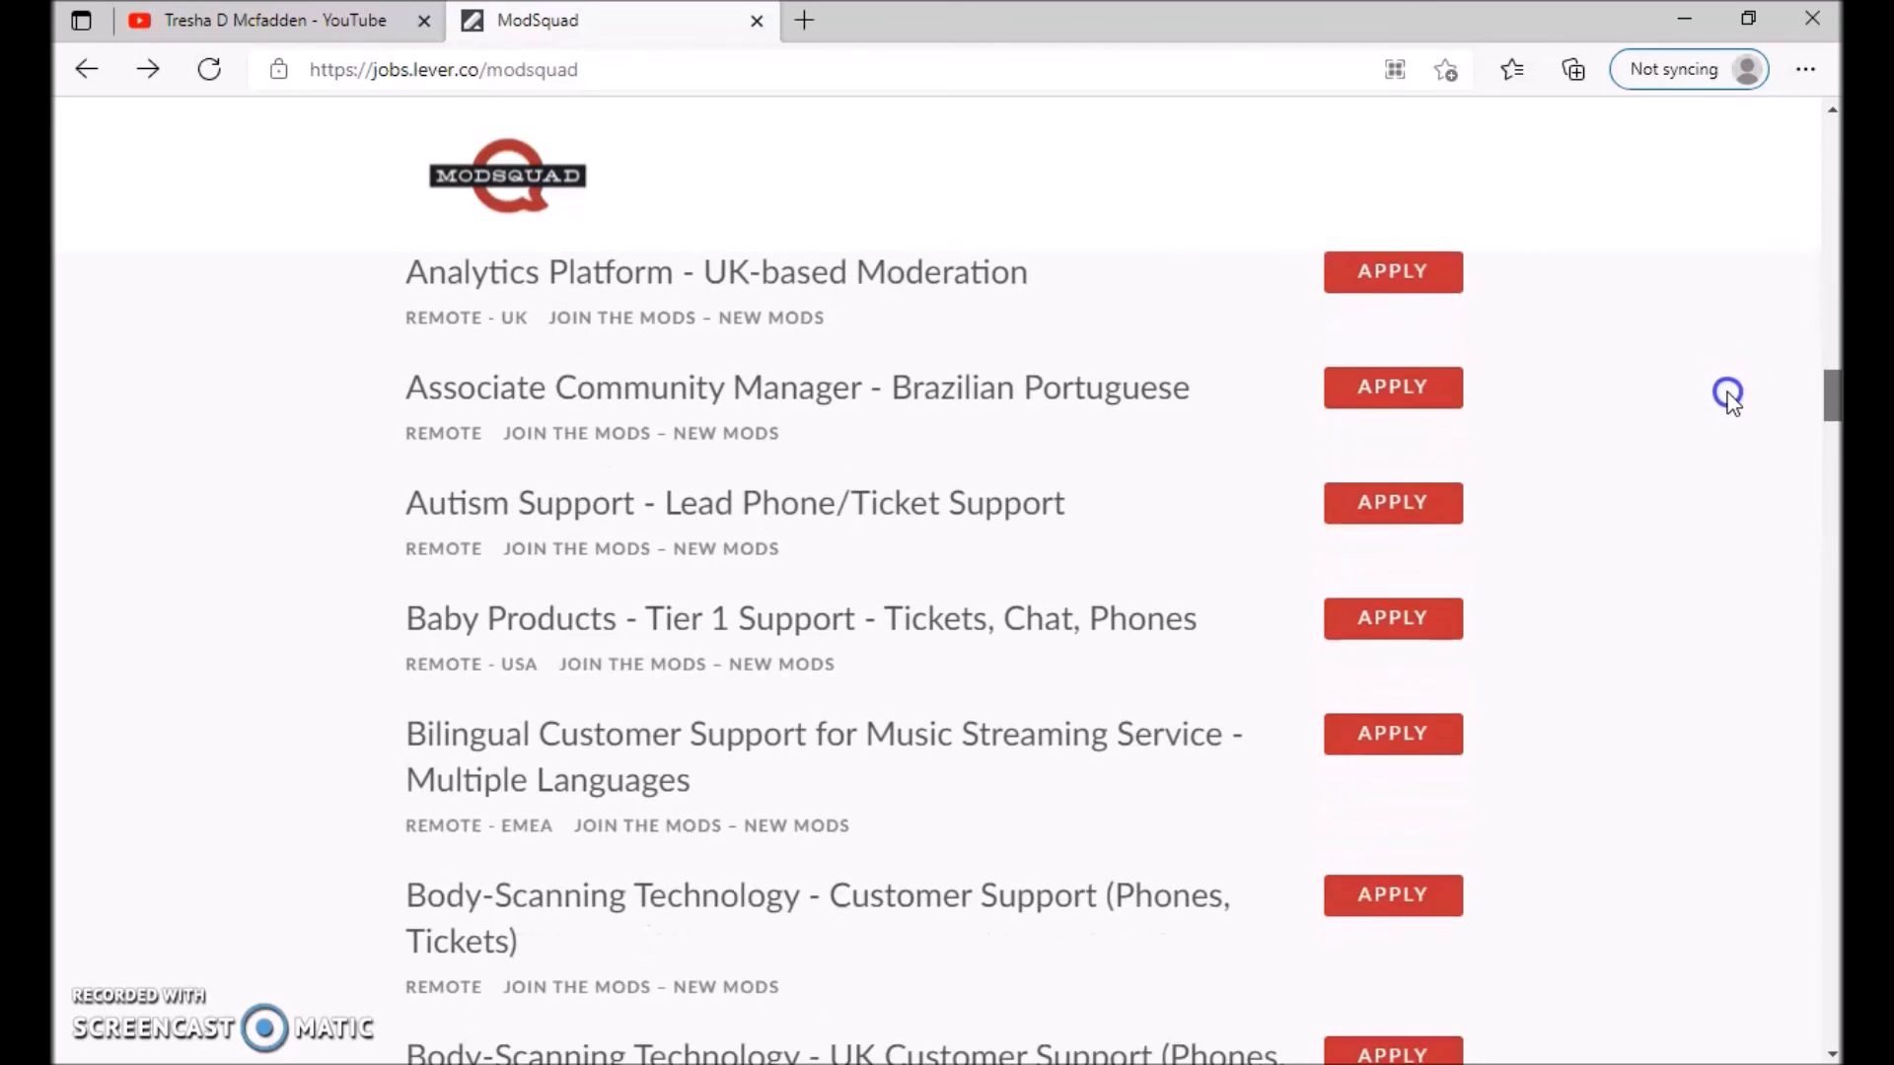
pyautogui.scroll(-3)
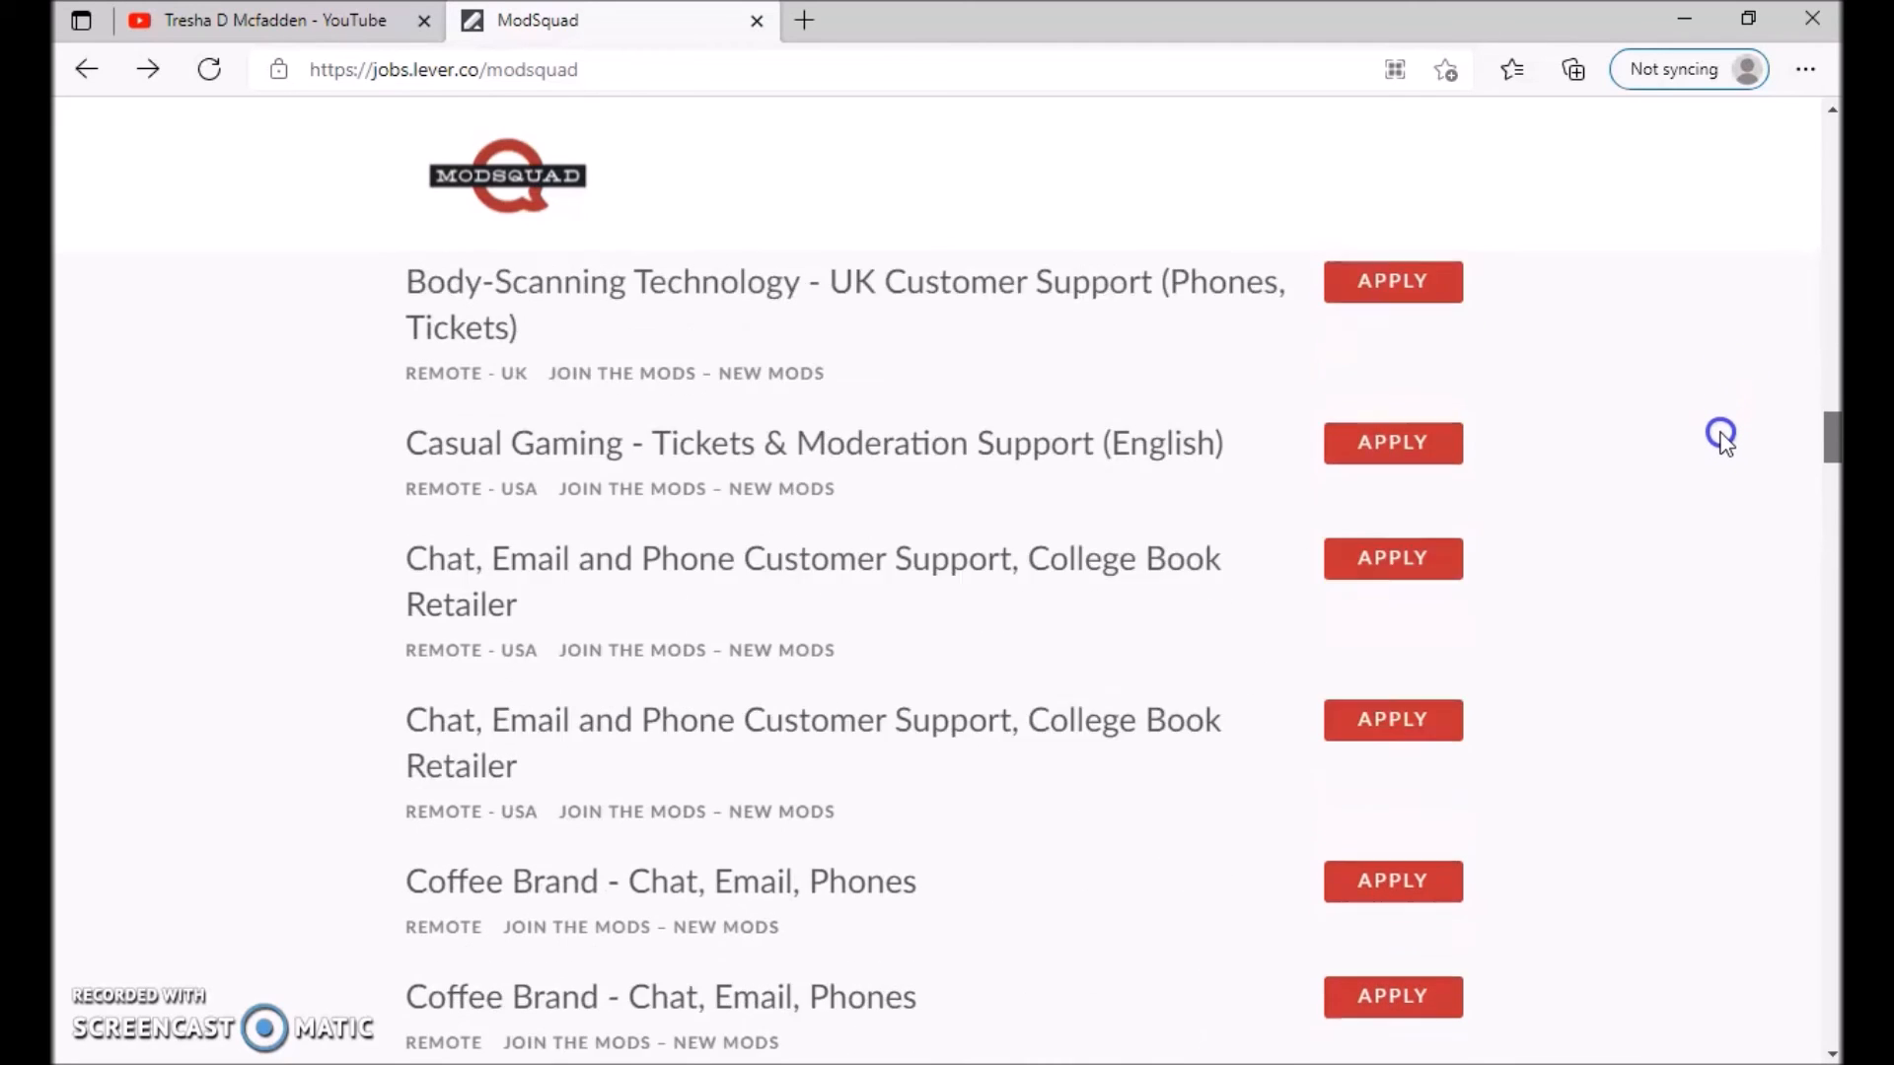
pyautogui.scroll(-3)
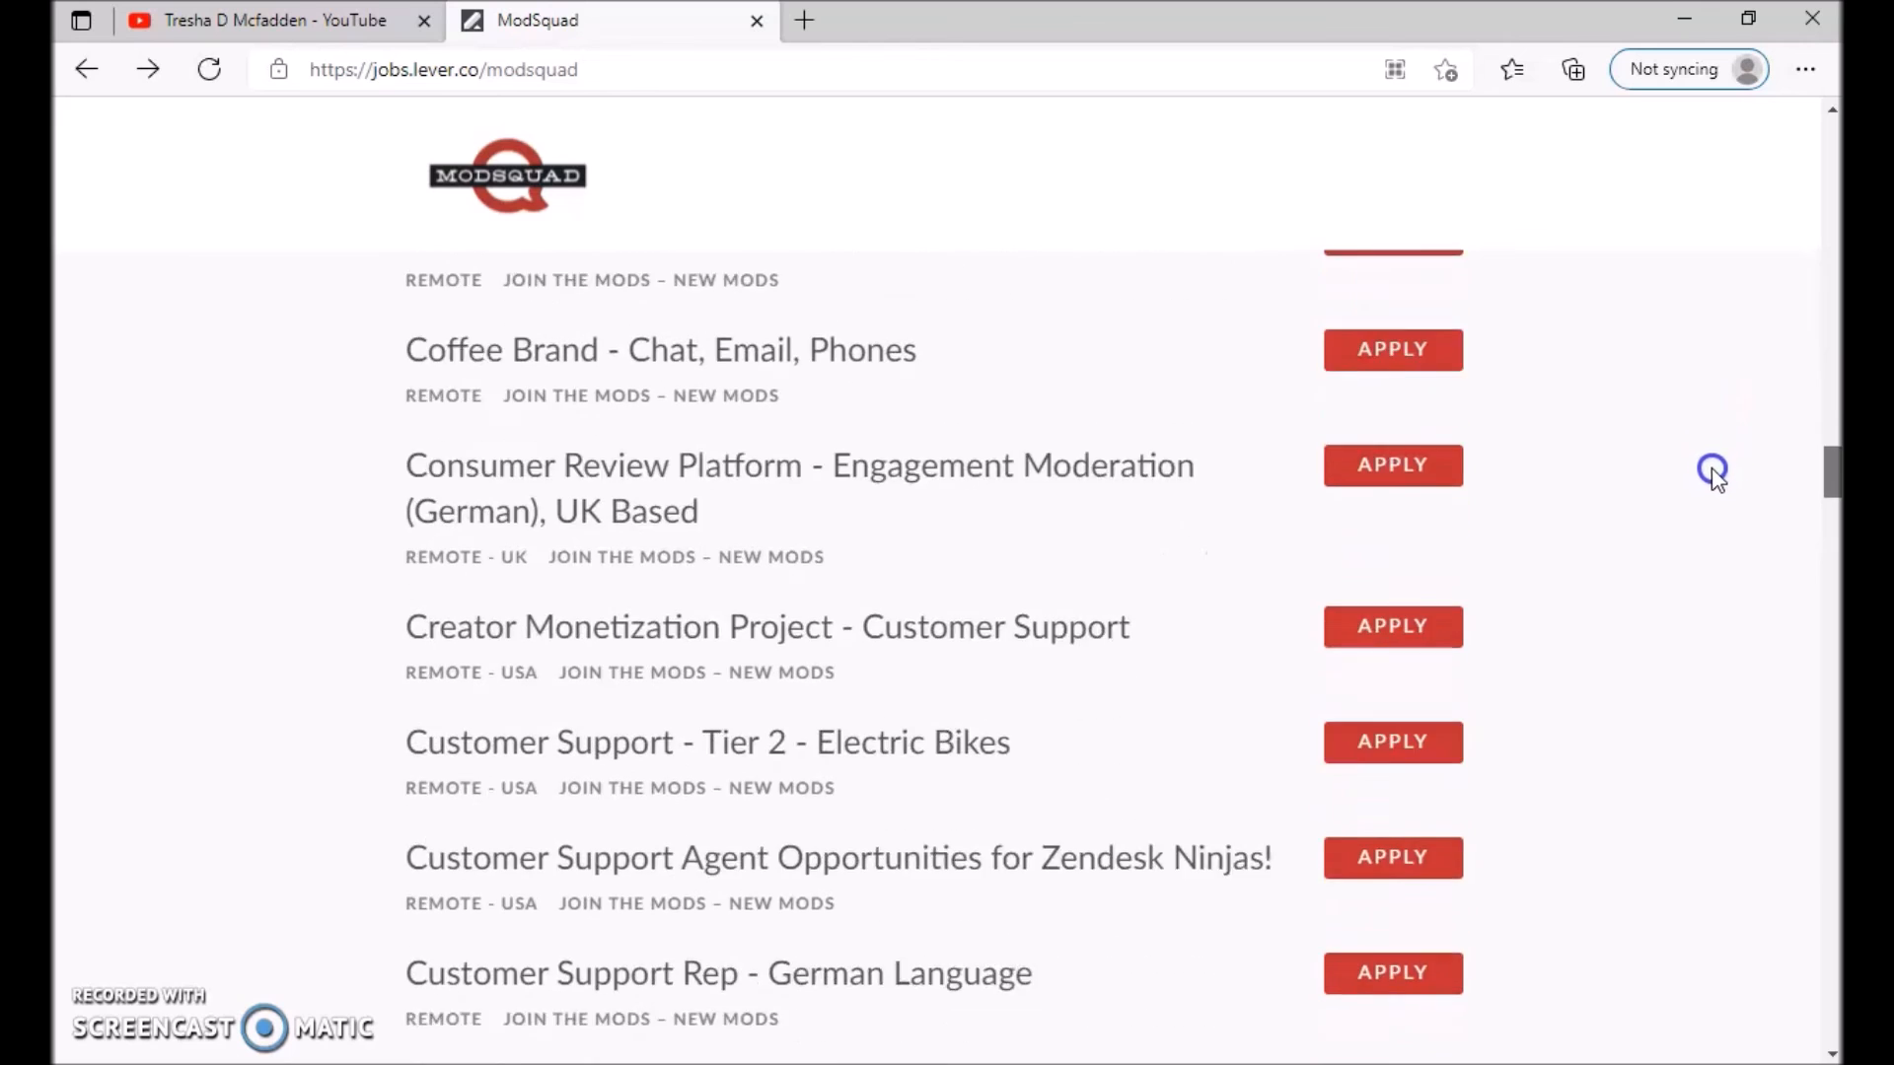
pyautogui.scroll(-3)
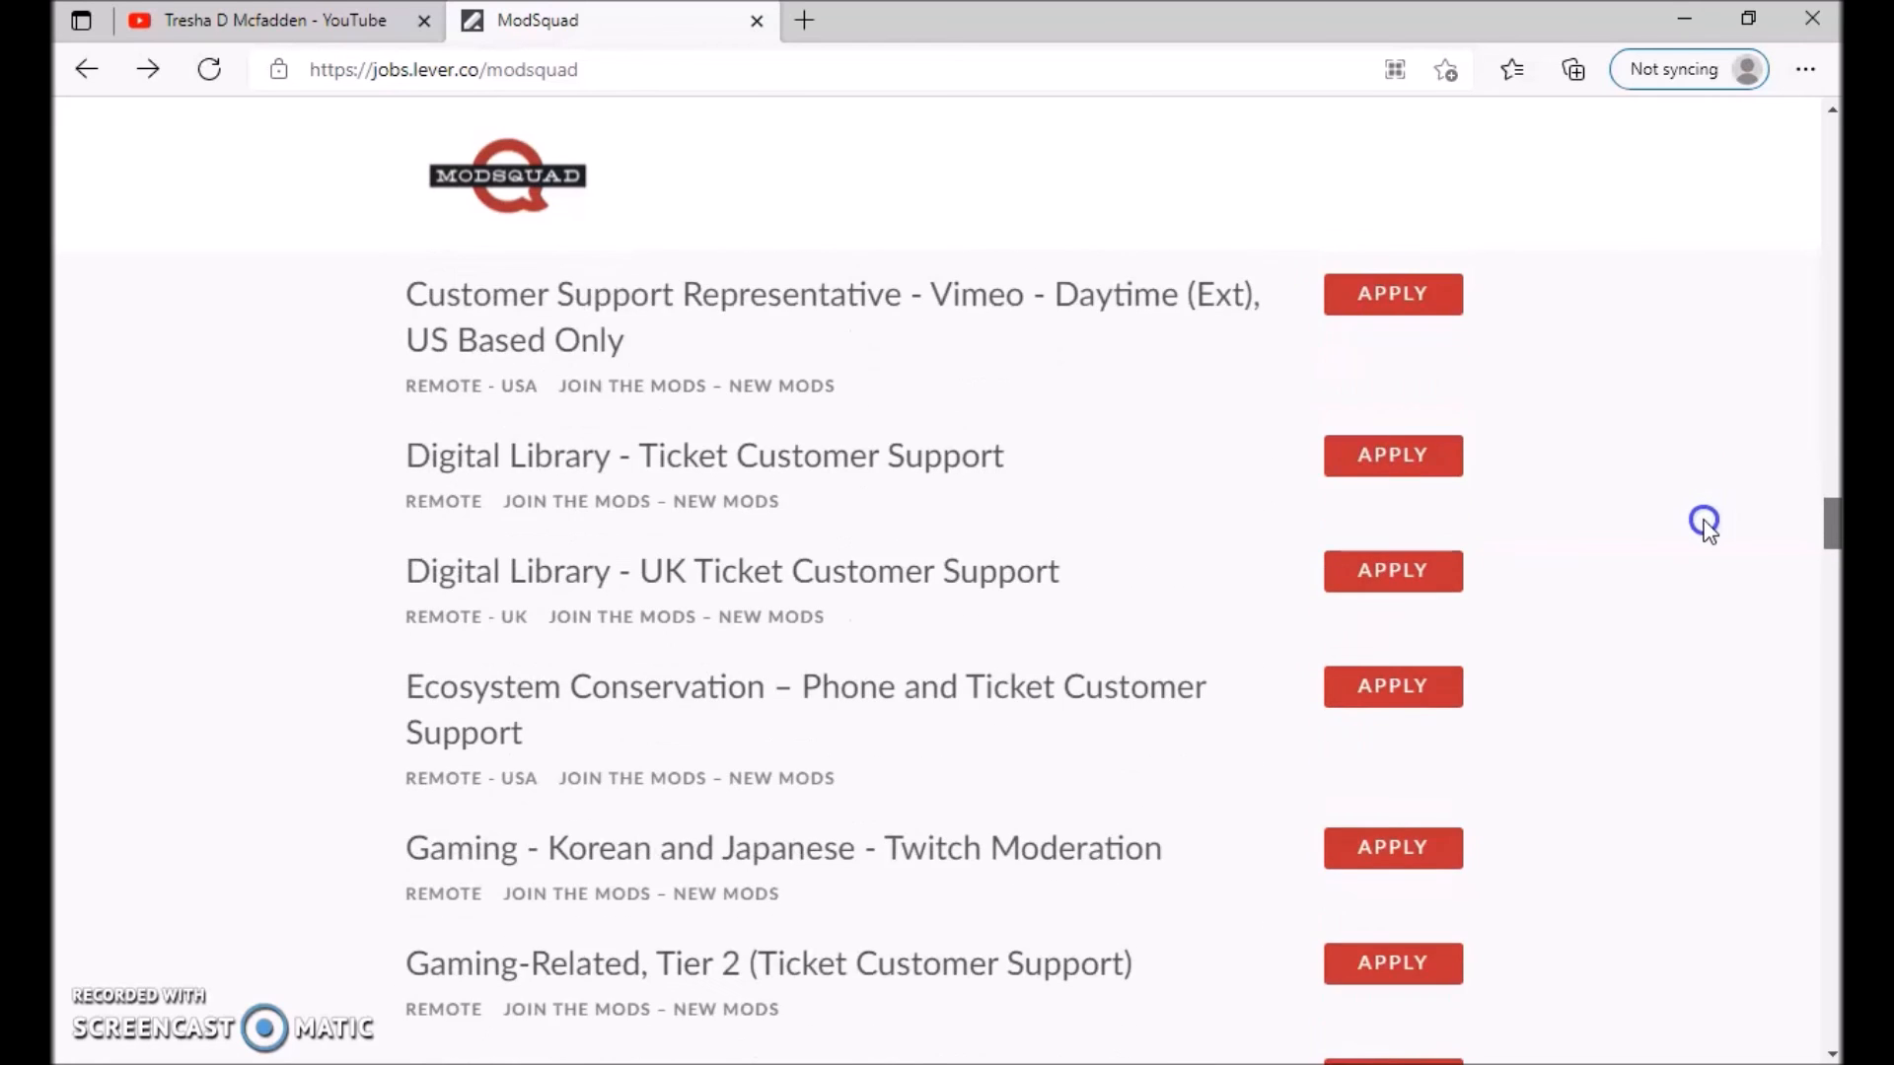
pyautogui.scroll(-3)
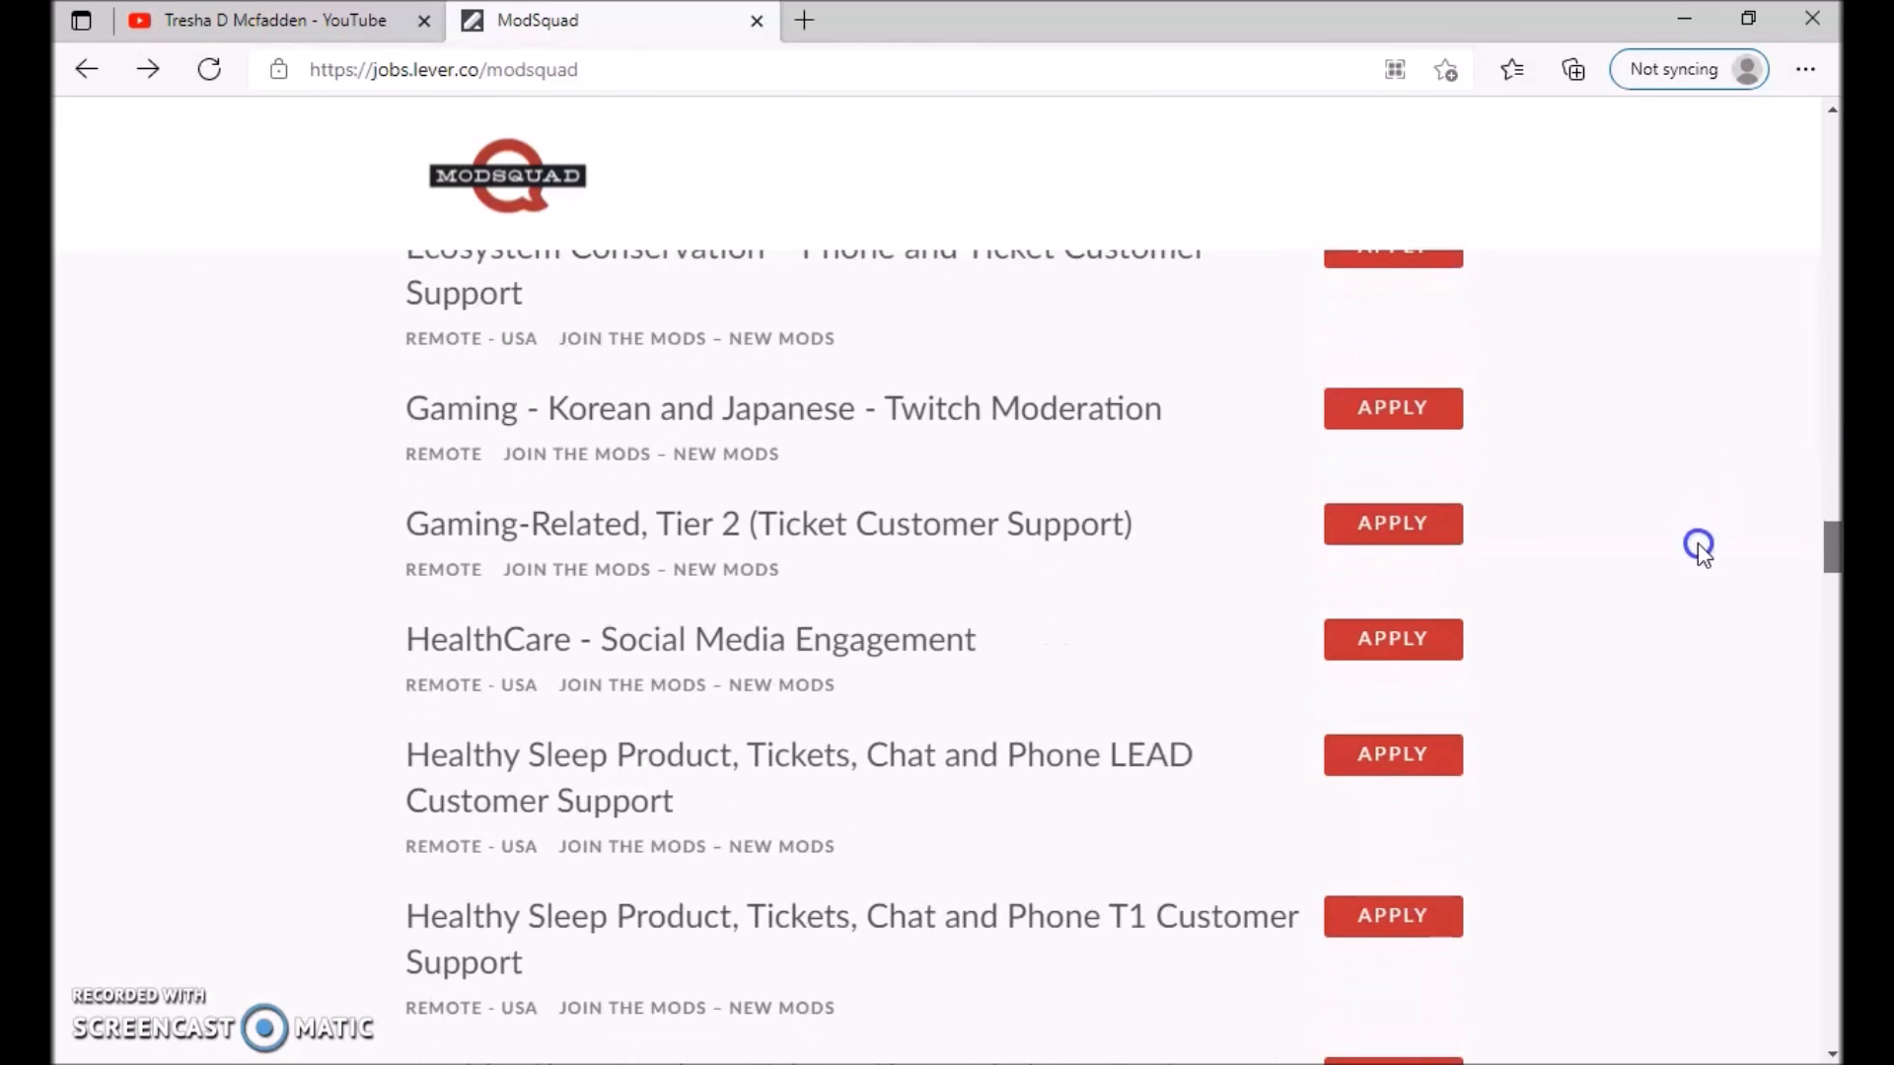
pyautogui.scroll(-3)
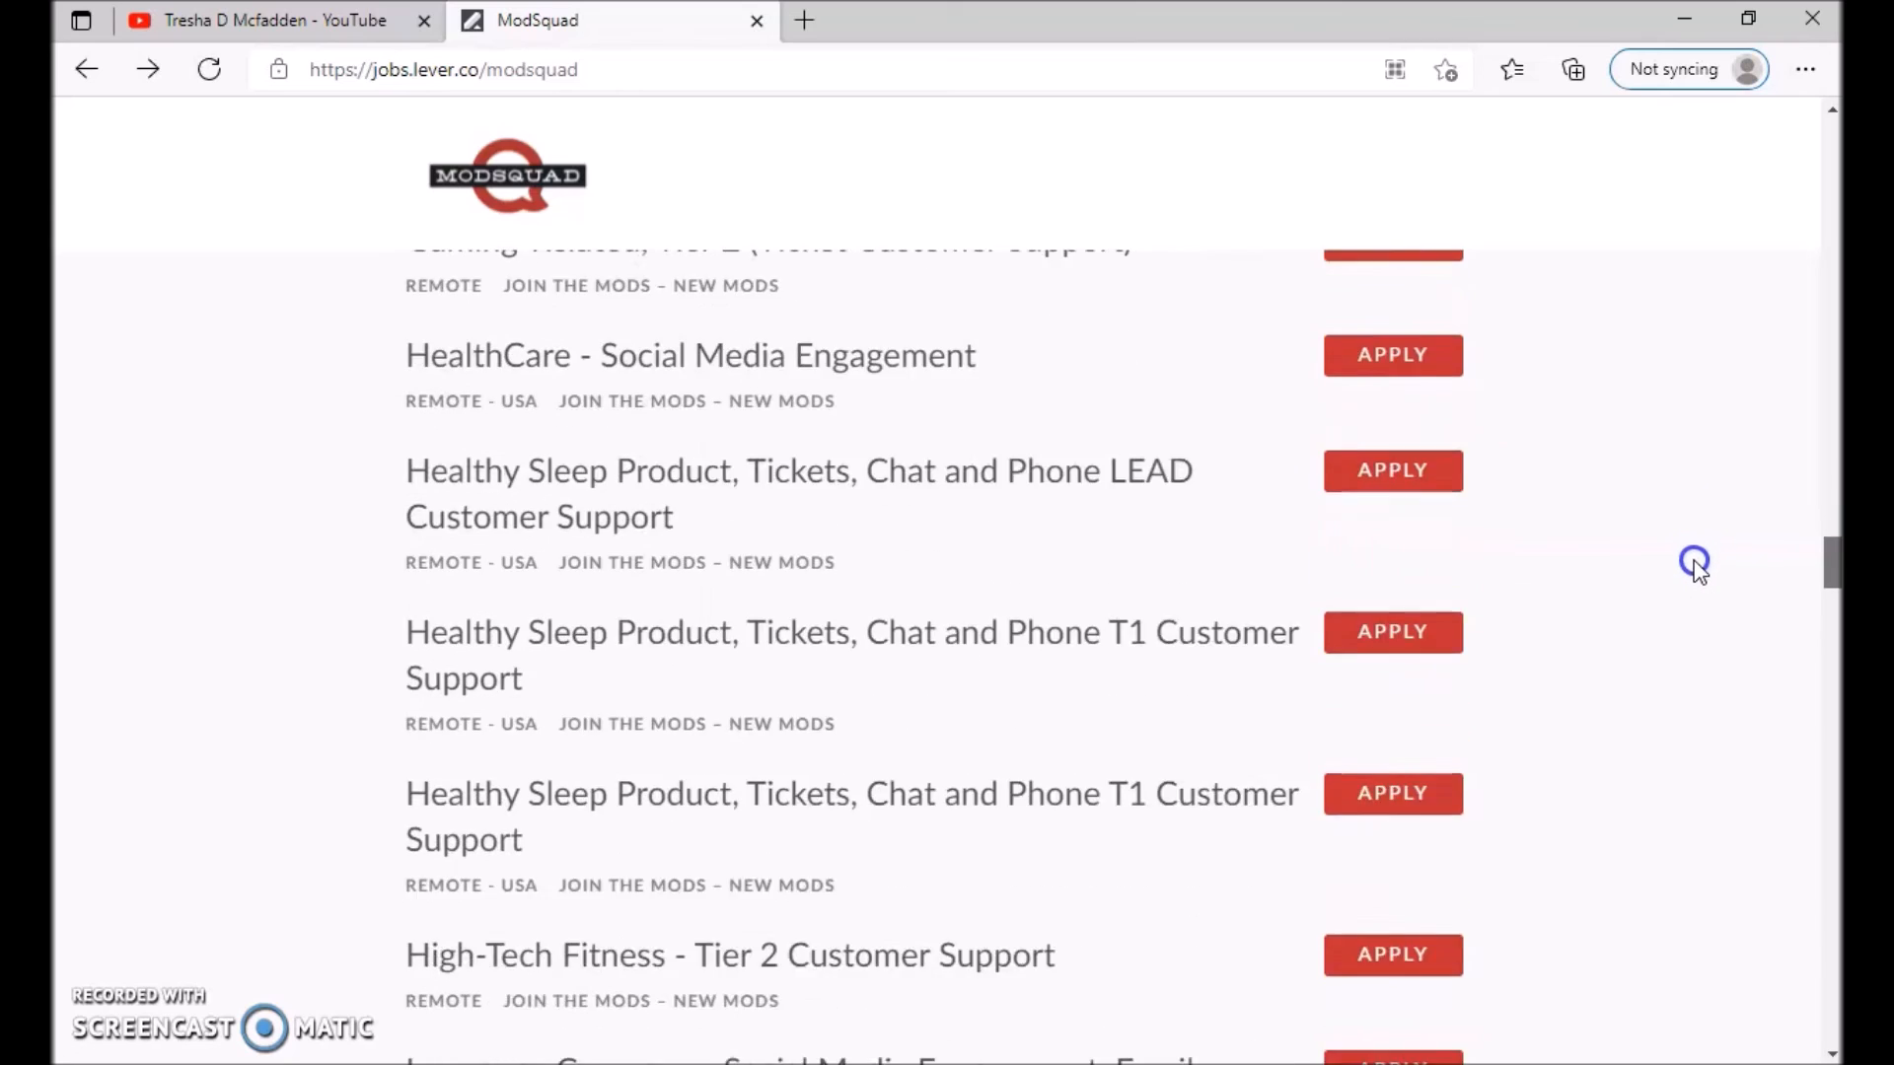
pyautogui.scroll(-3)
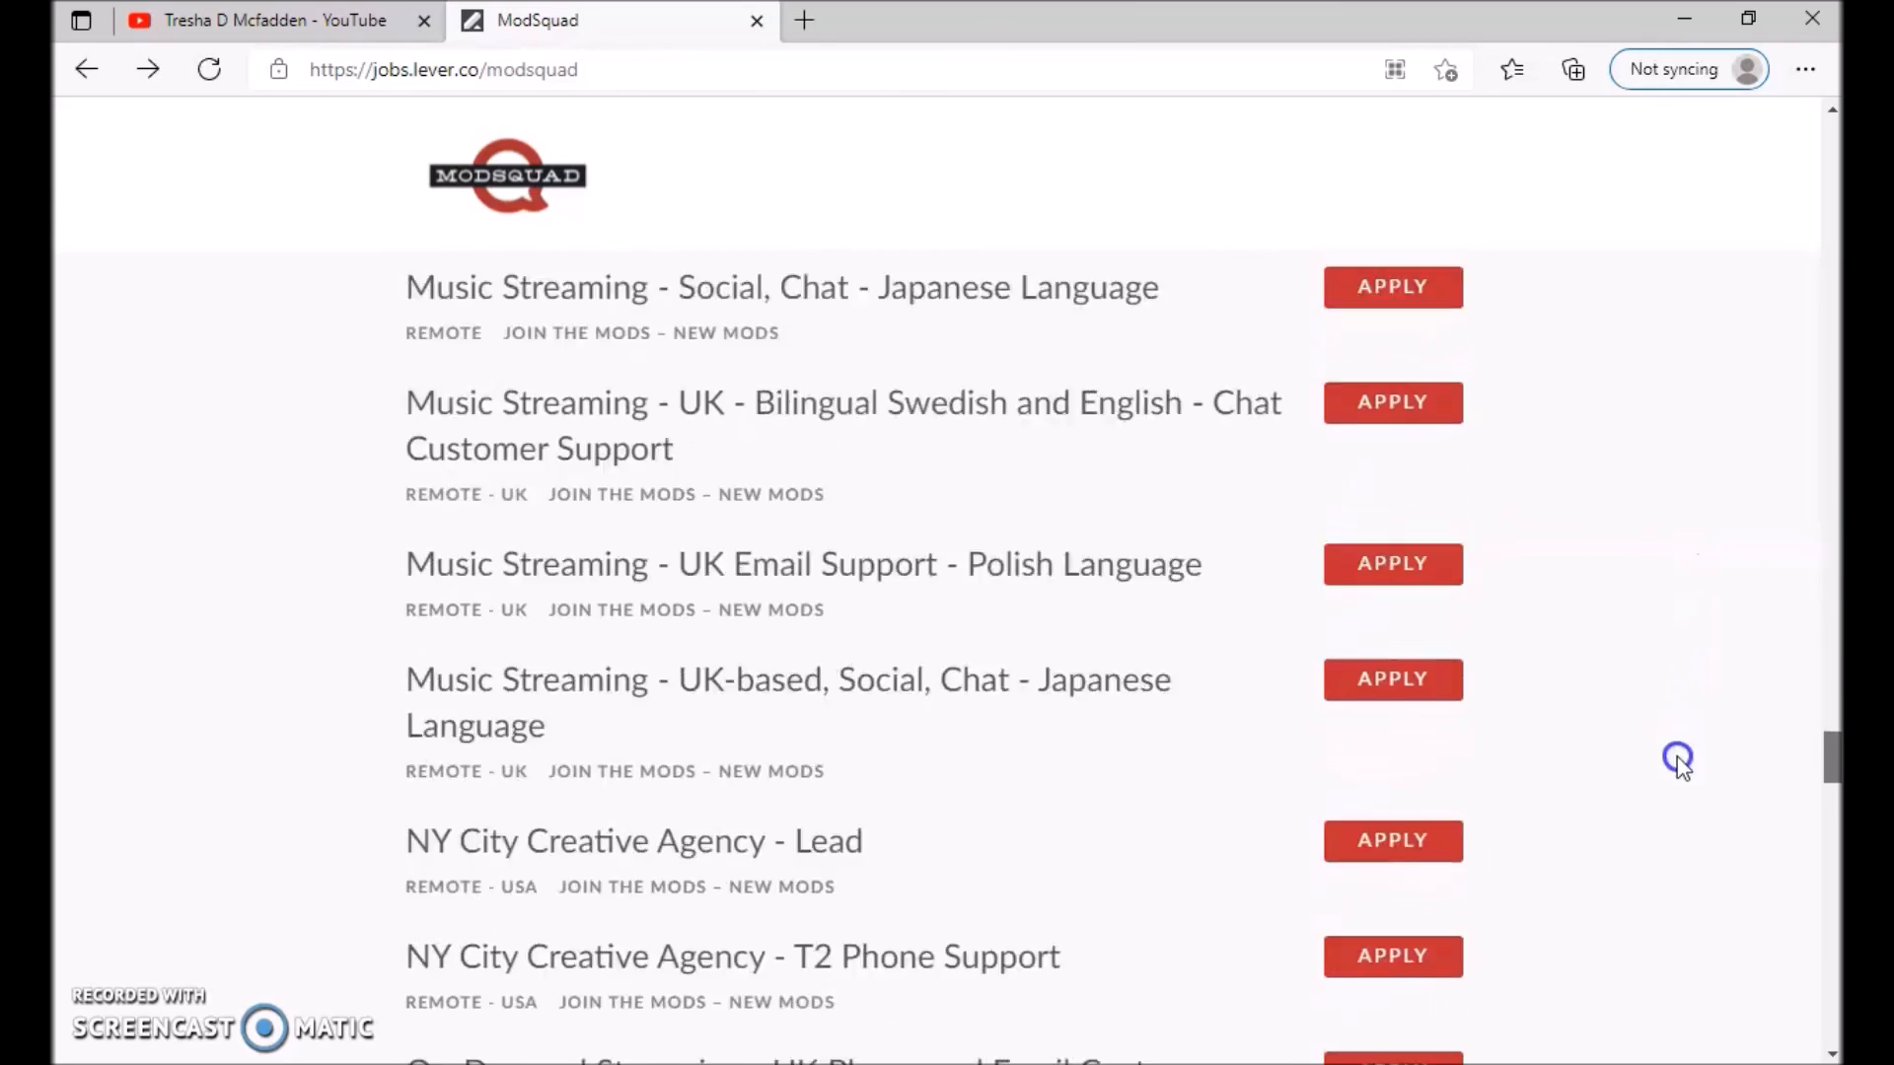
pyautogui.scroll(-3)
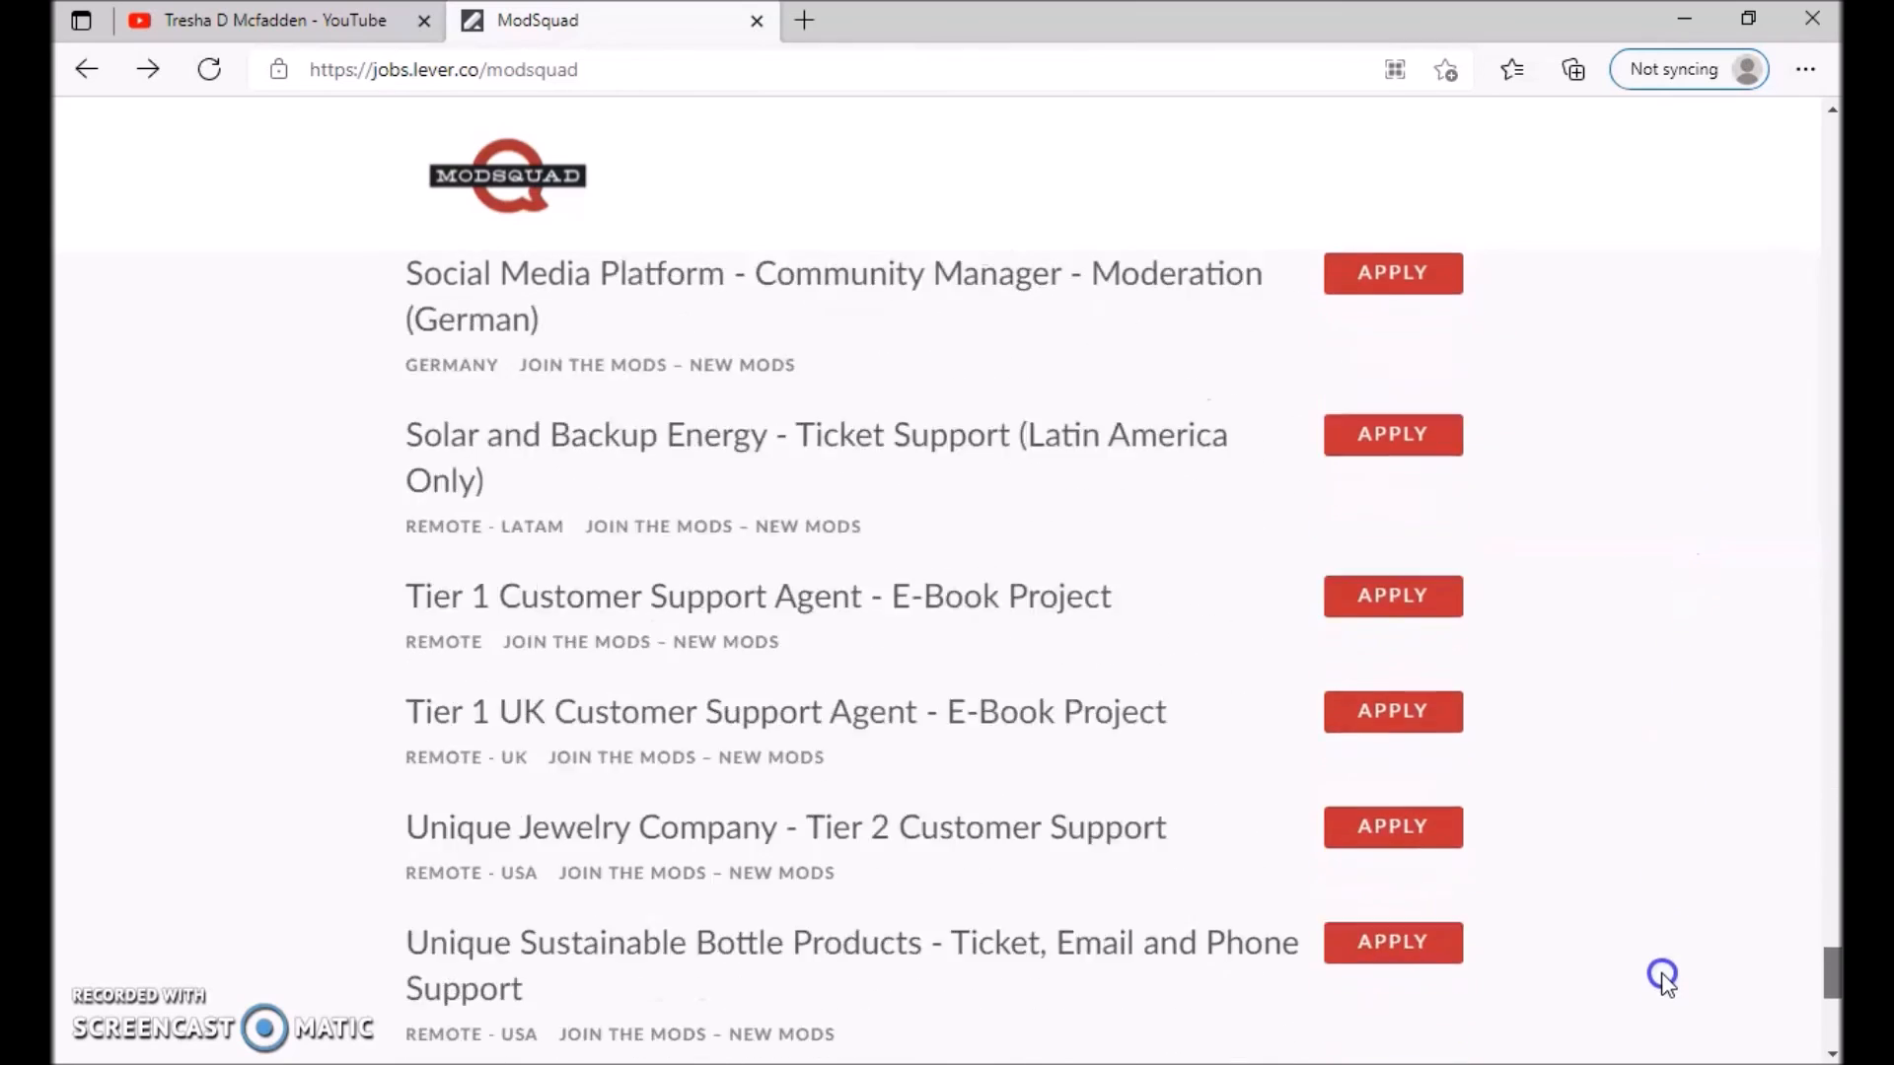
pyautogui.scroll(-3)
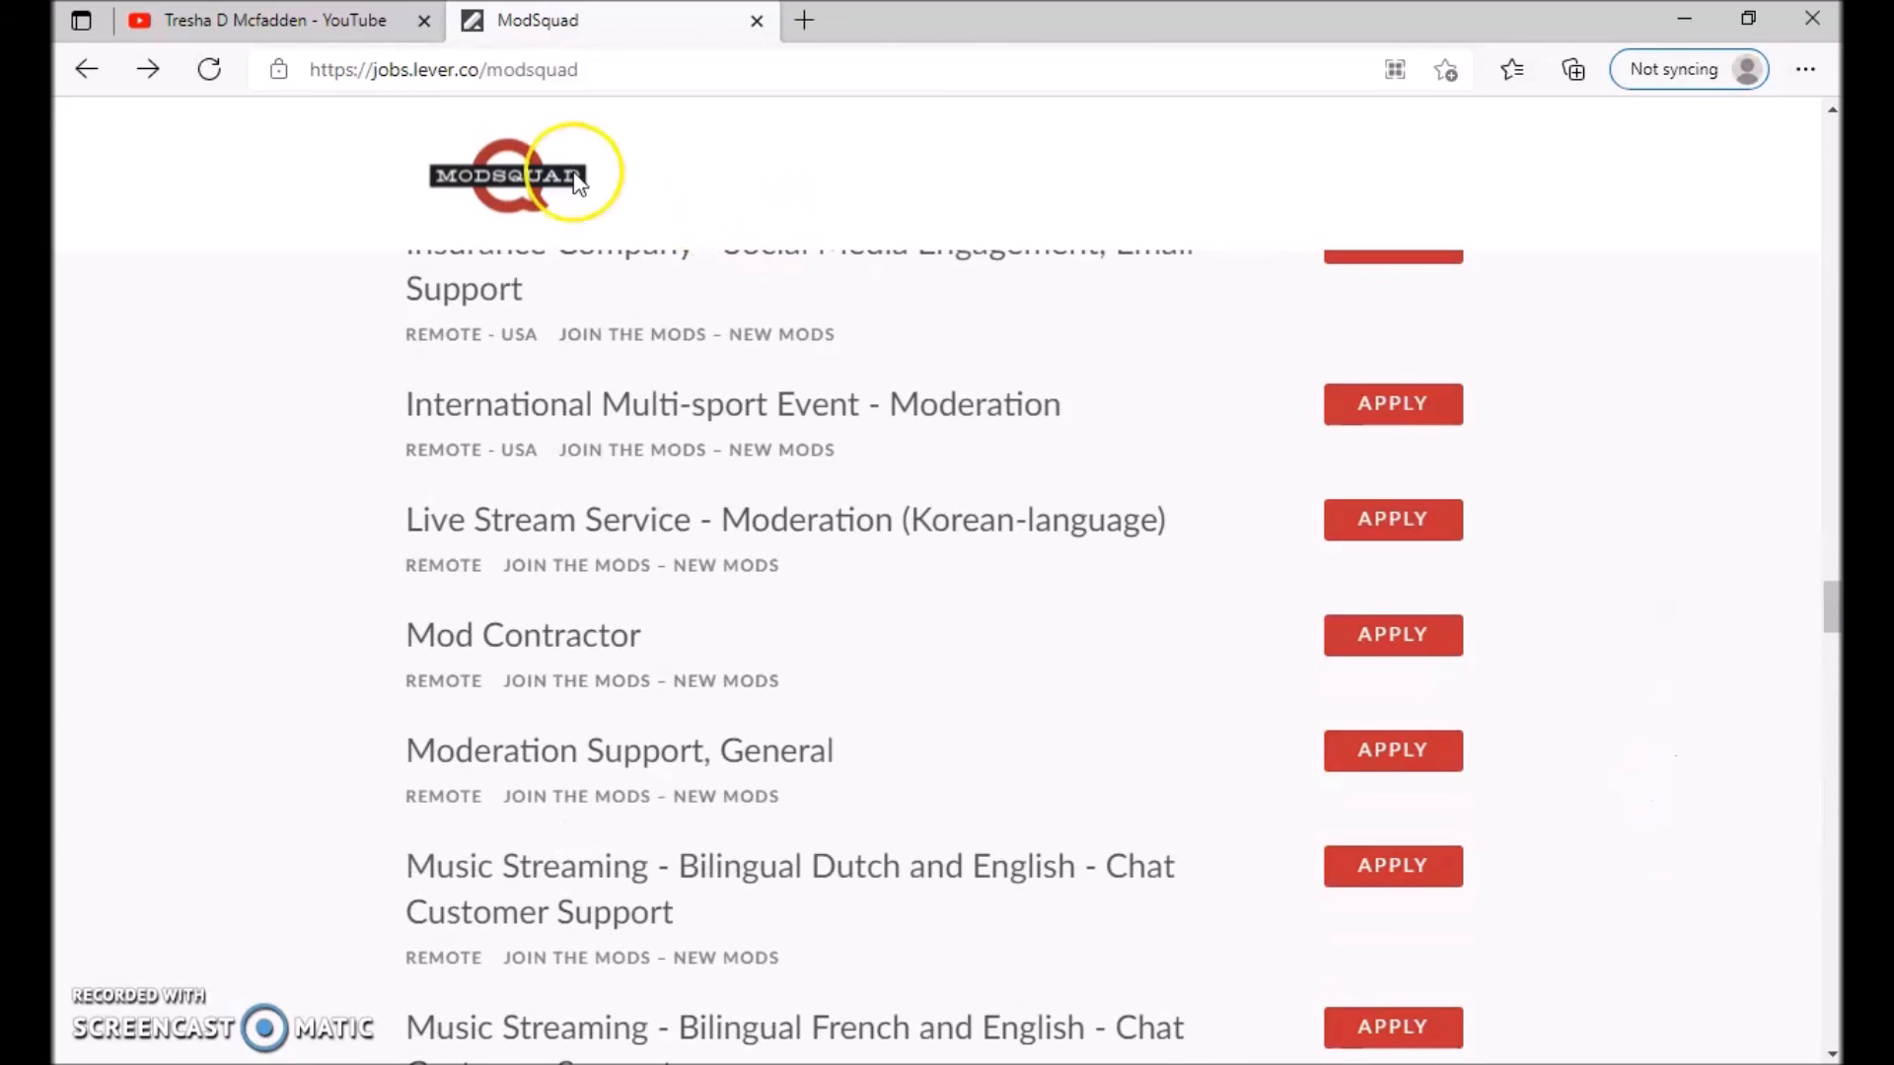
pyautogui.click(265, 21)
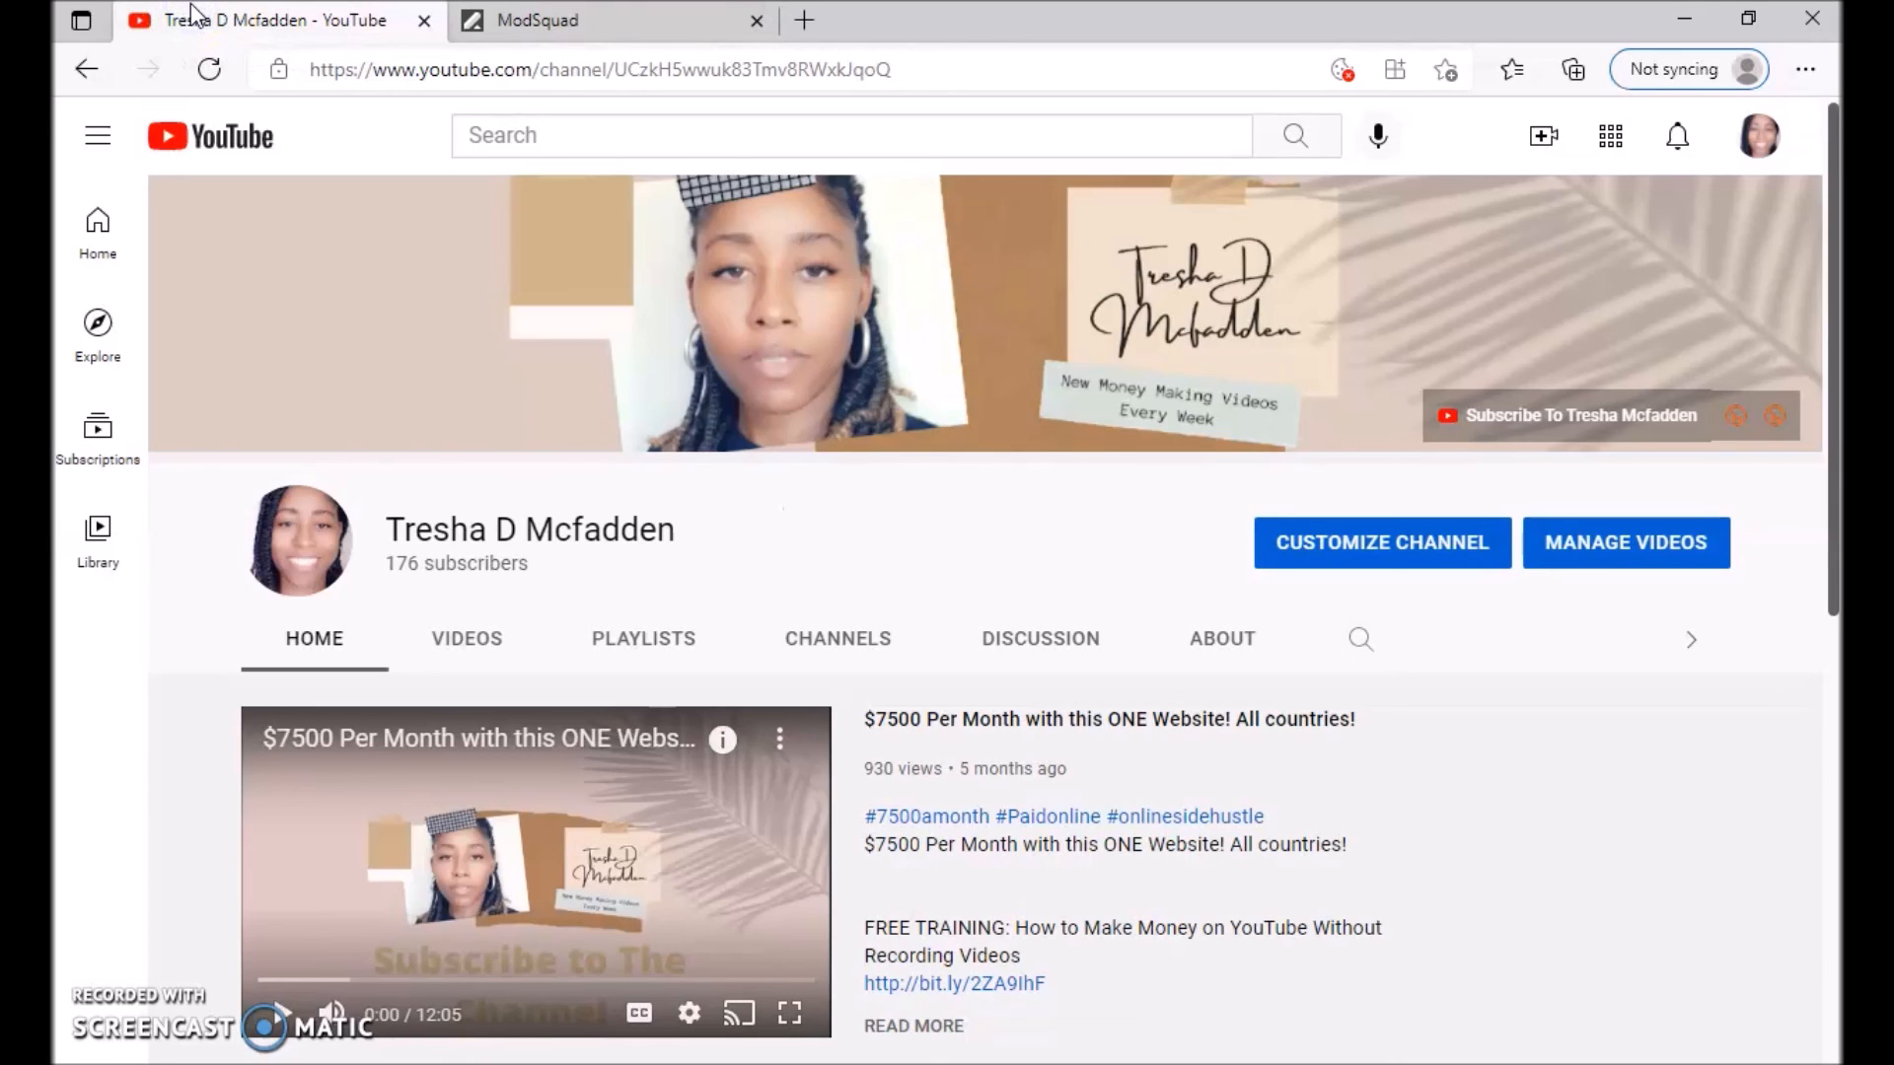